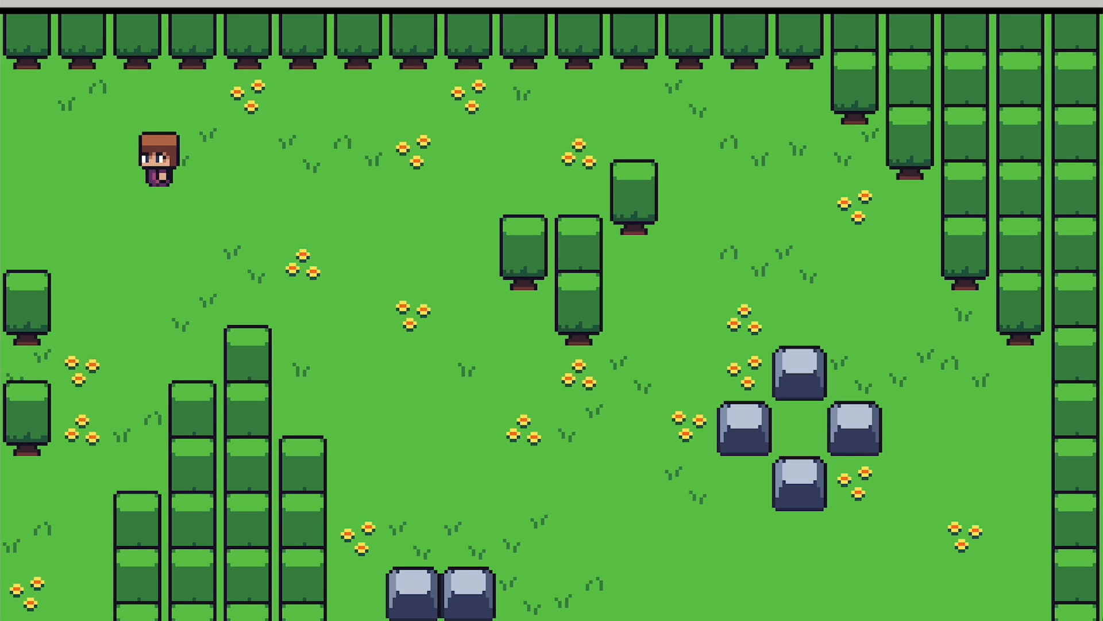
Walk the player rightward across screen boundaries to show the camera snapping between cells
{"action": "key", "text": "Right"}
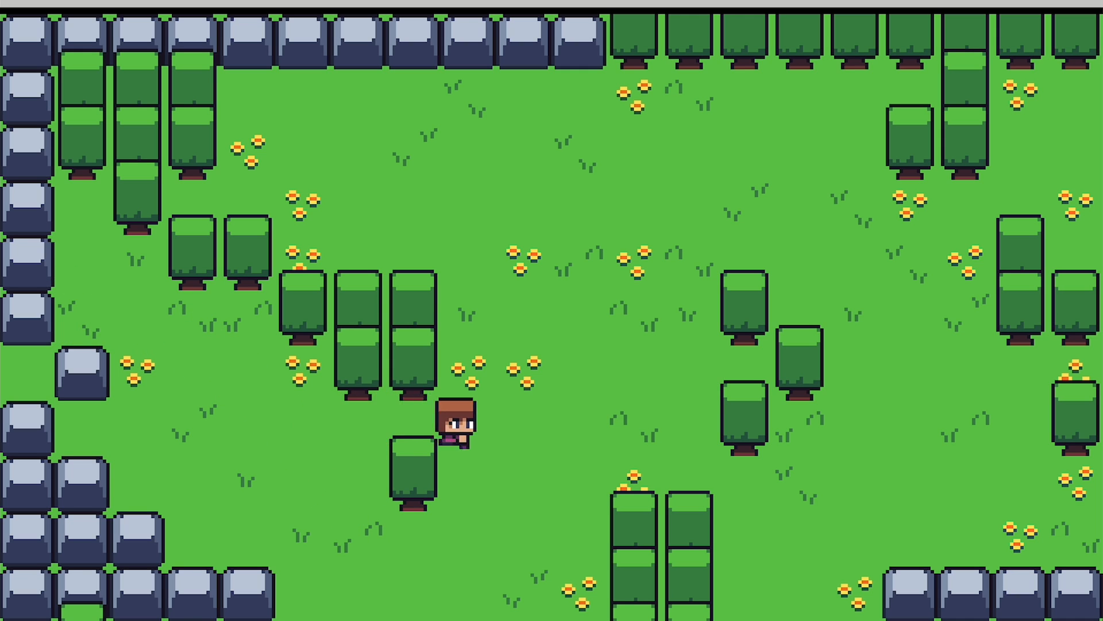
{"action": "key", "text": "Right"}
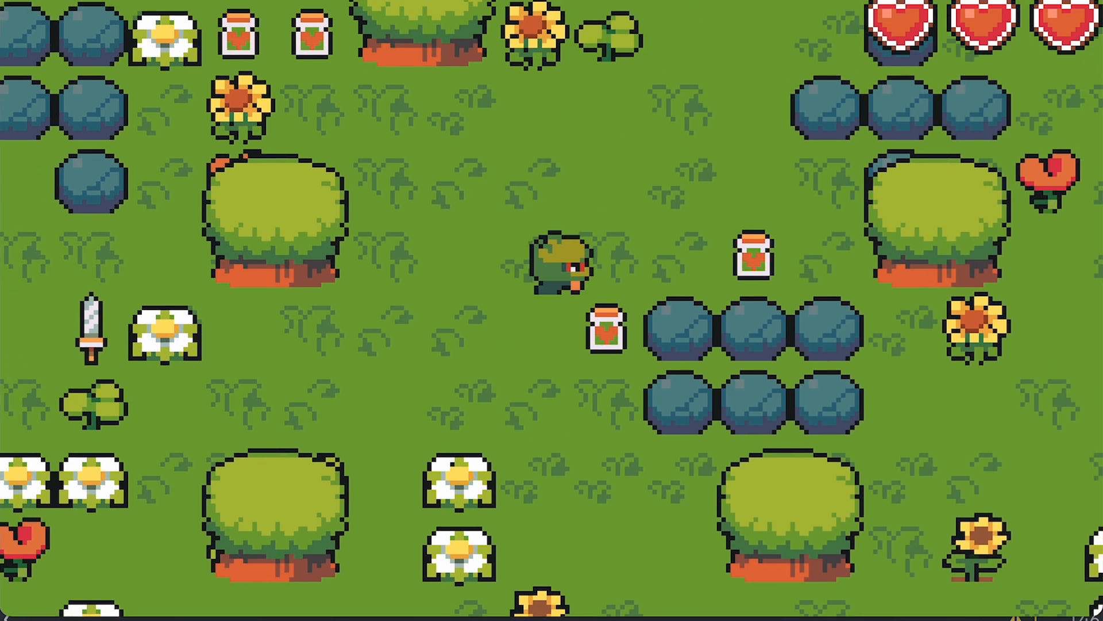
Switch to the player scene, run the project once and close the debug window
{"action": "left_click", "coordinate": [949, 7]}
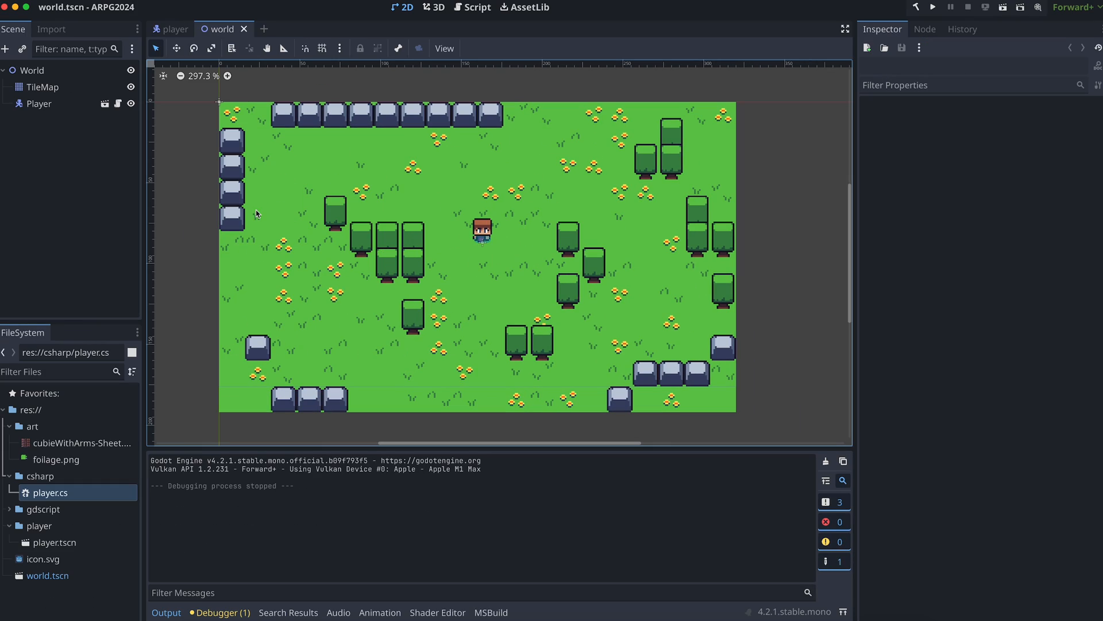
{"action": "mouse_move", "coordinate": [164, 156]}
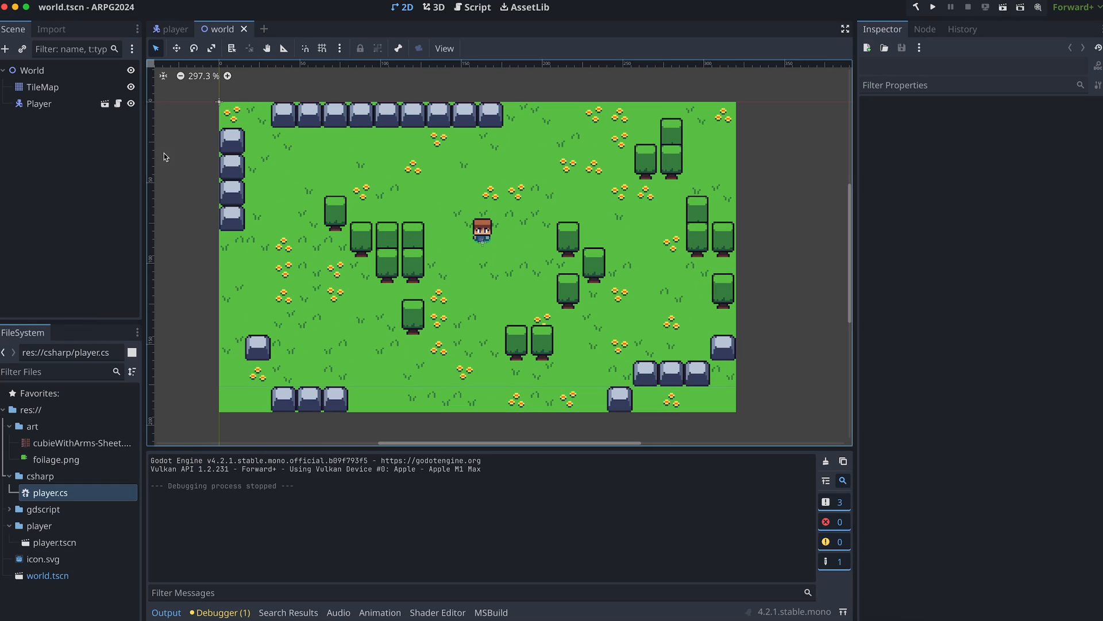
{"action": "mouse_move", "coordinate": [133, 56]}
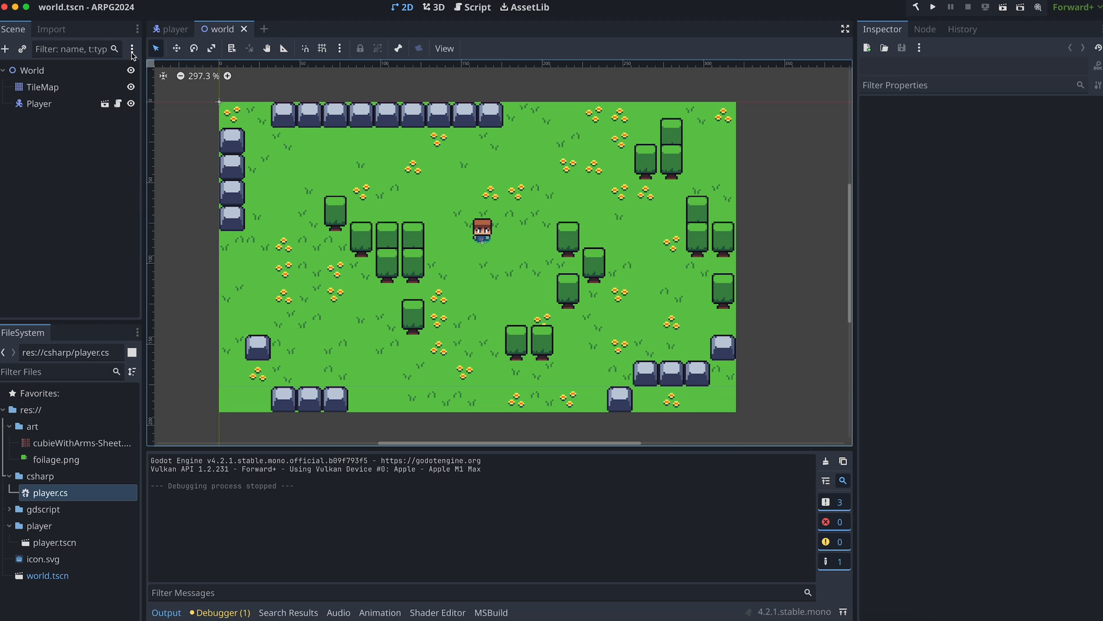
{"action": "mouse_move", "coordinate": [171, 29]}
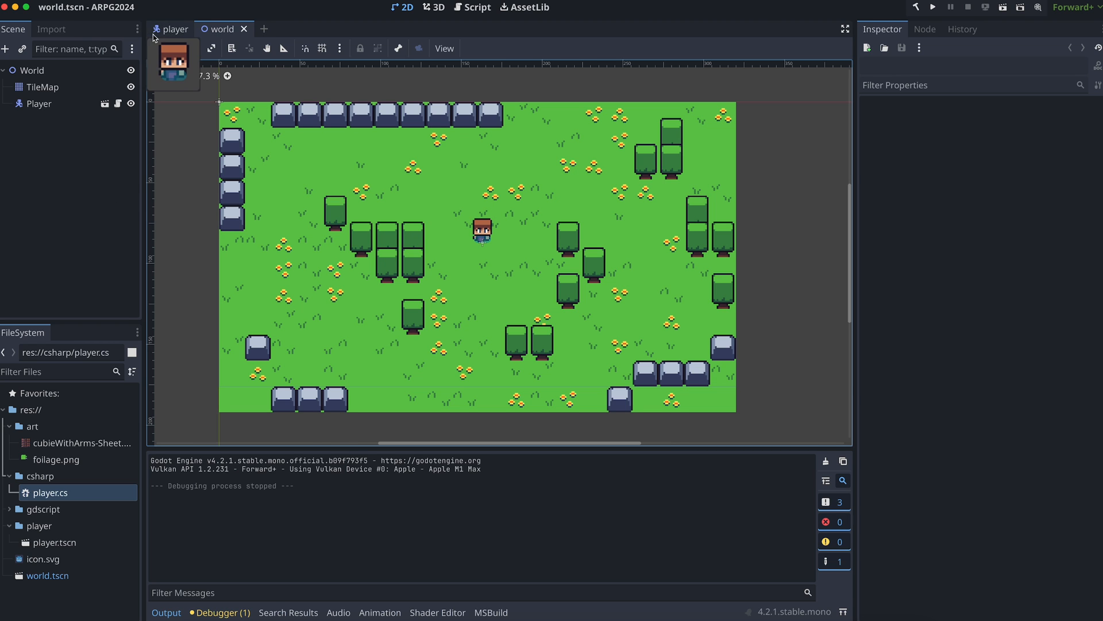
{"action": "left_click", "coordinate": [173, 29]}
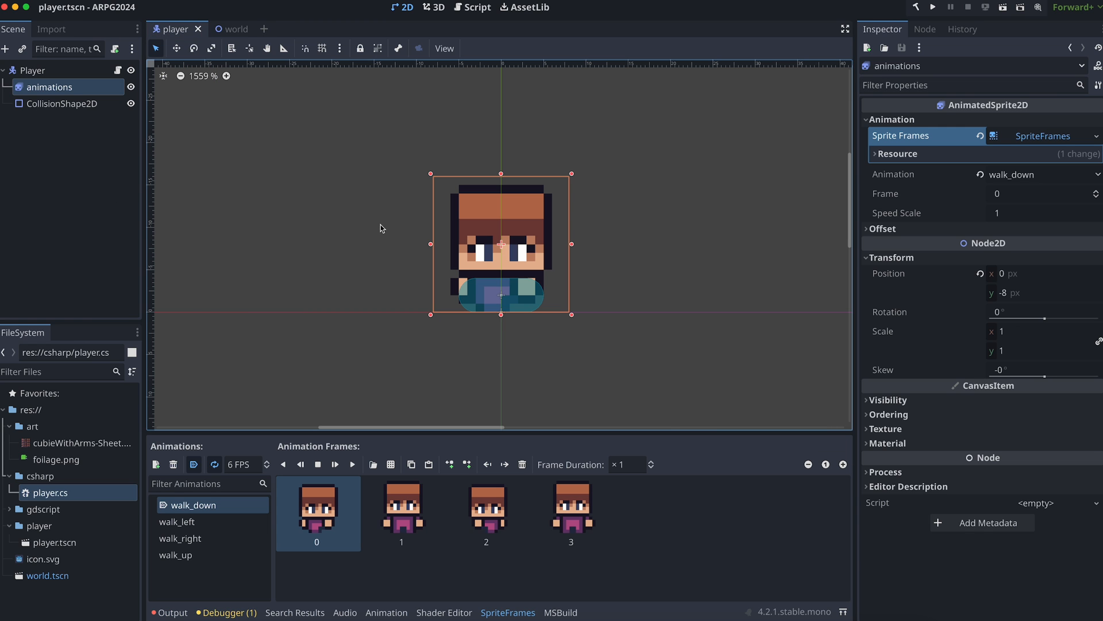
{"action": "left_click", "coordinate": [933, 7]}
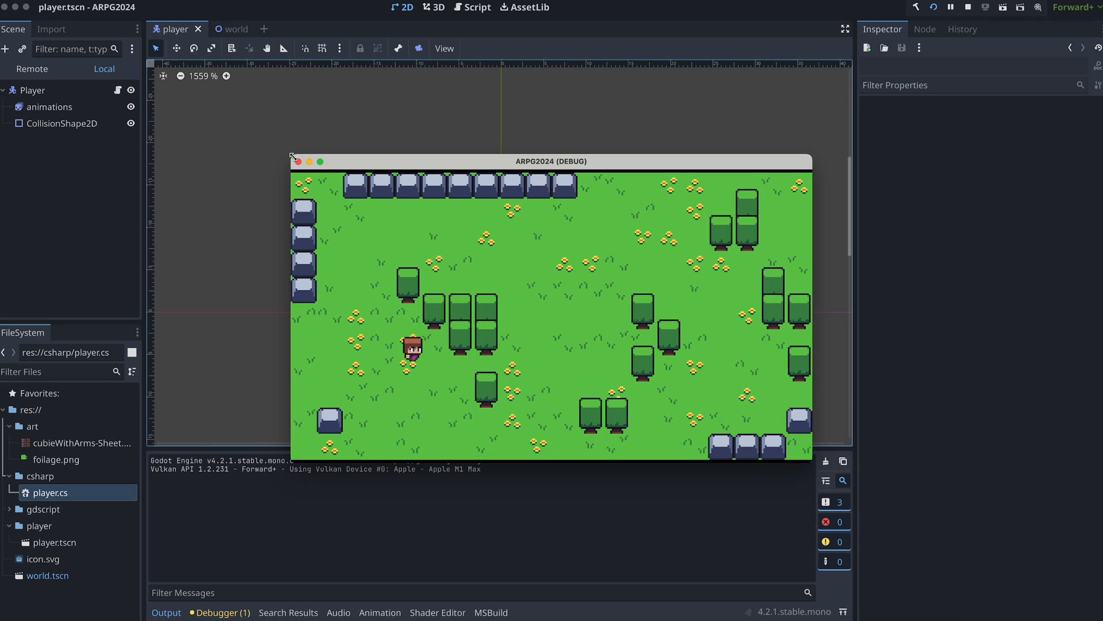
{"action": "left_click", "coordinate": [968, 7]}
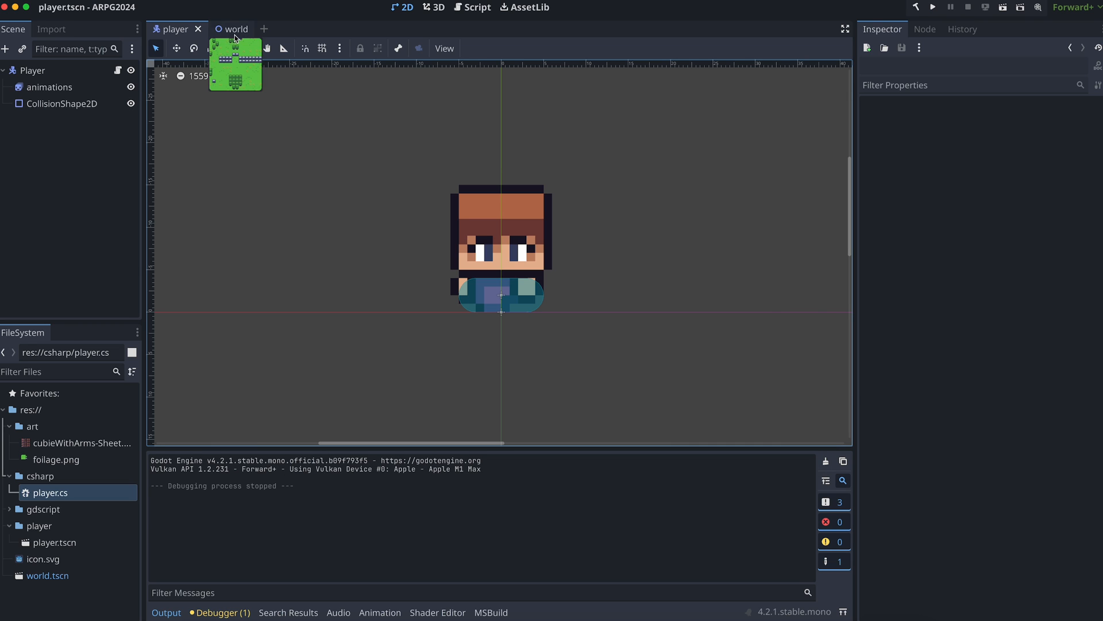
Add a Camera2D child node under the World root
{"action": "right_click", "coordinate": [31, 70]}
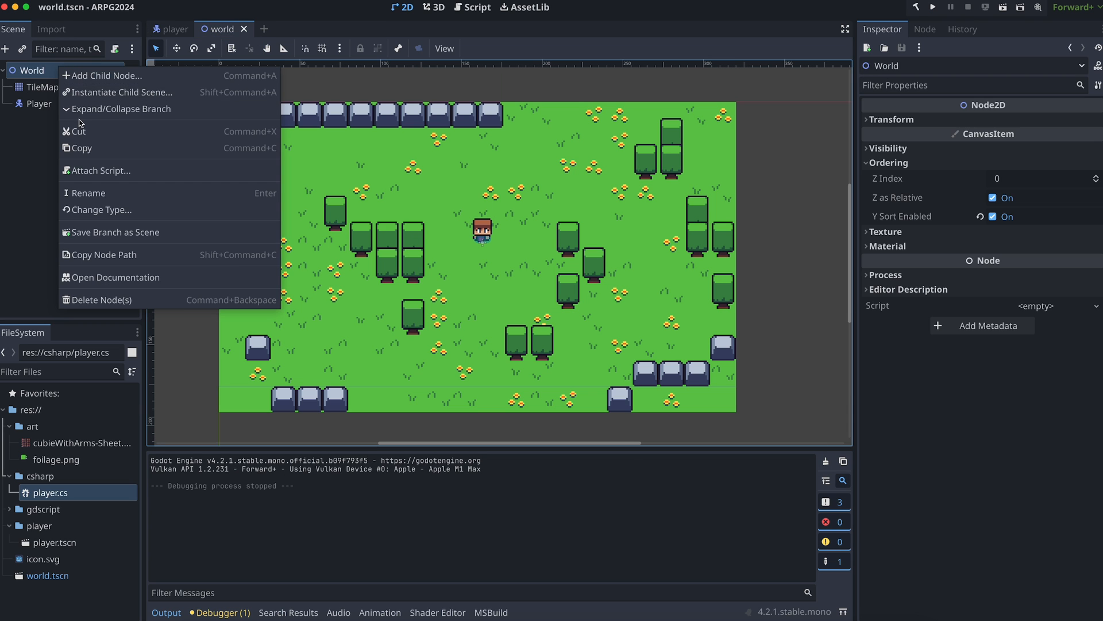
{"action": "left_click", "coordinate": [104, 75]}
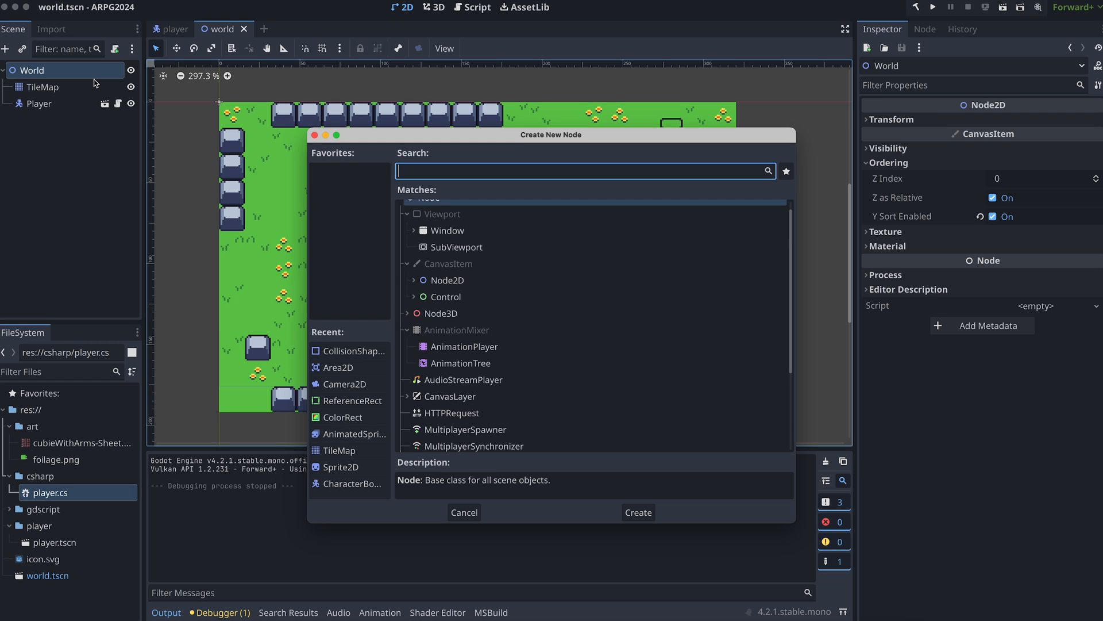
{"action": "left_click", "coordinate": [636, 512]}
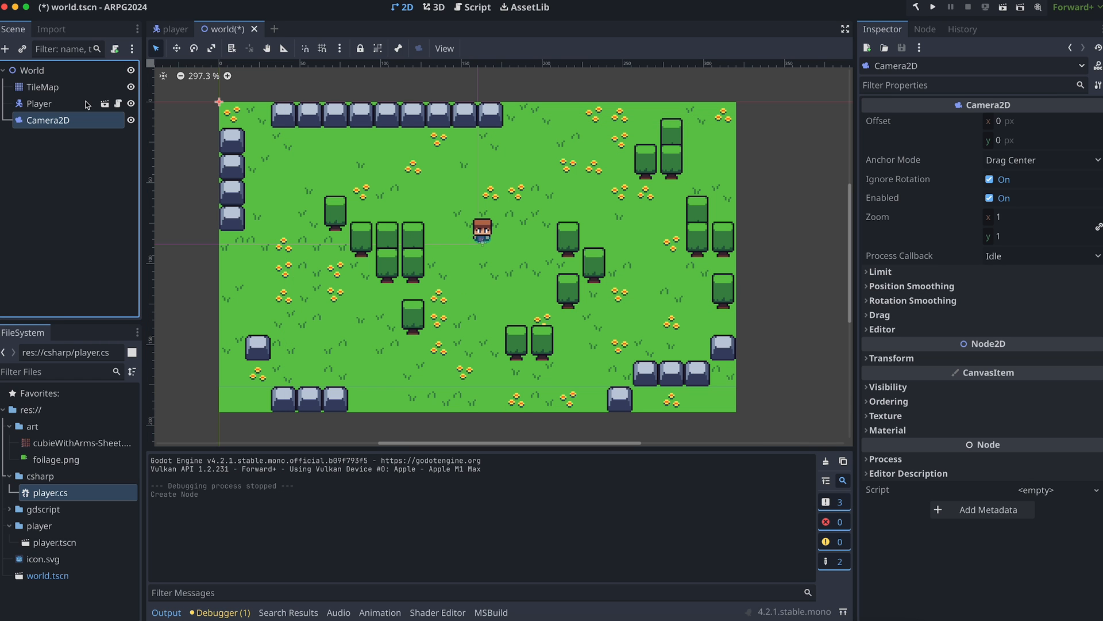
Attach a new script res://gdscript/camera.gd to the Camera2D
{"action": "right_click", "coordinate": [47, 119]}
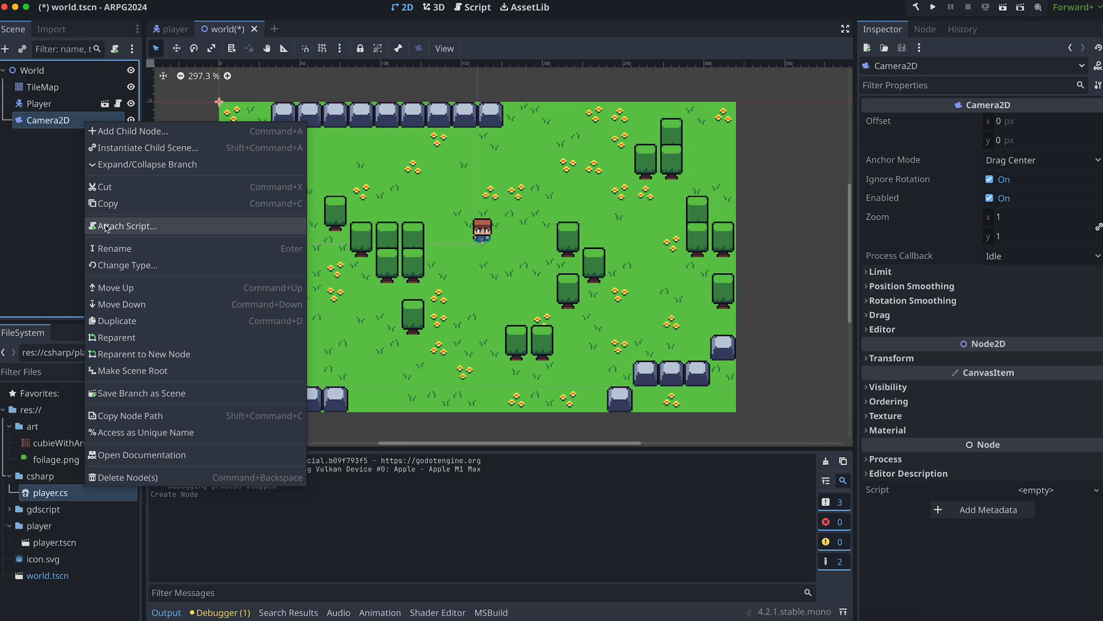
{"action": "left_click", "coordinate": [127, 225]}
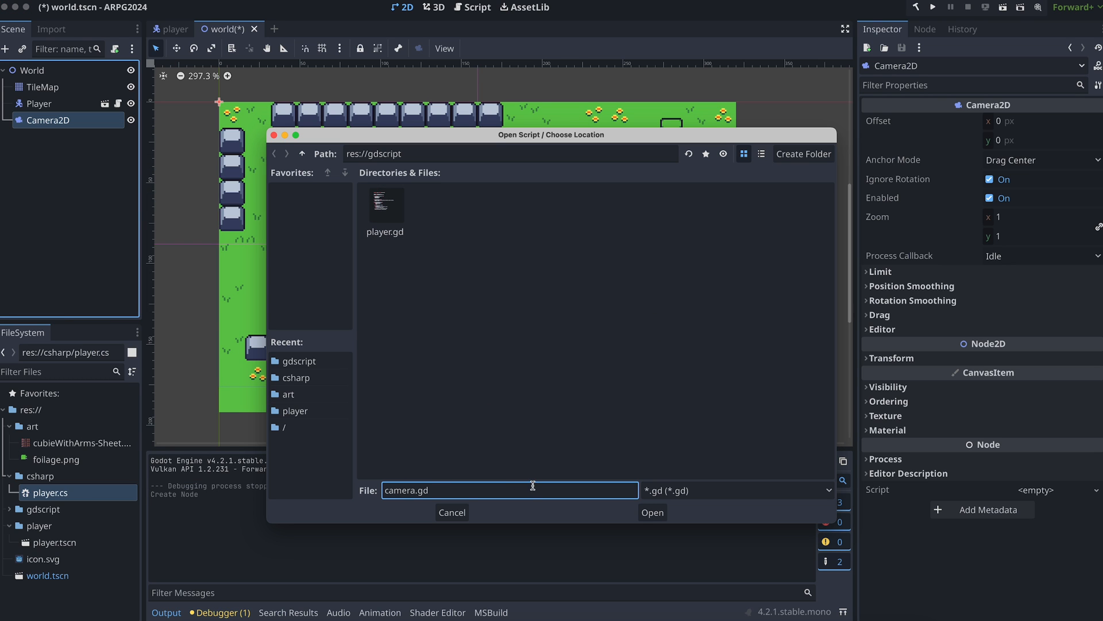
{"action": "left_click", "coordinate": [651, 511]}
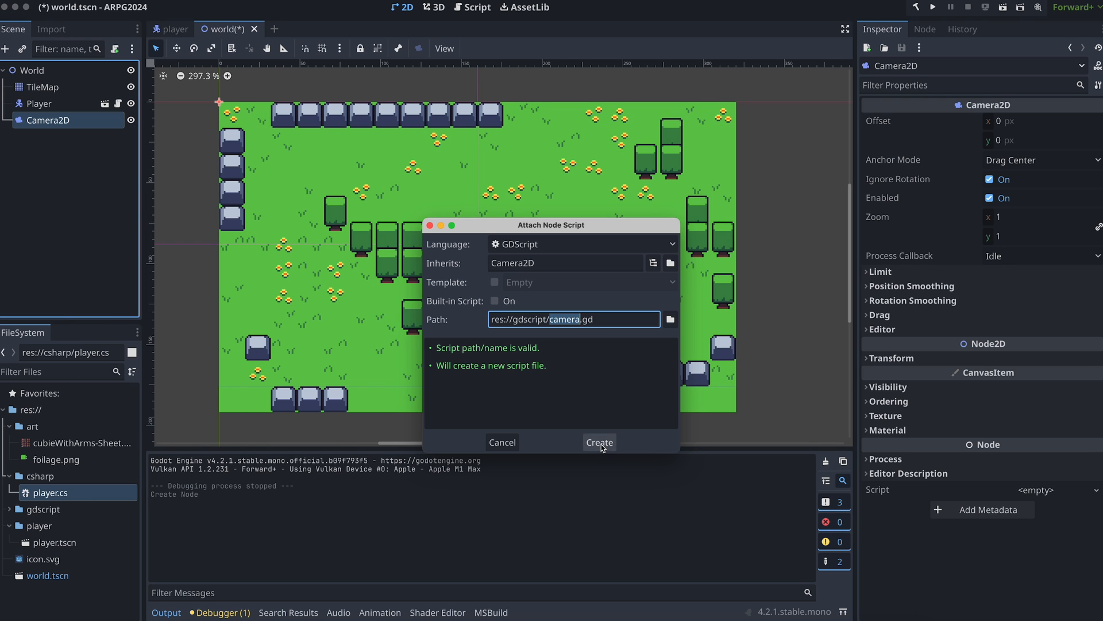
{"action": "left_click", "coordinate": [599, 441]}
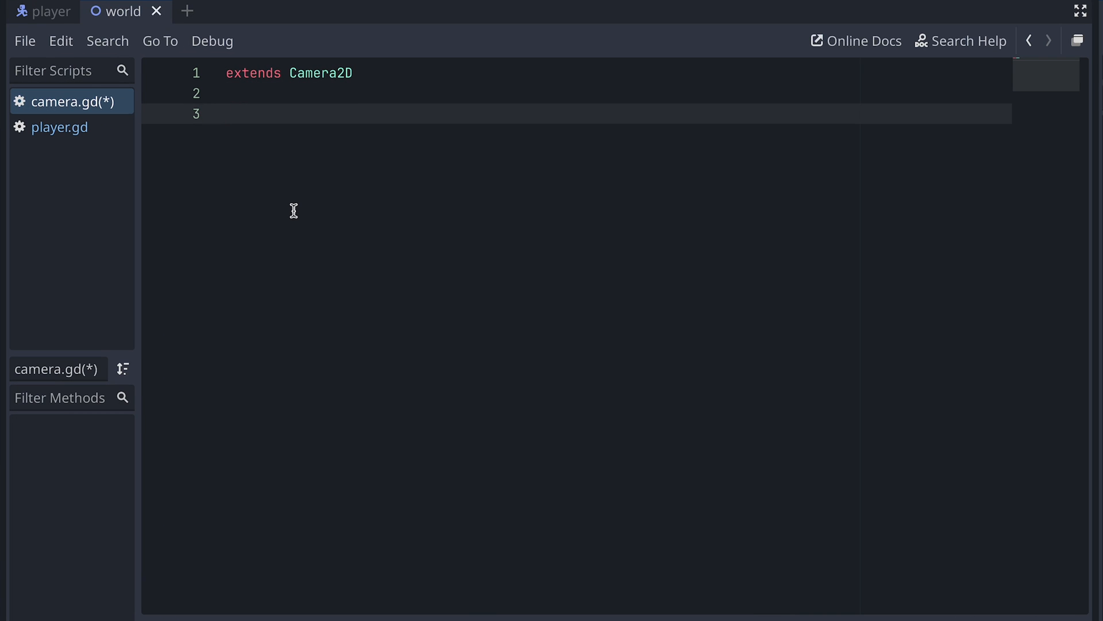
{"action": "type", "text": "@"}
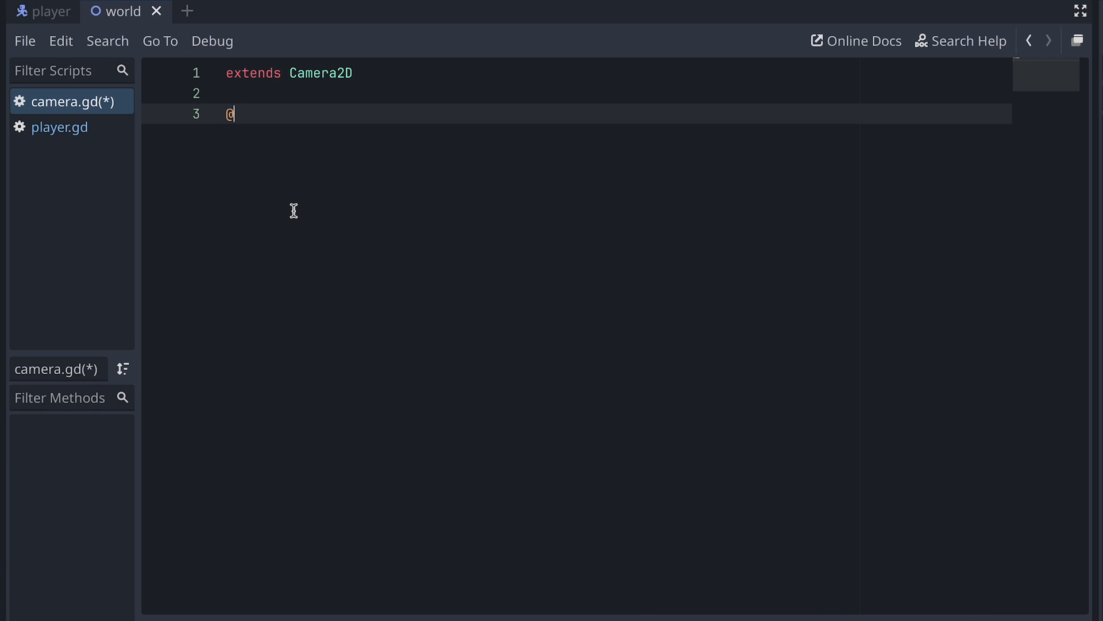
{"action": "type", "text": "export"}
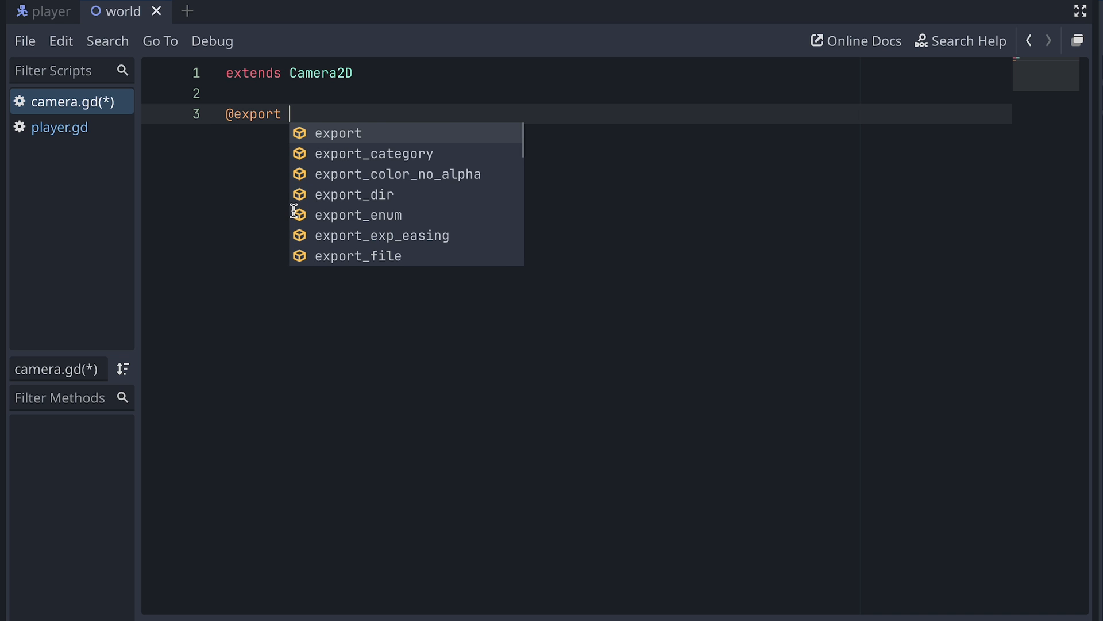
{"action": "type", "text": "var player: Player"}
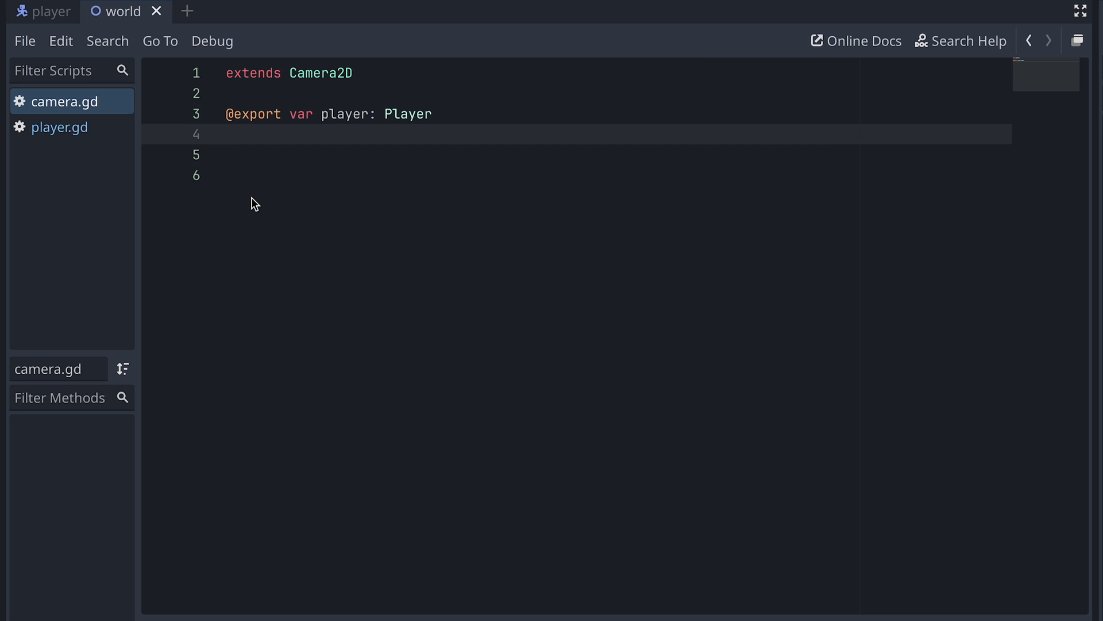
{"action": "type", "text": "@onready var size"}
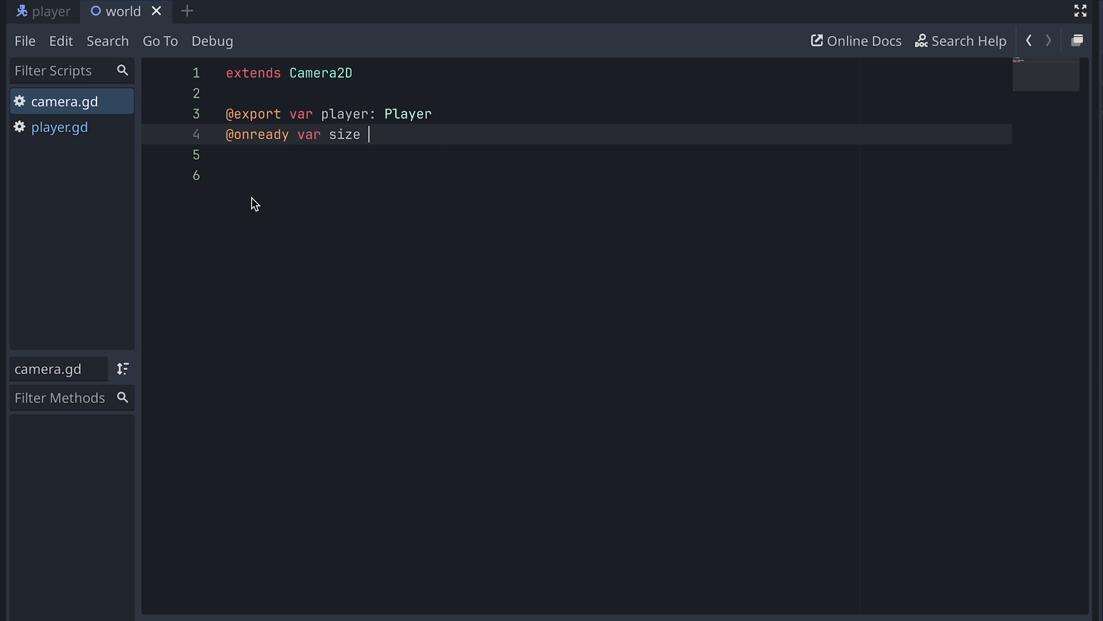
{"action": "type", "text": "= get_"}
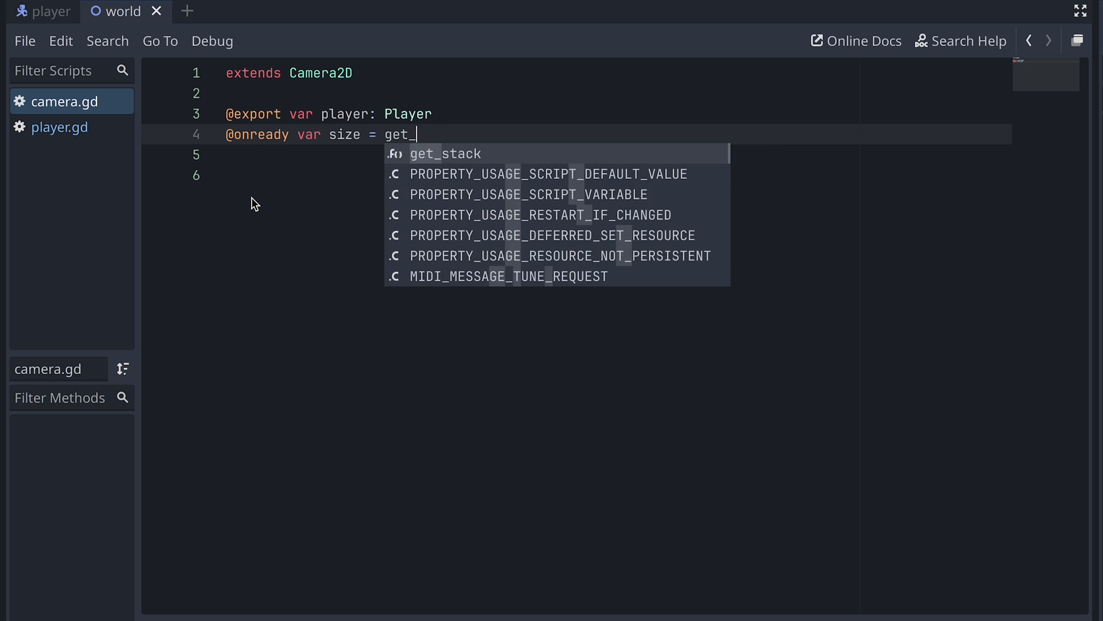
{"action": "type", "text": "viewport_re"}
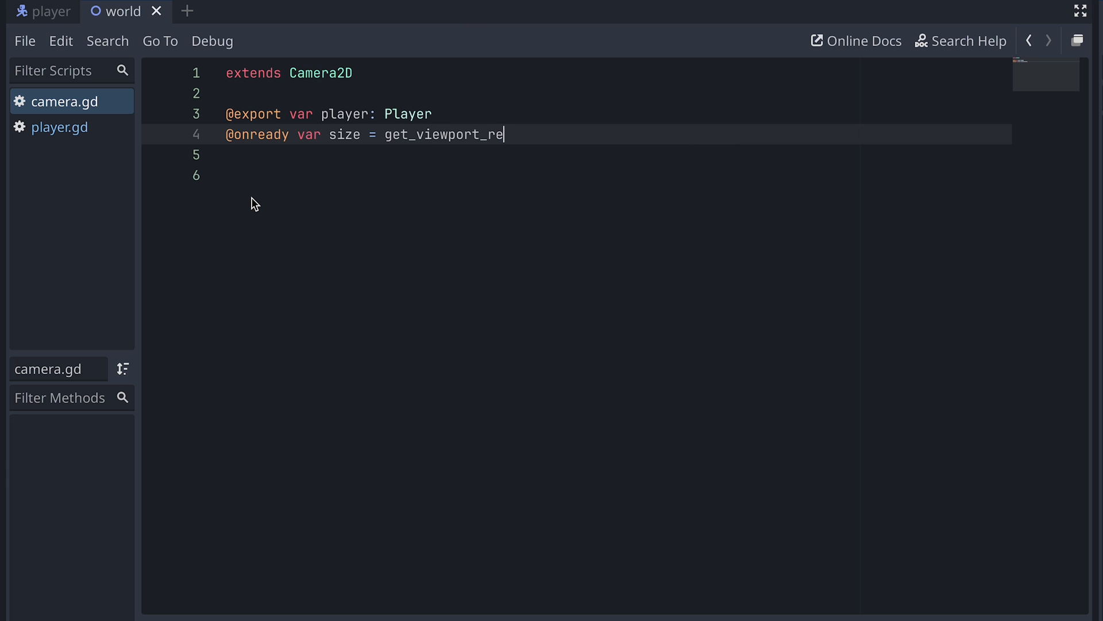
{"action": "type", "text": "ct().si"}
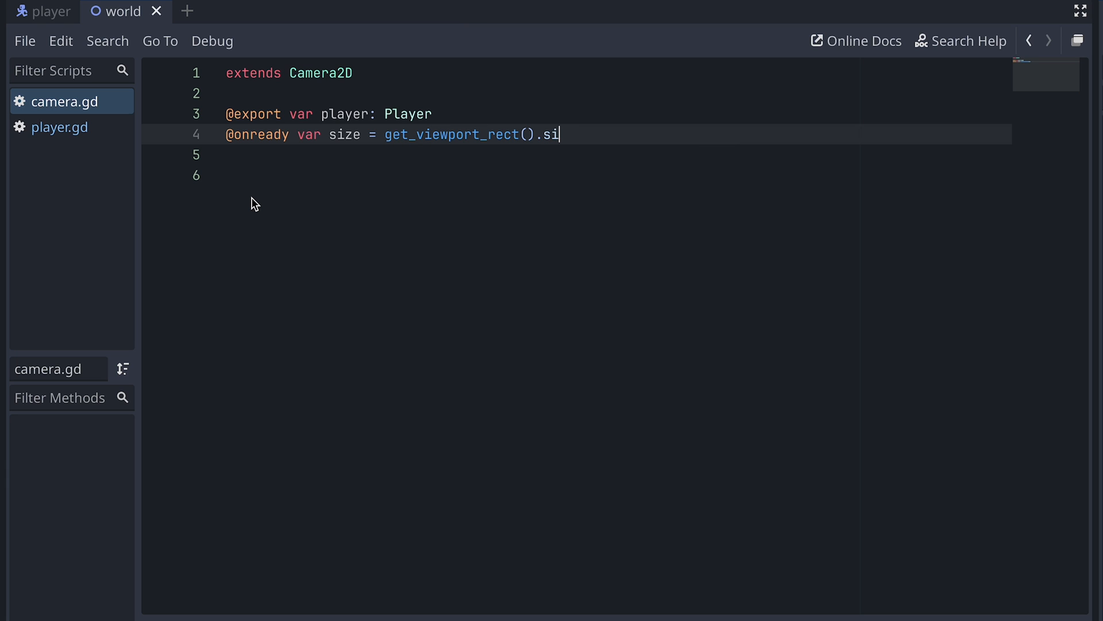
{"action": "type", "text": "ze"}
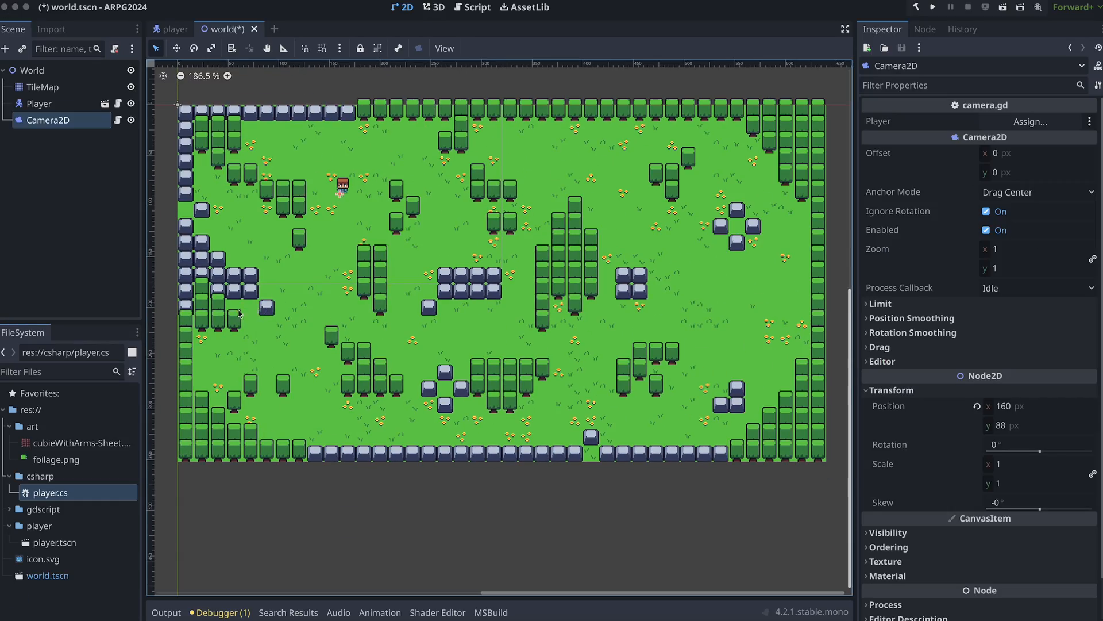
{"action": "mouse_move", "coordinate": [206, 283]}
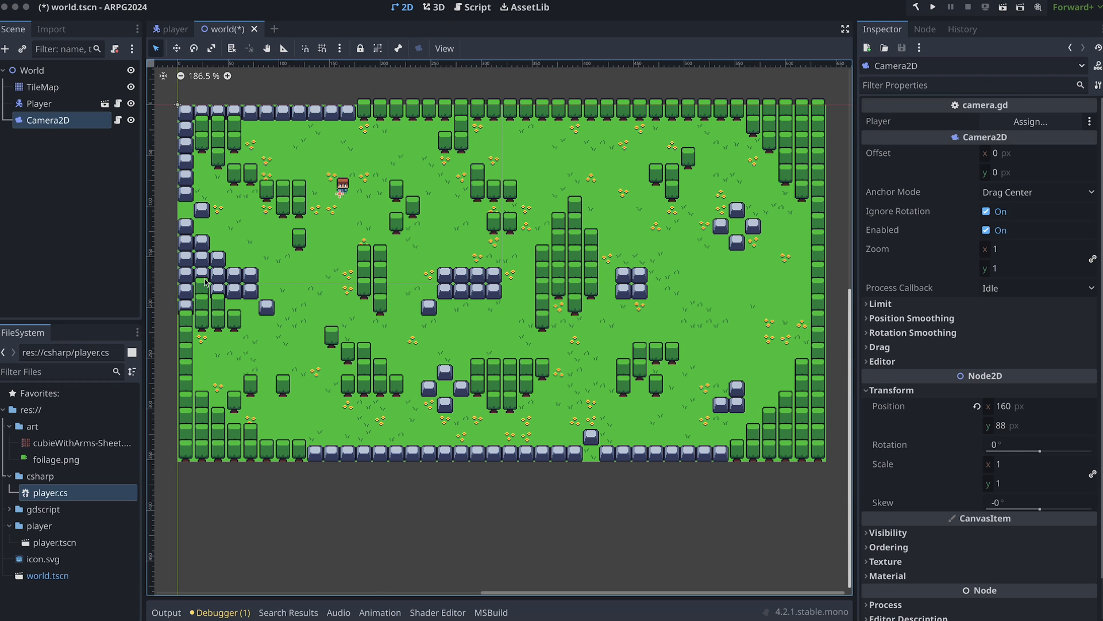
{"action": "mouse_move", "coordinate": [132, 181]}
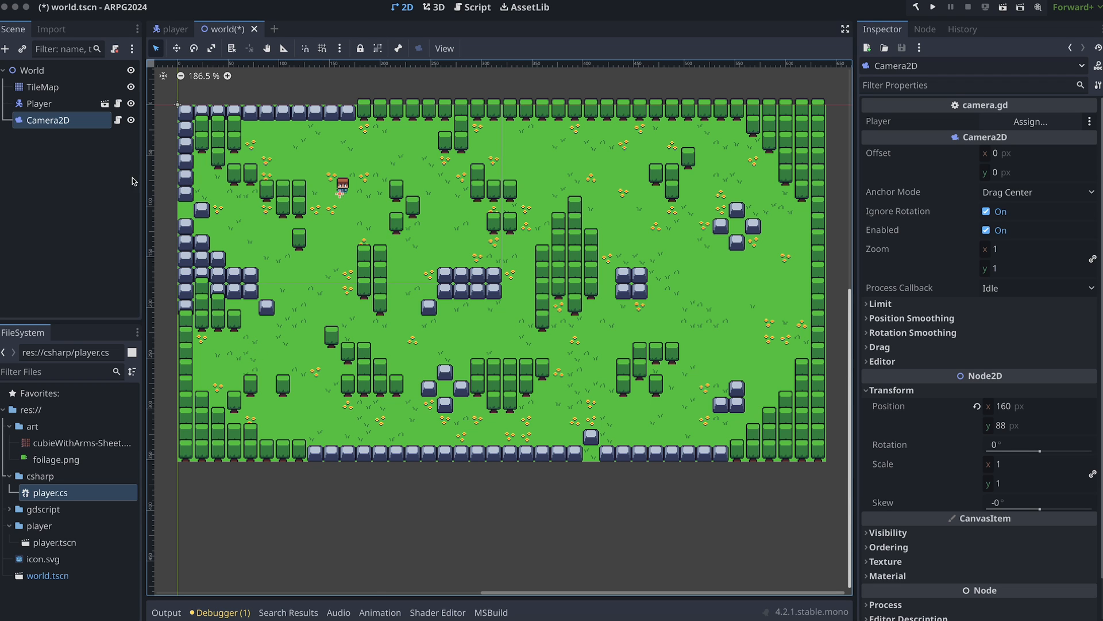
{"action": "mouse_move", "coordinate": [55, 136]}
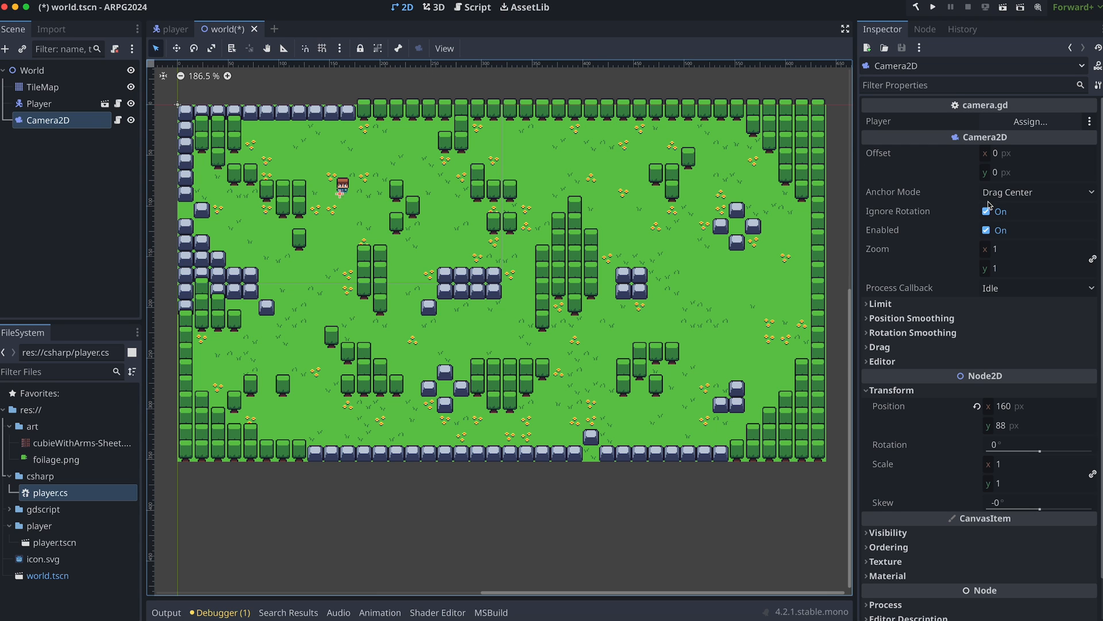
Set the Camera2D's Anchor Mode to Fixed TopLeft
{"action": "left_click", "coordinate": [1034, 192]}
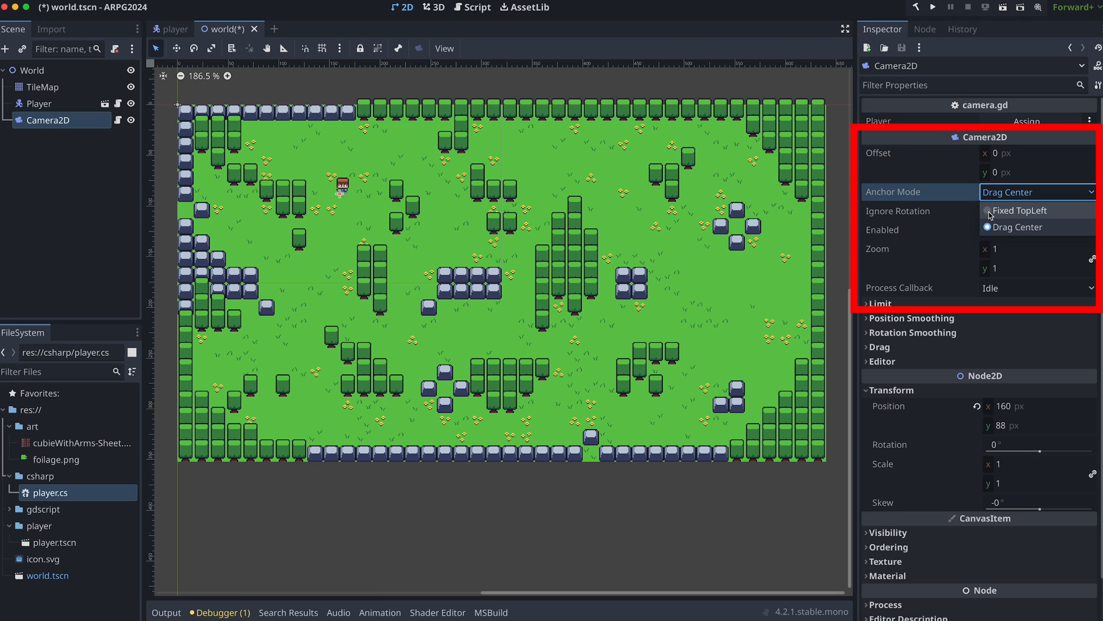
{"action": "left_click", "coordinate": [1019, 209]}
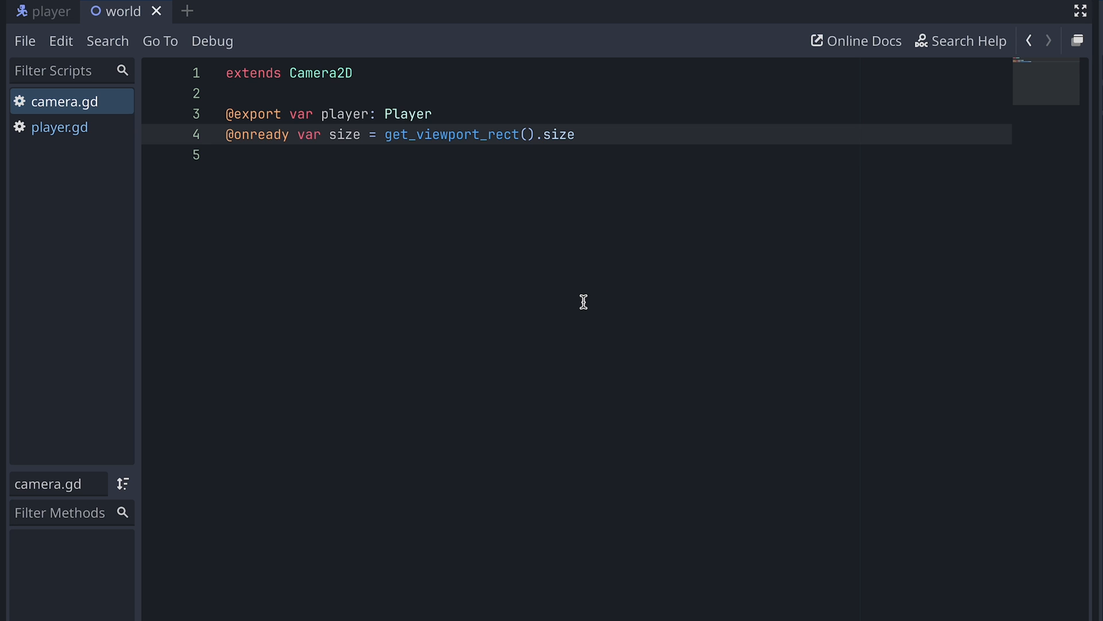
Write update_position() computing current_cell as player.global_position / size
{"action": "type", "text": "func"}
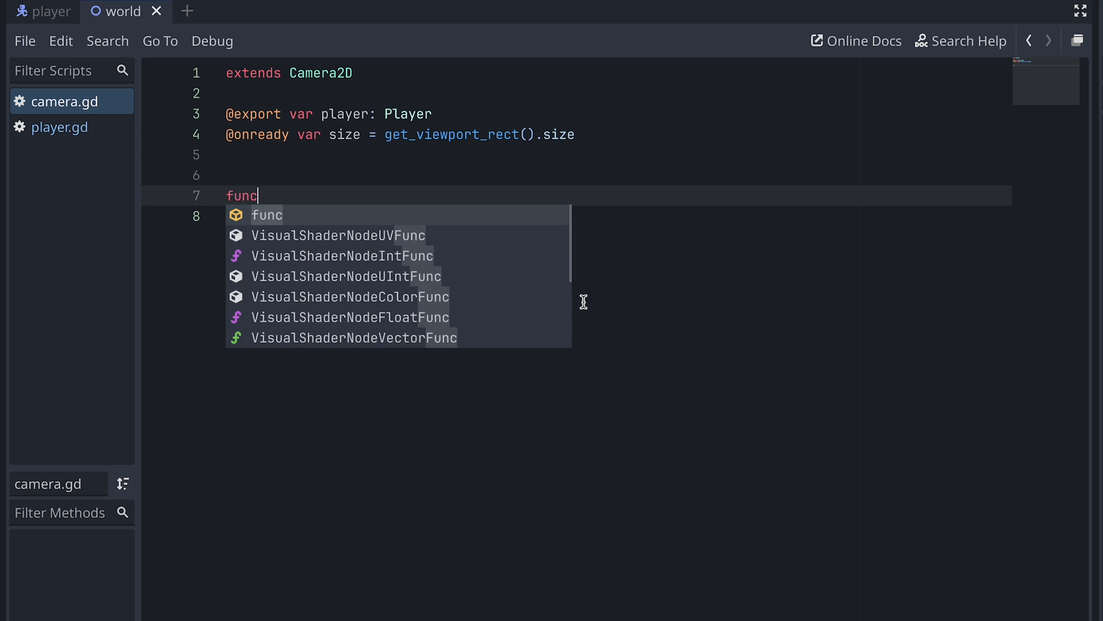
{"action": "type", "text": "update_"}
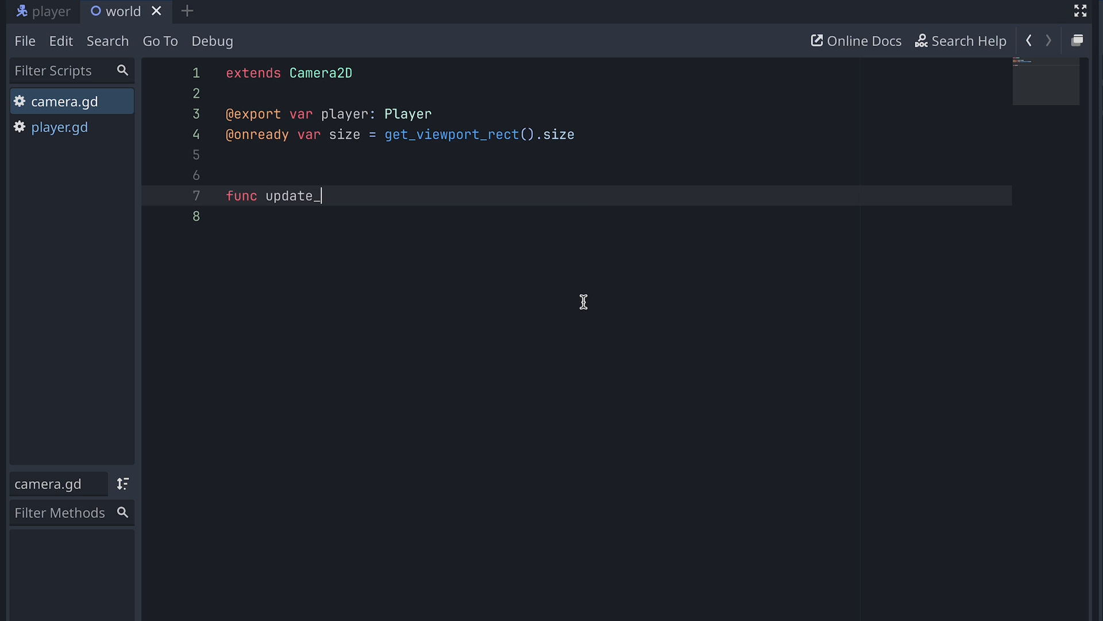
{"action": "type", "text": "position()"}
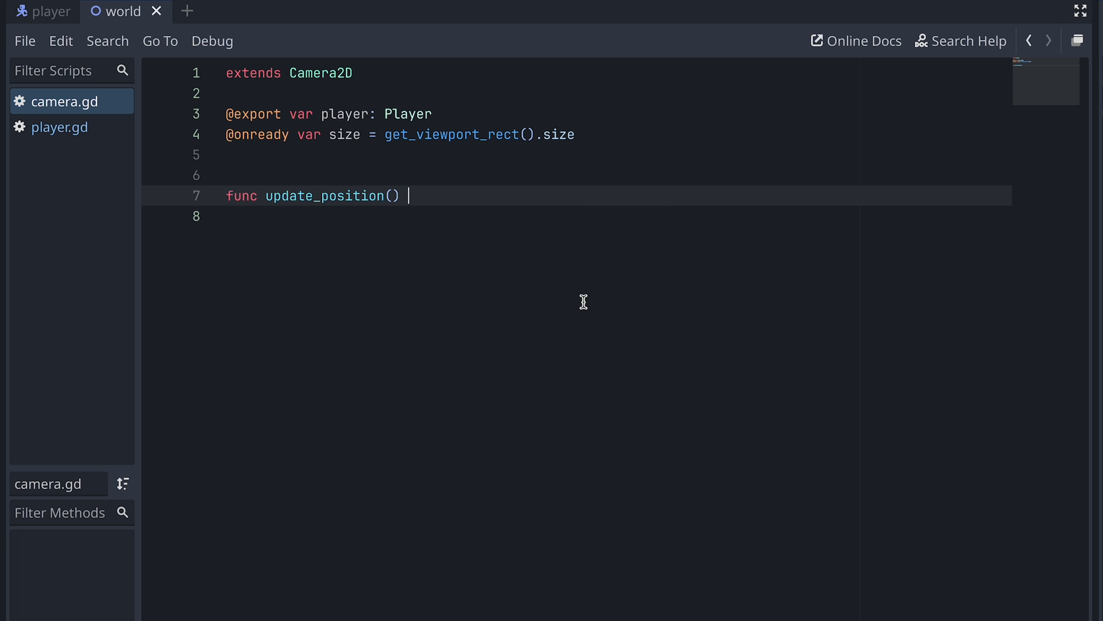
{"action": "type", "text": "-> void:"}
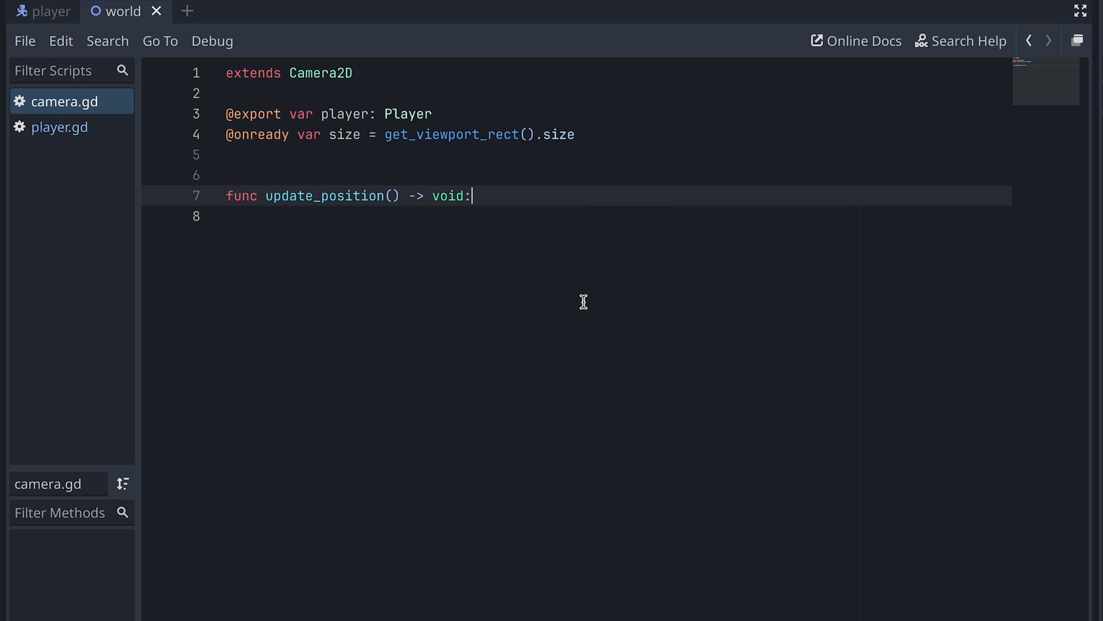
{"action": "key", "text": "Return"}
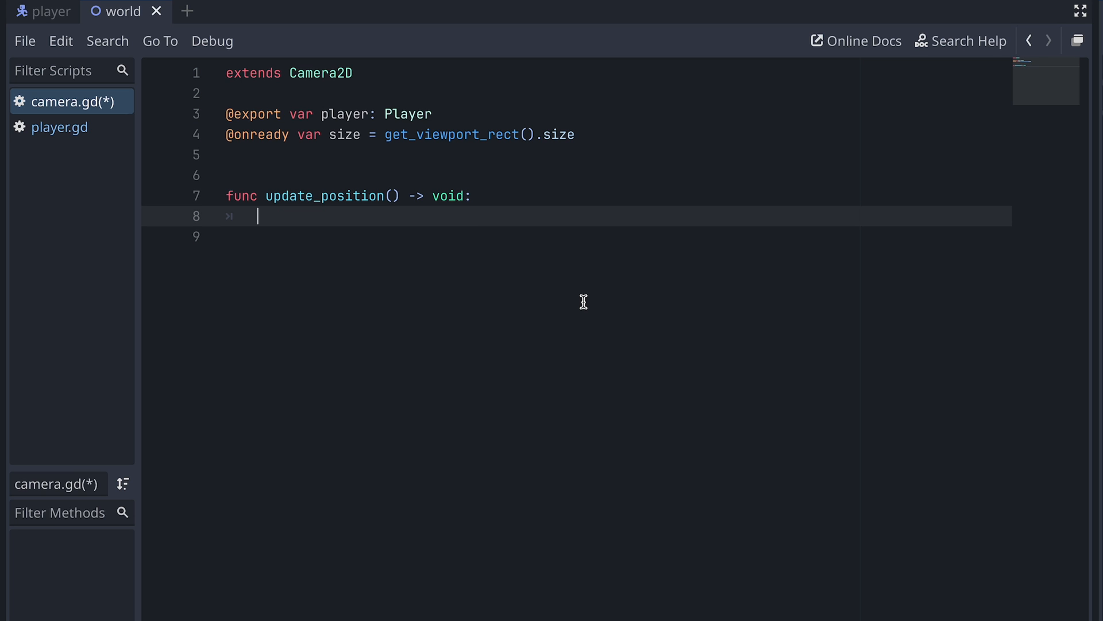
{"action": "type", "text": "var"}
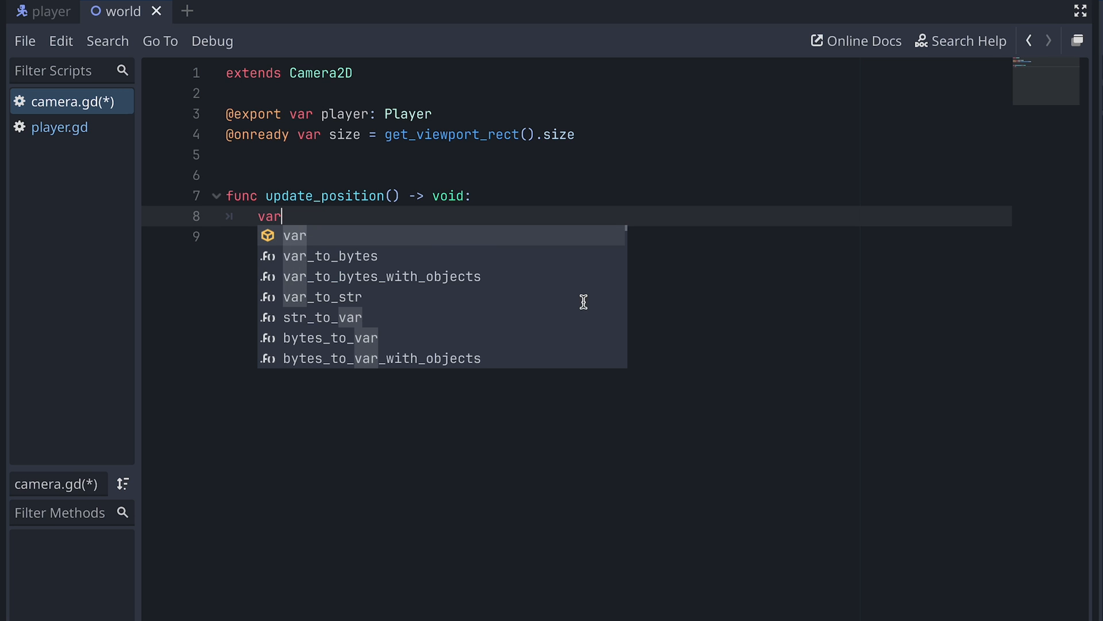
{"action": "type", "text": "curren"}
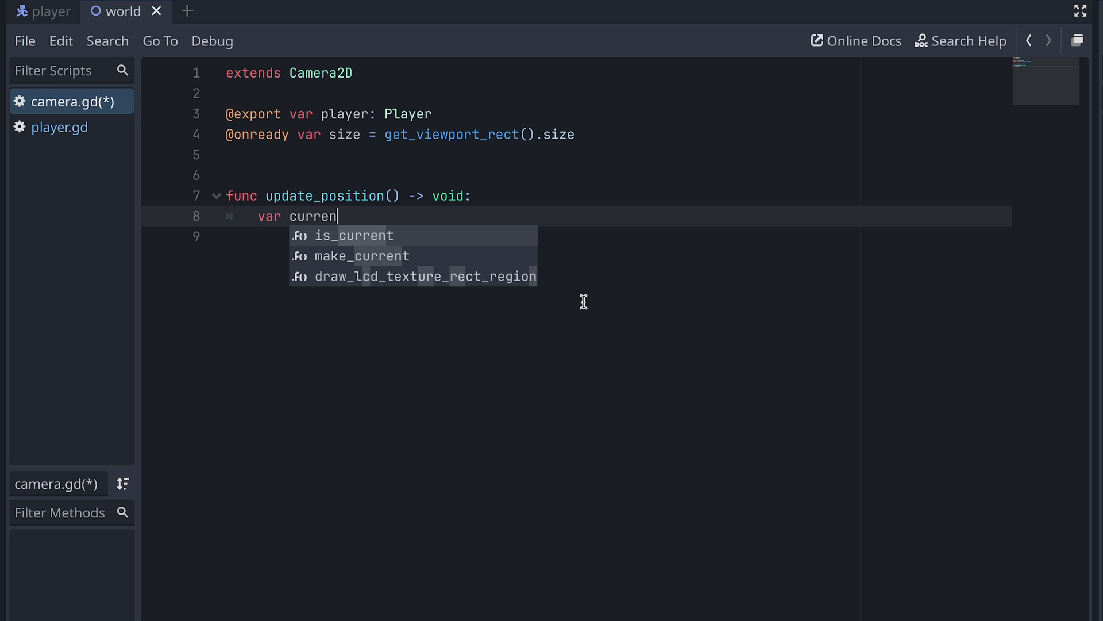
{"action": "type", "text": "t_cell:"}
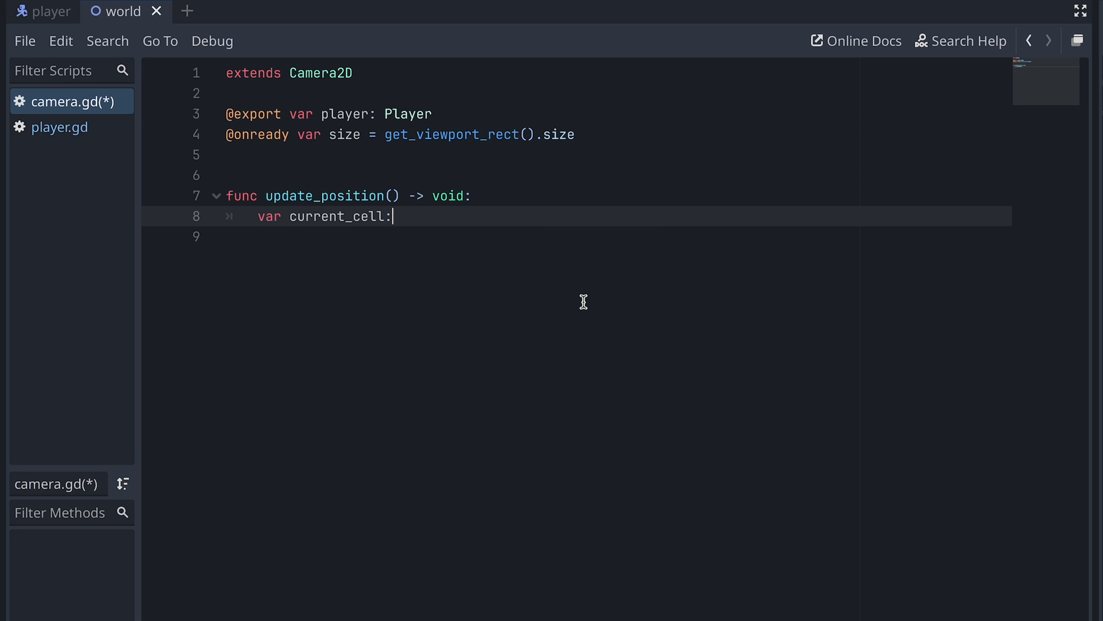
{"action": "type", "text": "Vector2i"}
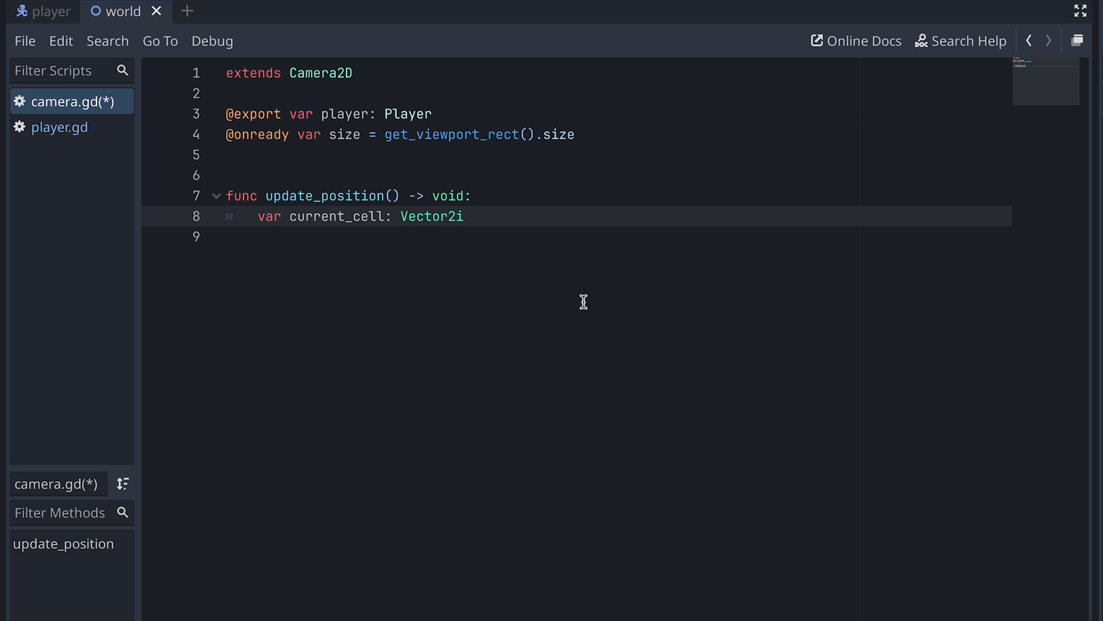
{"action": "type", "text": "= pla"}
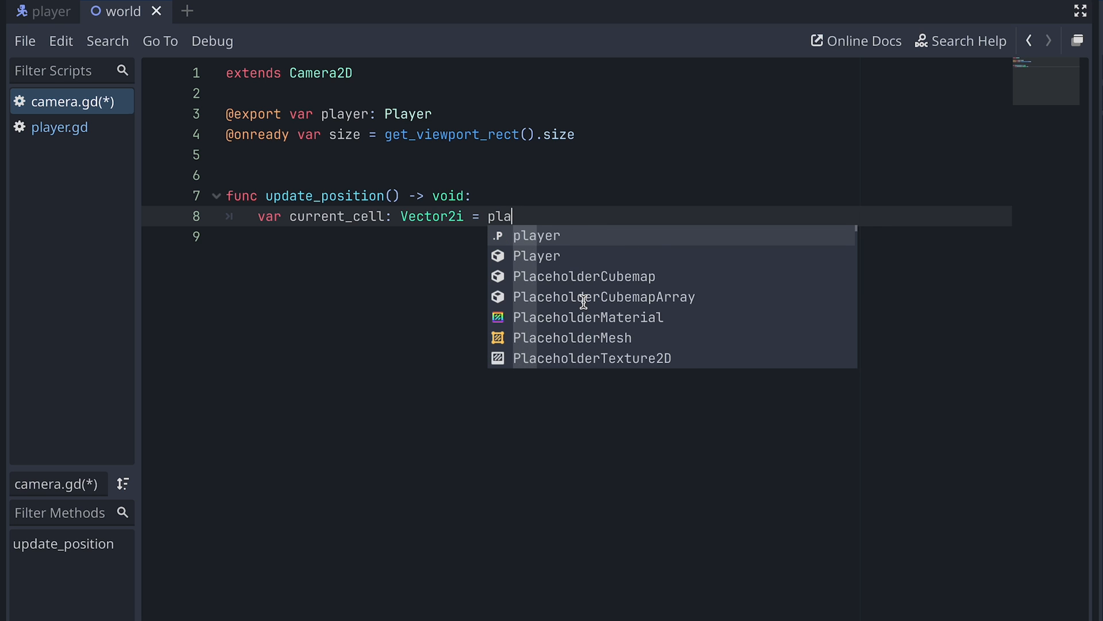
{"action": "type", "text": "yer.glo"}
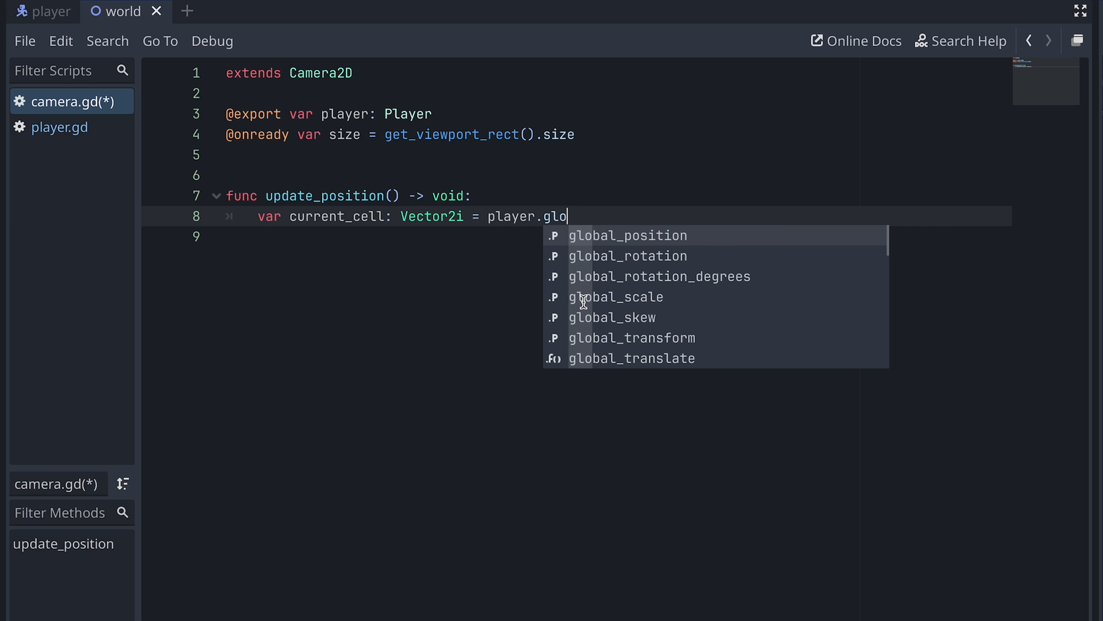
{"action": "left_click", "coordinate": [626, 235]}
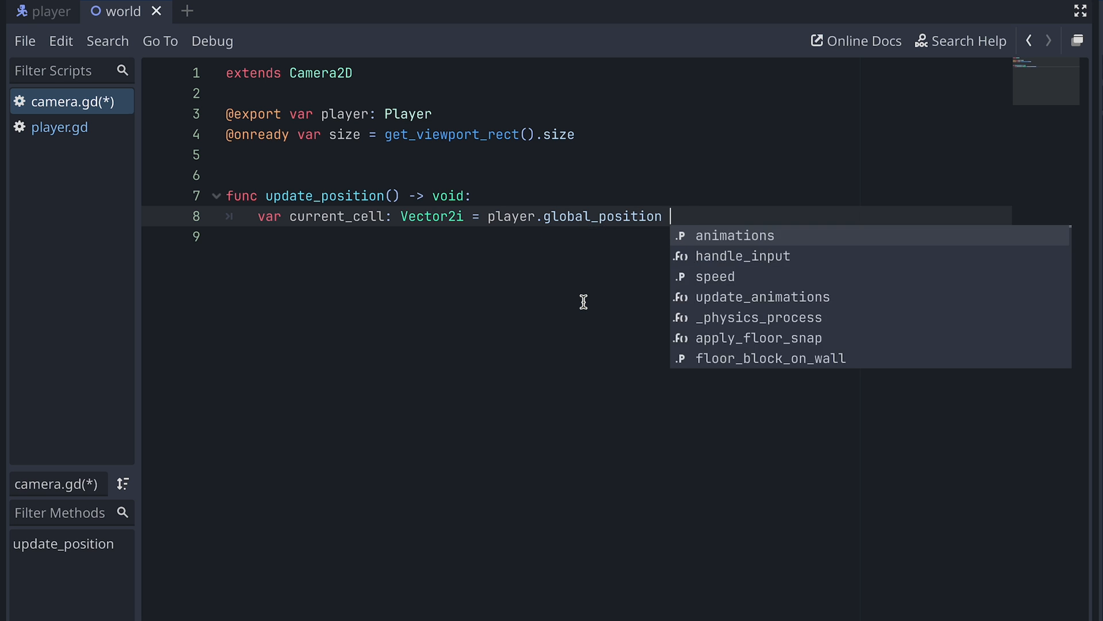
{"action": "type", "text": "/ size"}
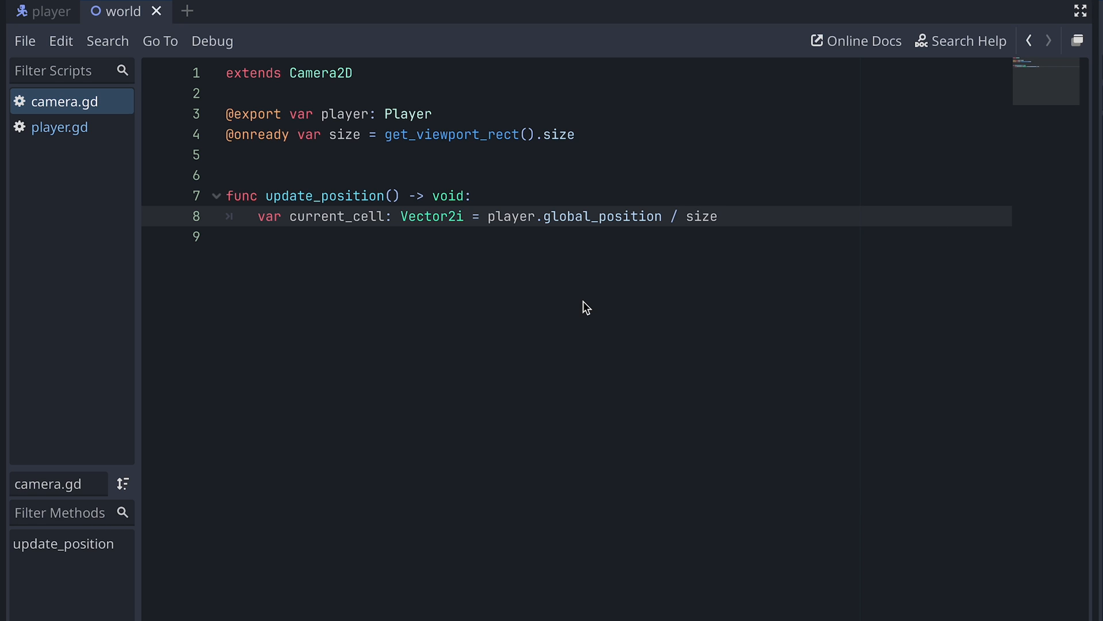
{"action": "mouse_move", "coordinate": [533, 311]}
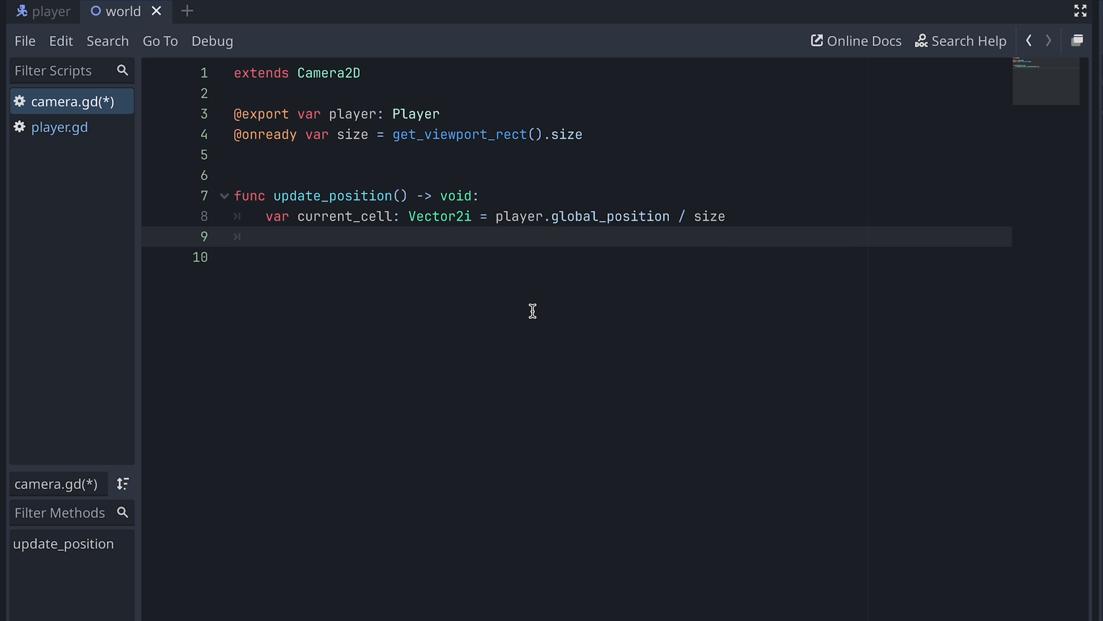
Set global_position from current_cell * size and call update_position() from _ready()
{"action": "type", "text": "global_"}
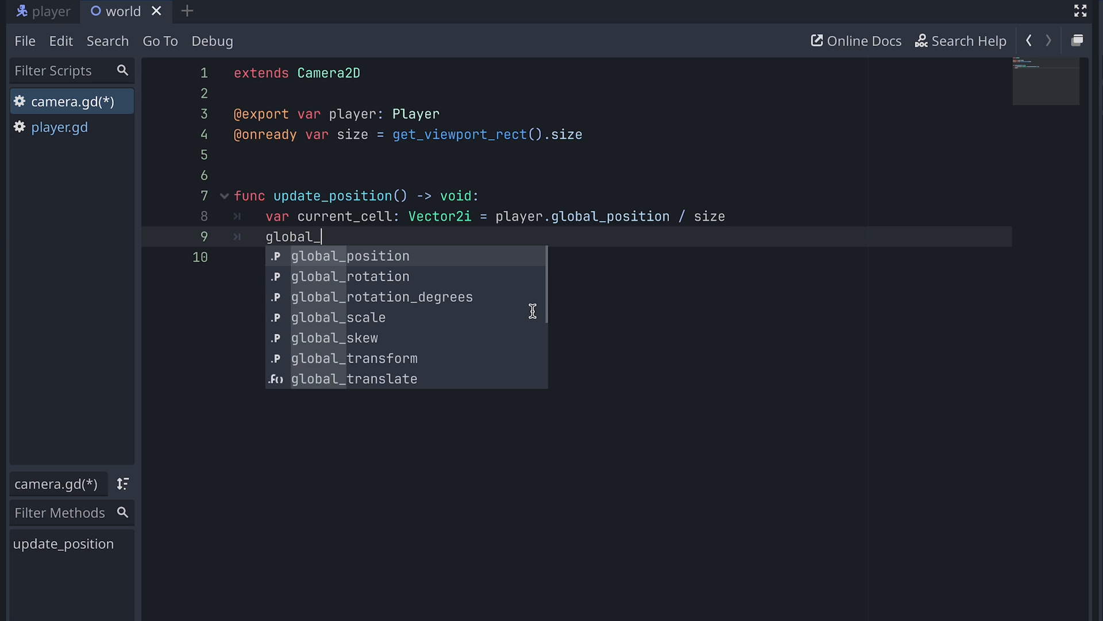
{"action": "type", "text": "position"}
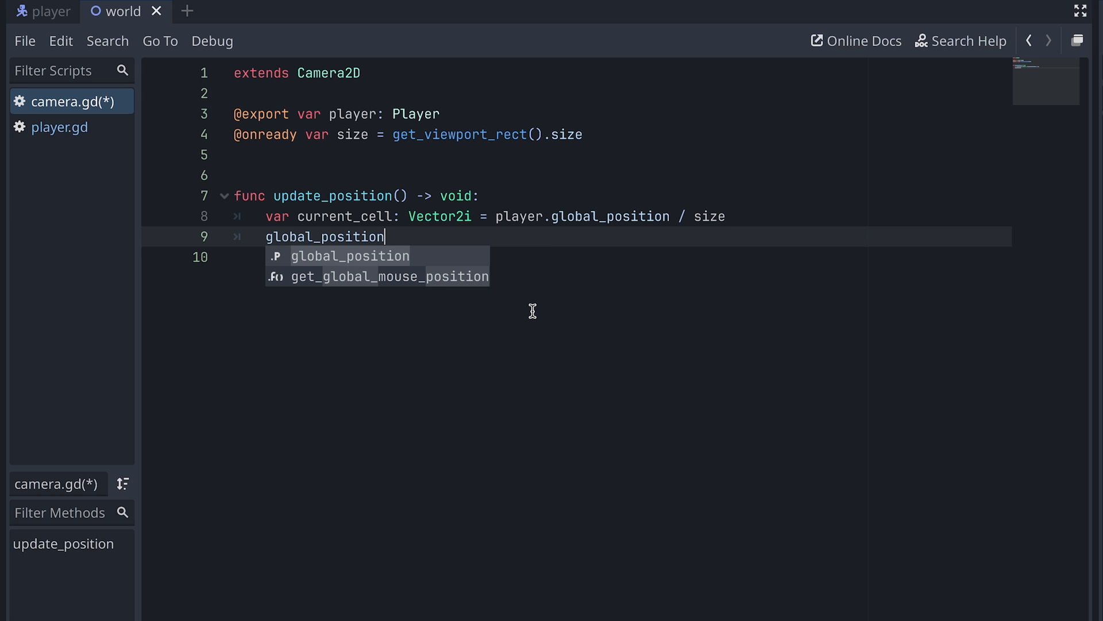
{"action": "type", "text": "= current_cell *"}
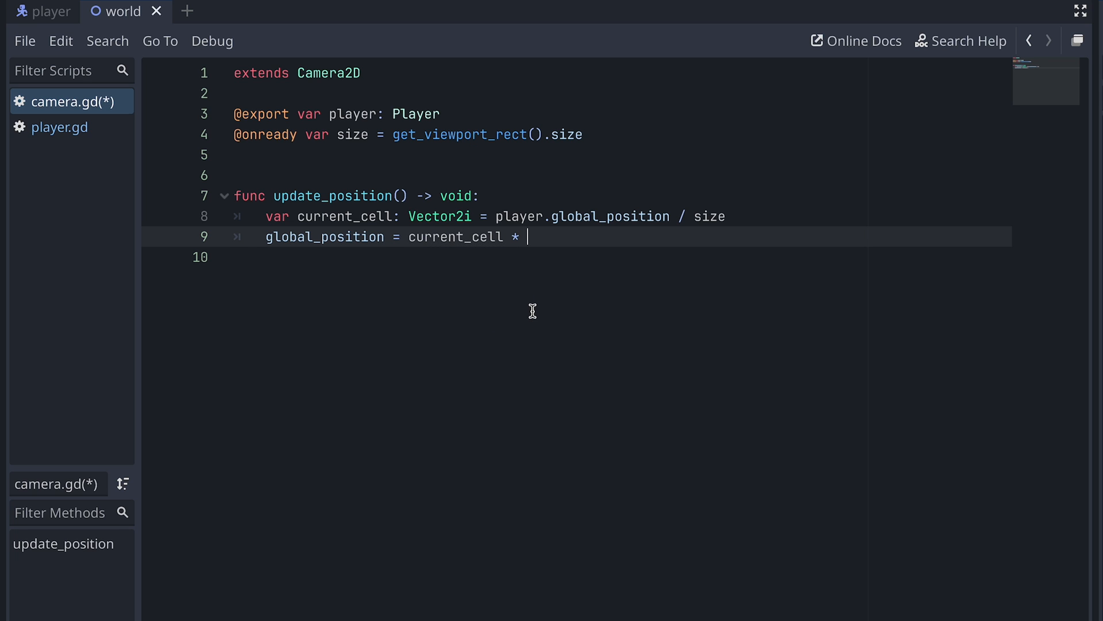
{"action": "type", "text": "size"}
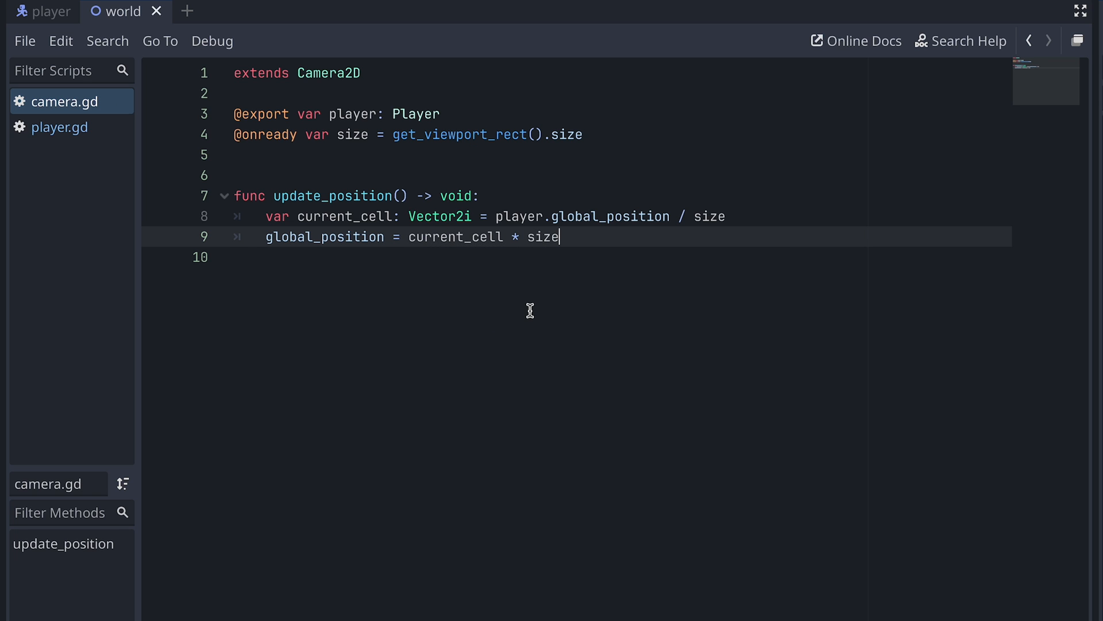
{"action": "key", "text": "Enter"}
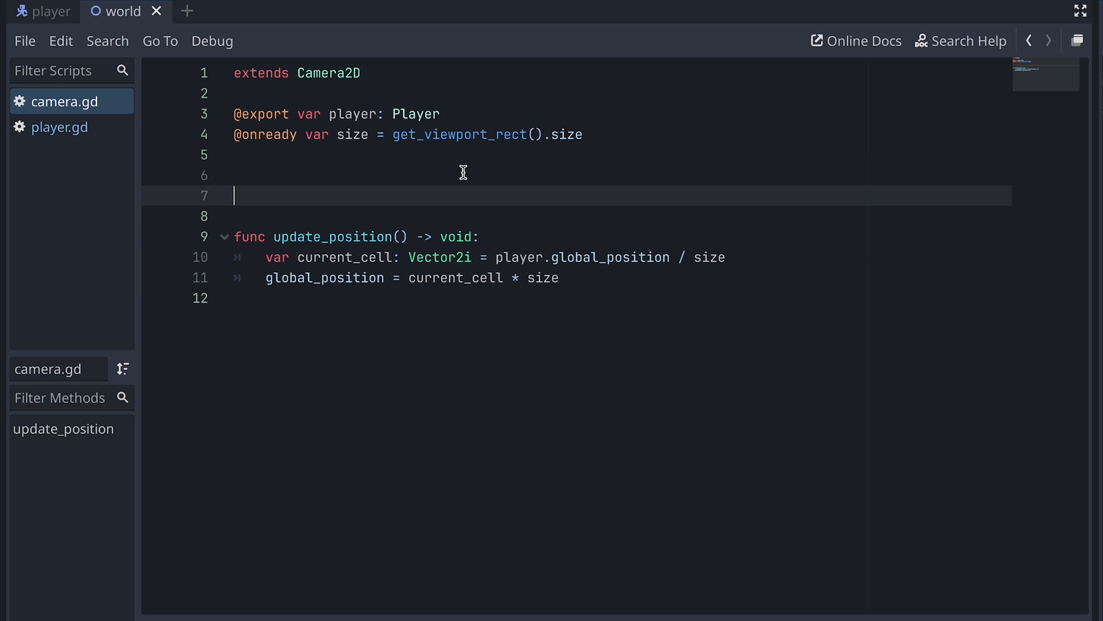
{"action": "type", "text": "func r"}
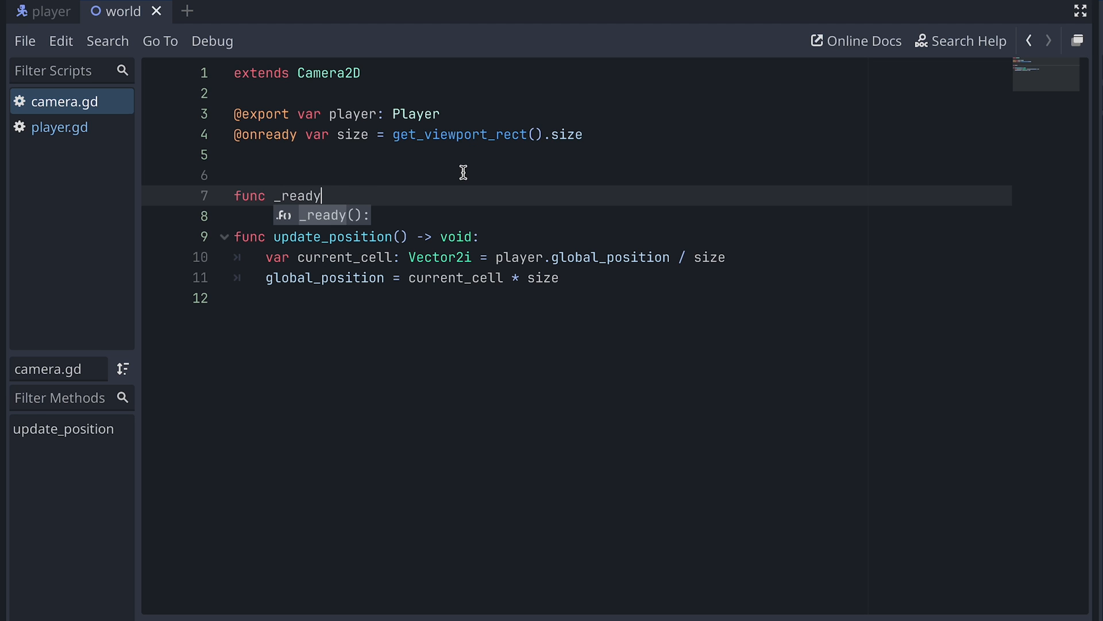
{"action": "type", "text": "() -> void:"}
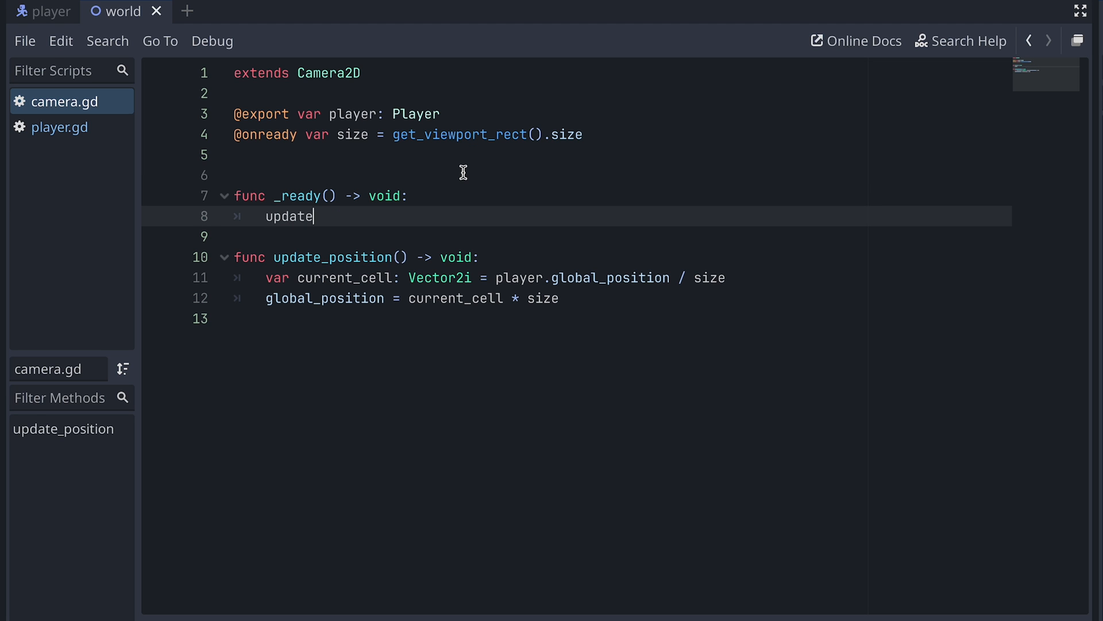
{"action": "type", "text": "_position()"}
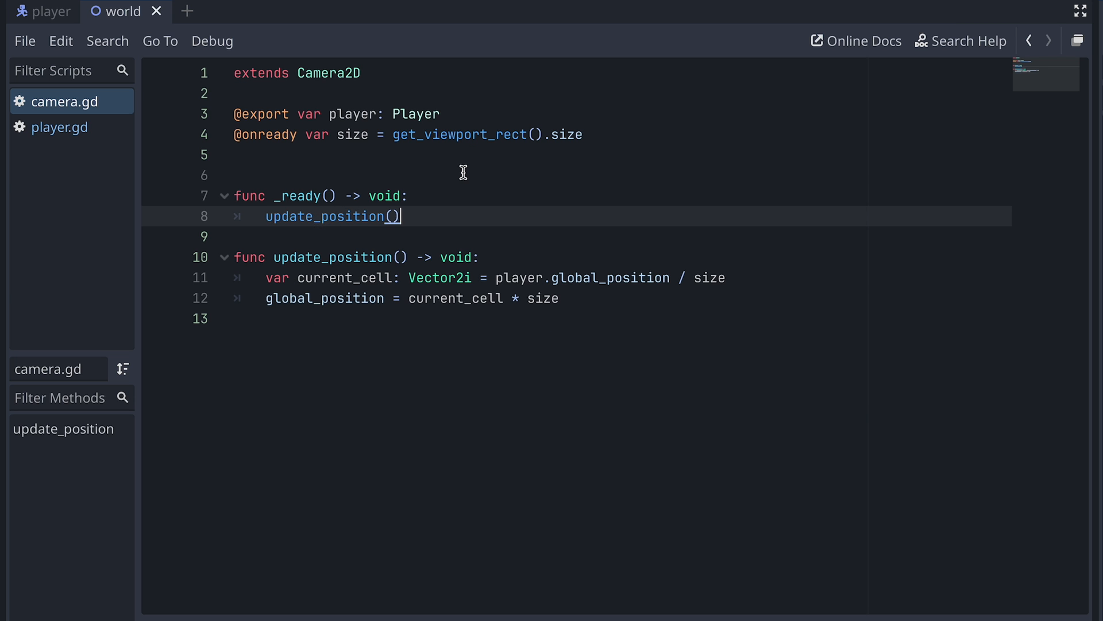
{"action": "key", "text": "Return"}
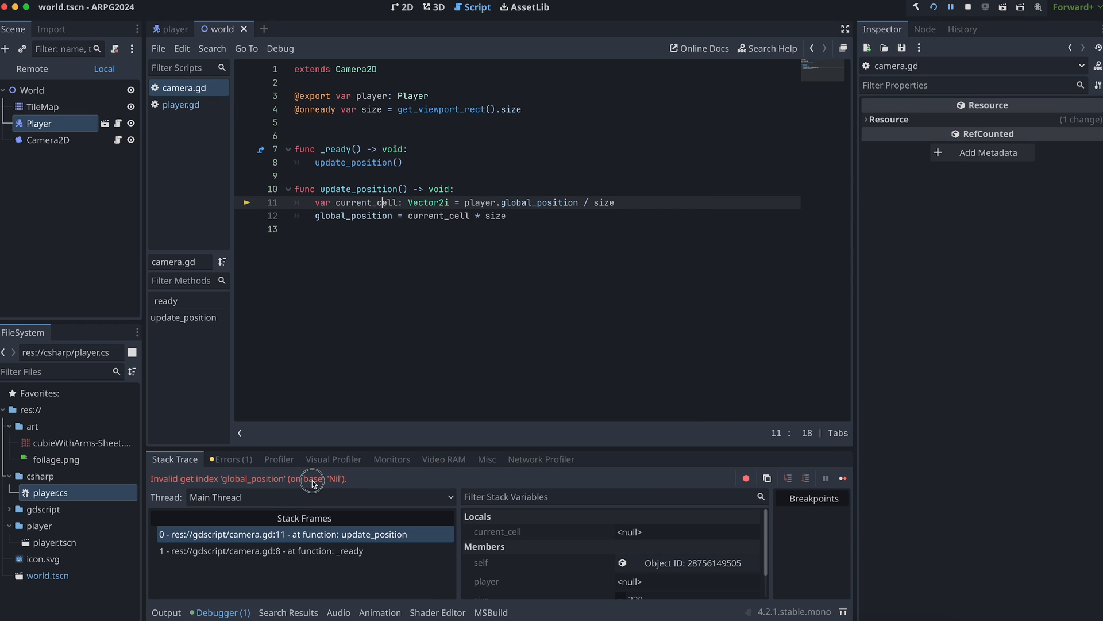
{"action": "mouse_move", "coordinate": [982, 12]}
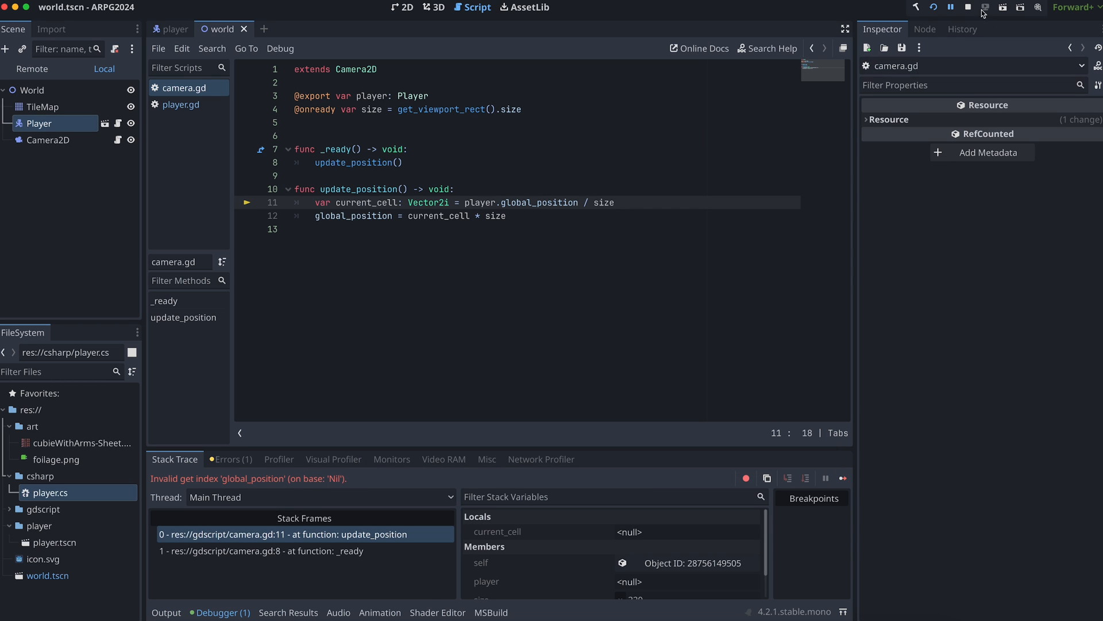
Stop the failed run and assign the Player node to the Camera2D's Player property
{"action": "left_click", "coordinate": [968, 7]}
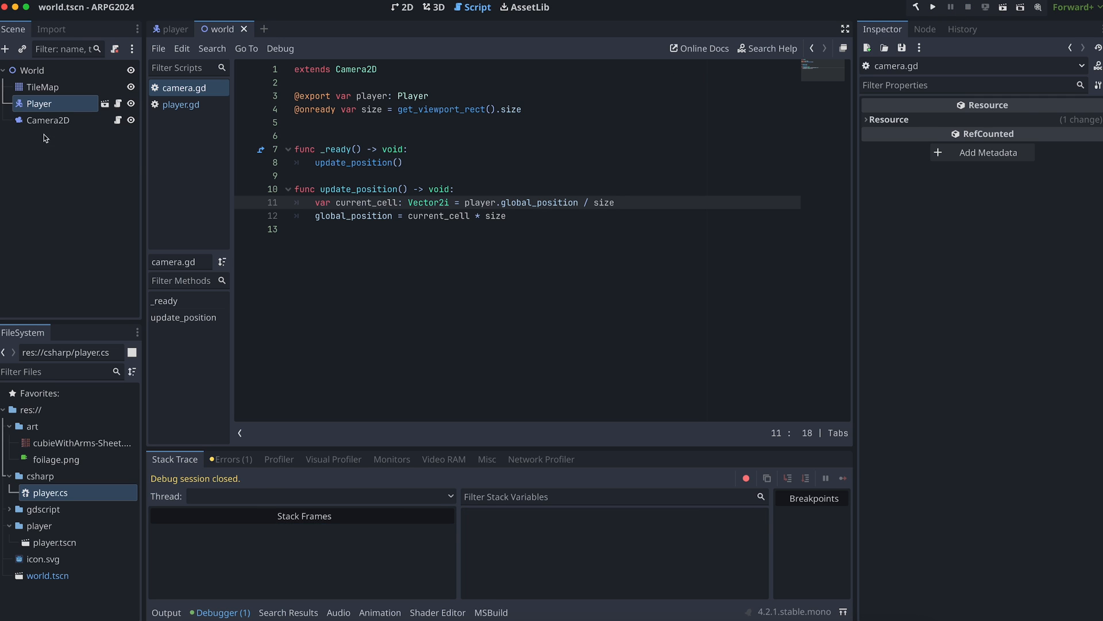
{"action": "left_click", "coordinate": [49, 120]}
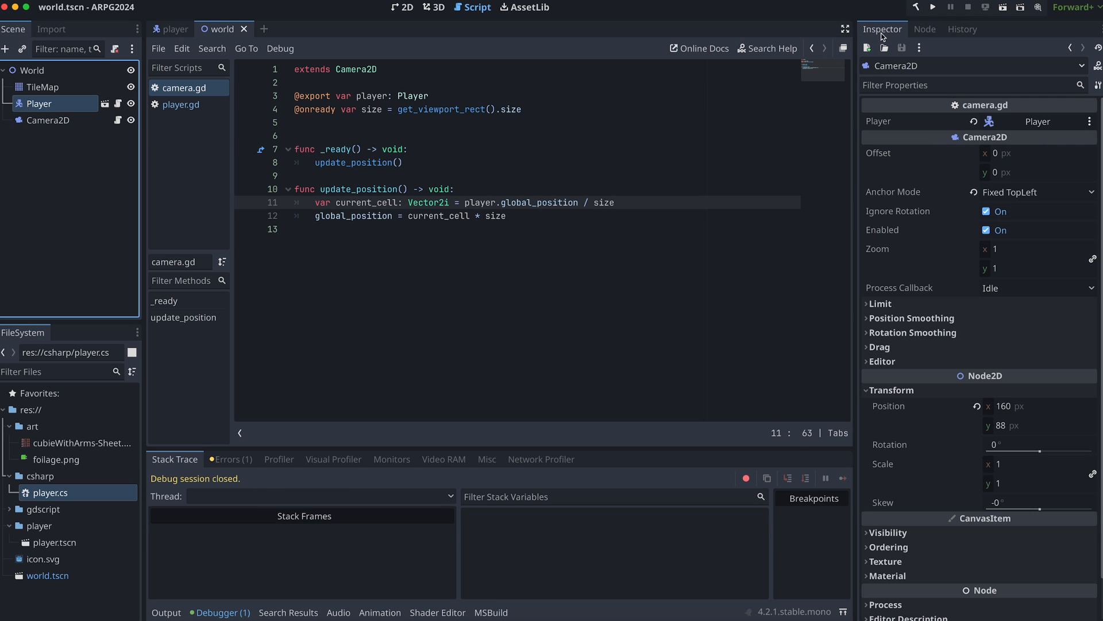
{"action": "left_click", "coordinate": [933, 7]}
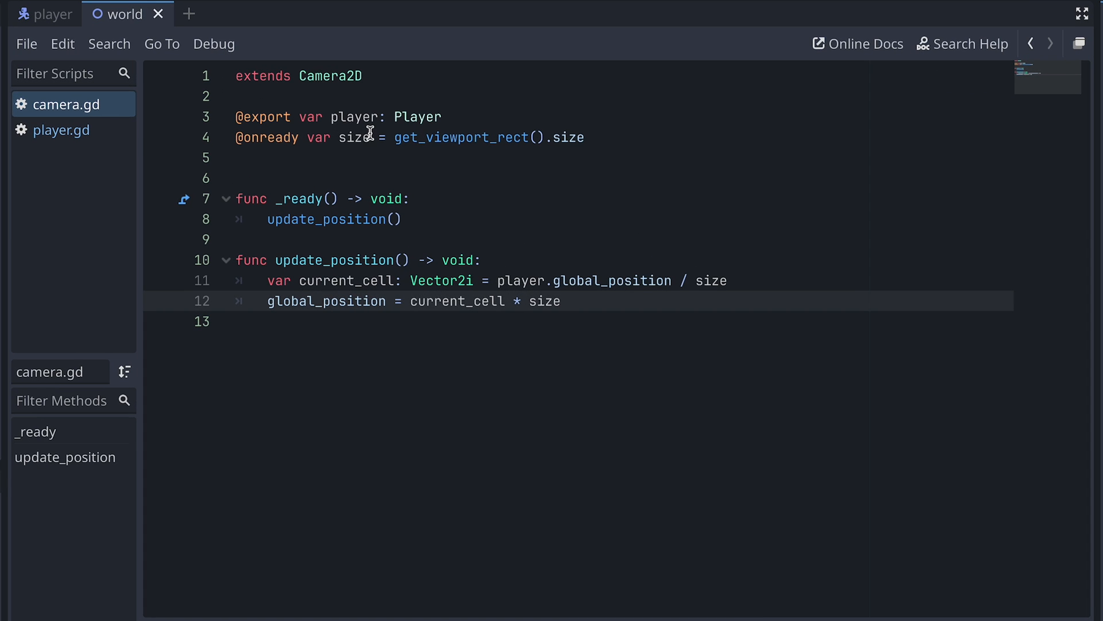
Type size as Vector2i and wrap player.global_position in Vector2i(...) on the current_cell line
{"action": "type", "text": ": V"}
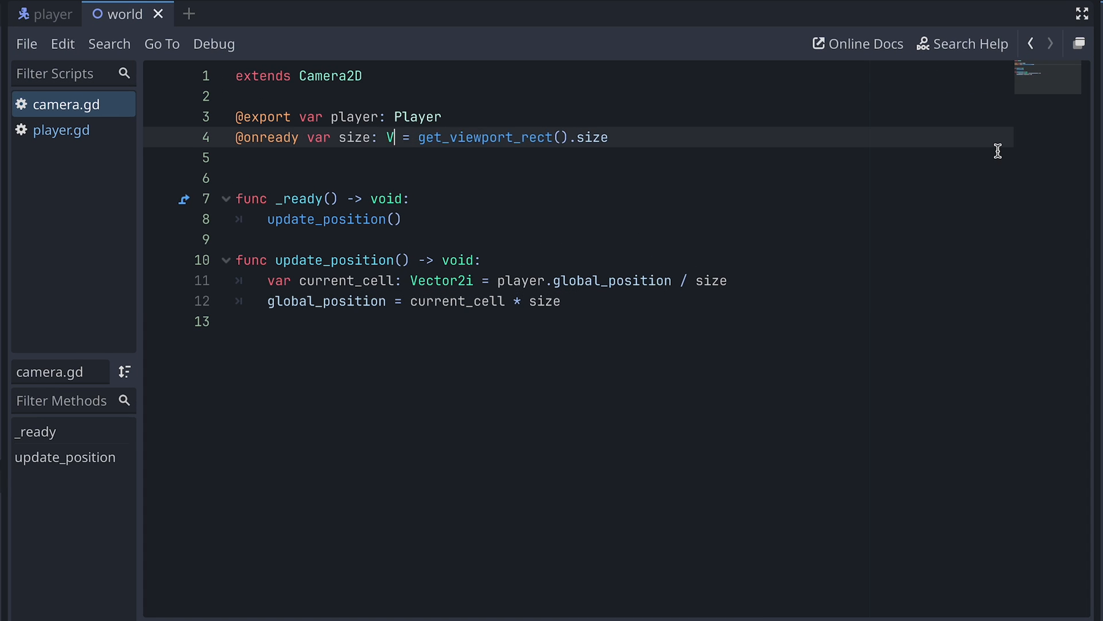
{"action": "type", "text": "ector2i"}
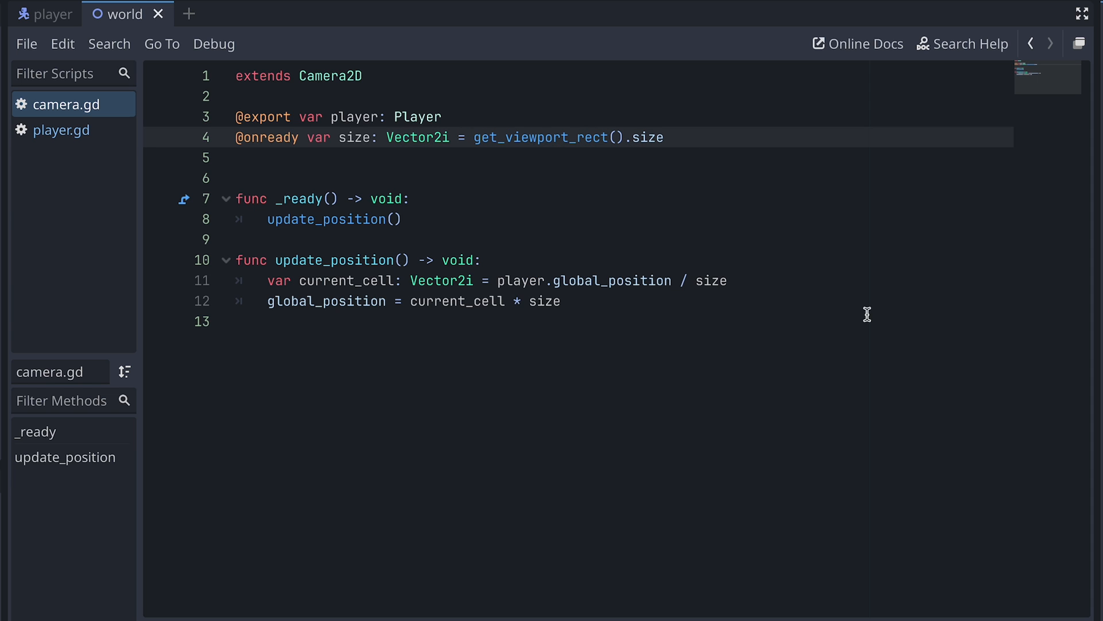
{"action": "left_click", "coordinate": [497, 280]}
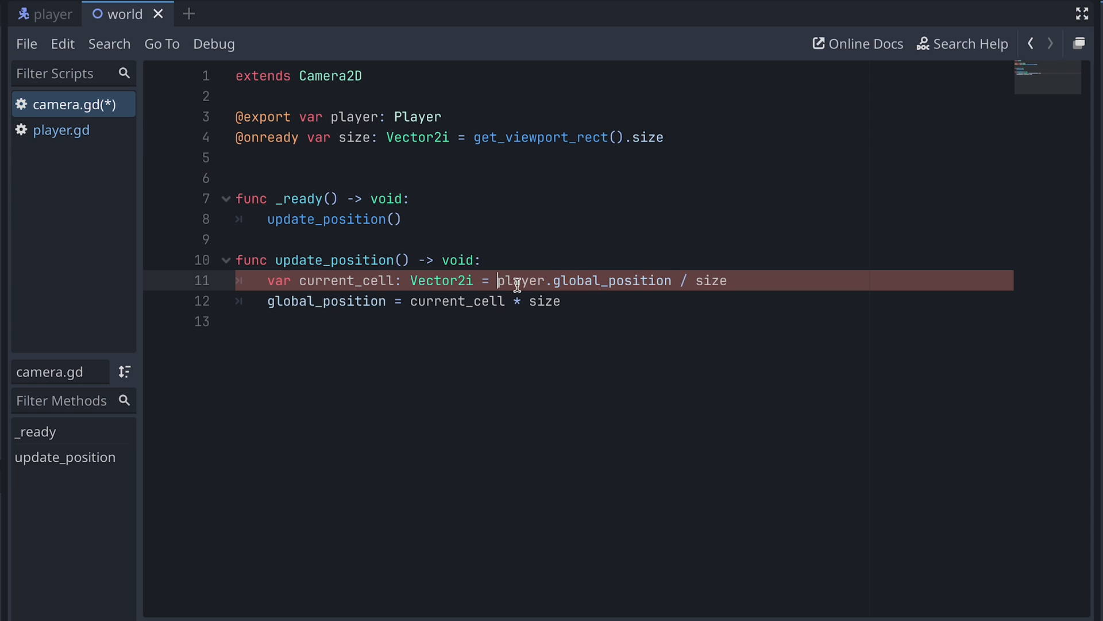
{"action": "type", "text": "Vector2"}
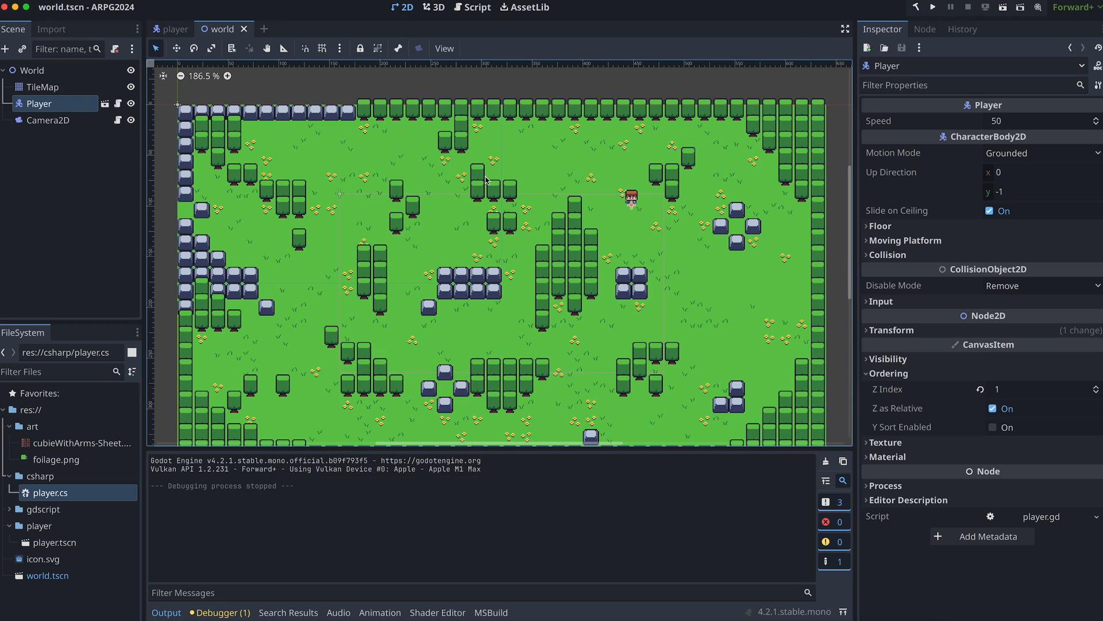
Move the Player to the lower-right of the map and run the world scene to test
{"action": "left_click", "coordinate": [933, 7]}
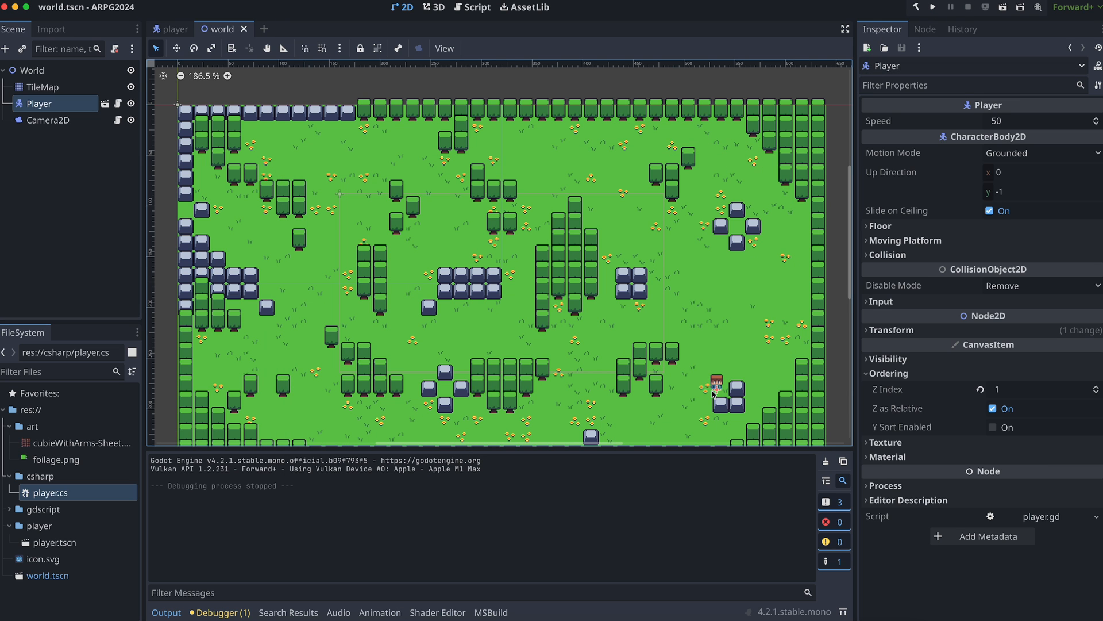
{"action": "left_click", "coordinate": [933, 7]}
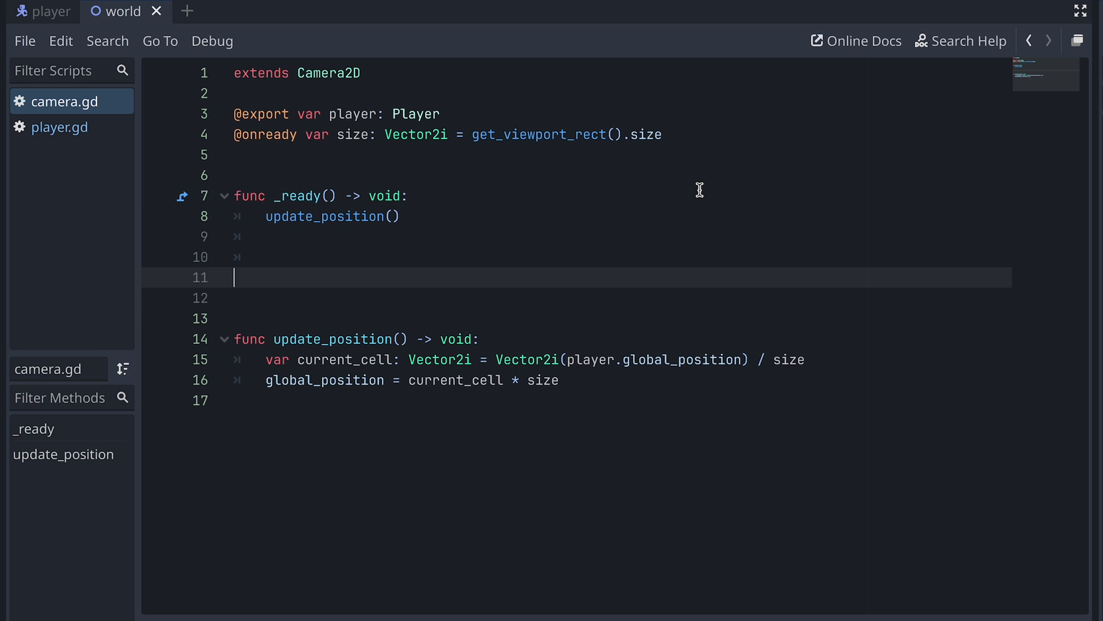
Add _physics_process(delta) calling update_position() every physics frame
{"action": "type", "text": "func _physics_process(delta) :"}
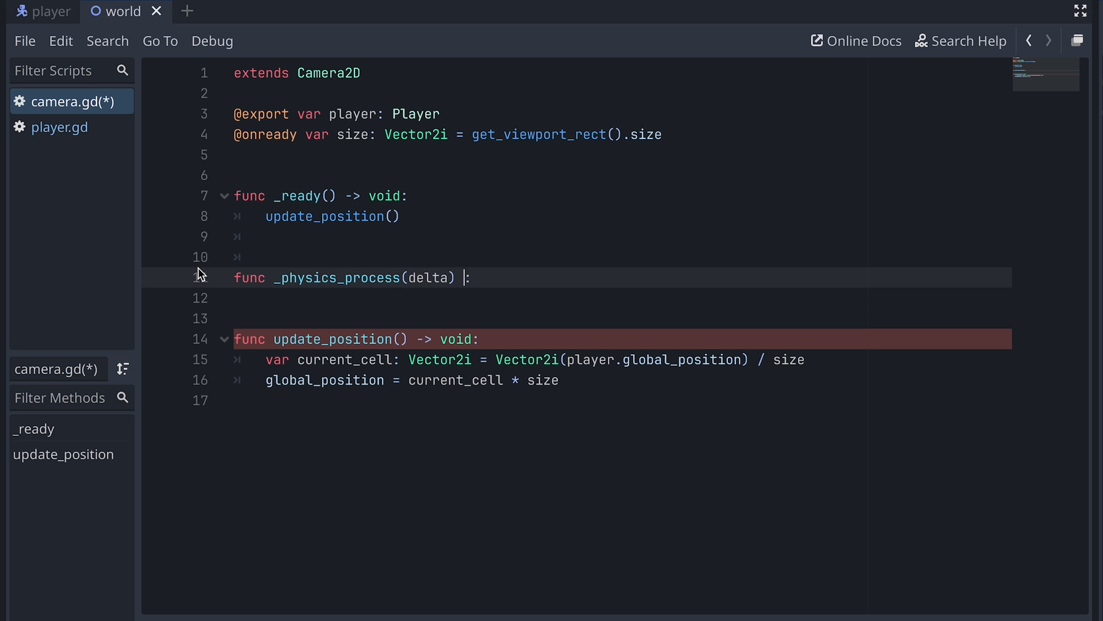
{"action": "key", "text": "Enter"}
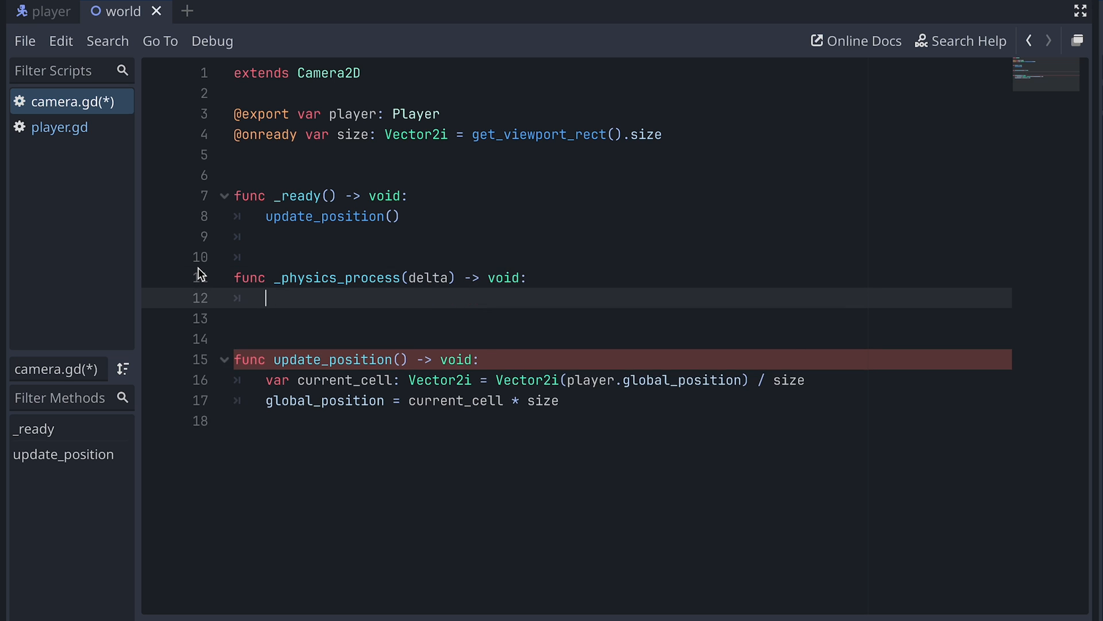
{"action": "type", "text": "update_pos"}
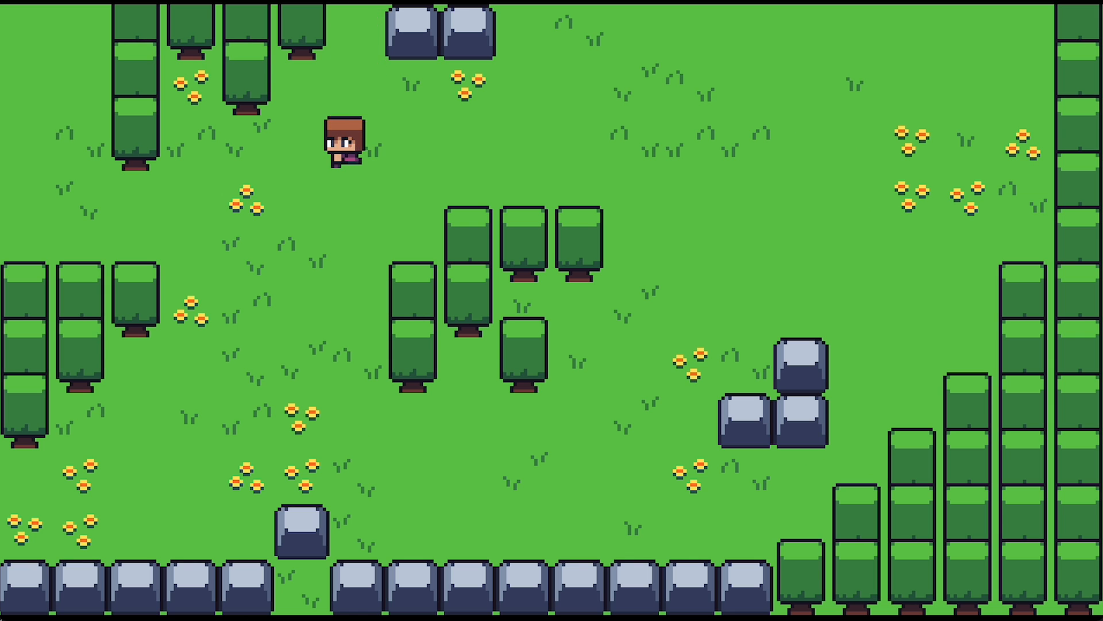
Walk the player with the arrow keys across a screen boundary so the camera snaps to the next cell
{"action": "key", "text": "Left"}
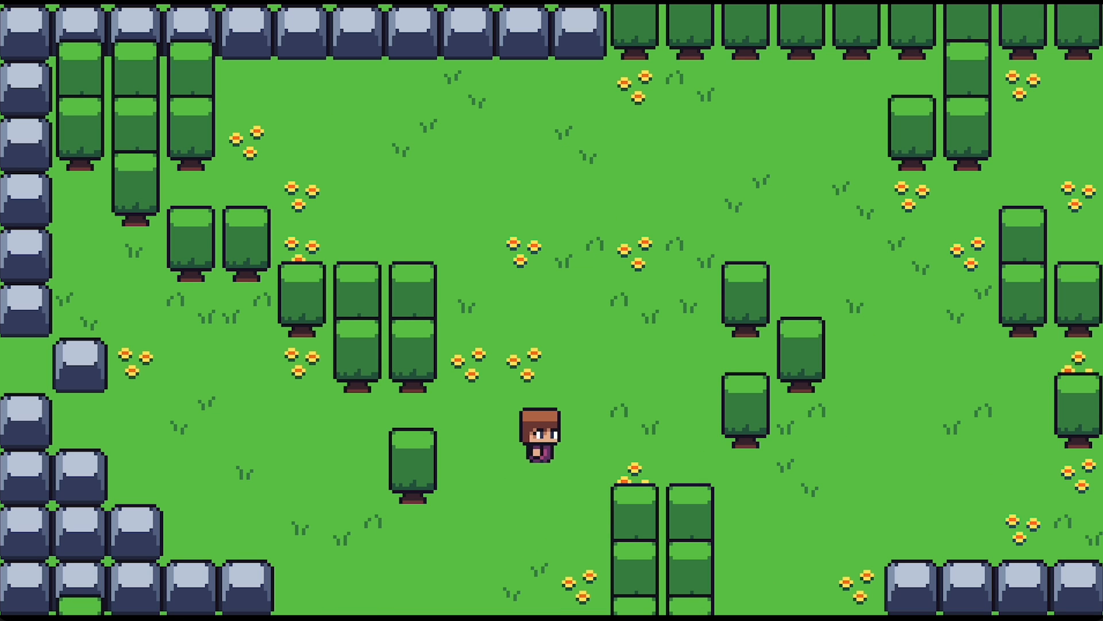
{"action": "key", "text": "Right"}
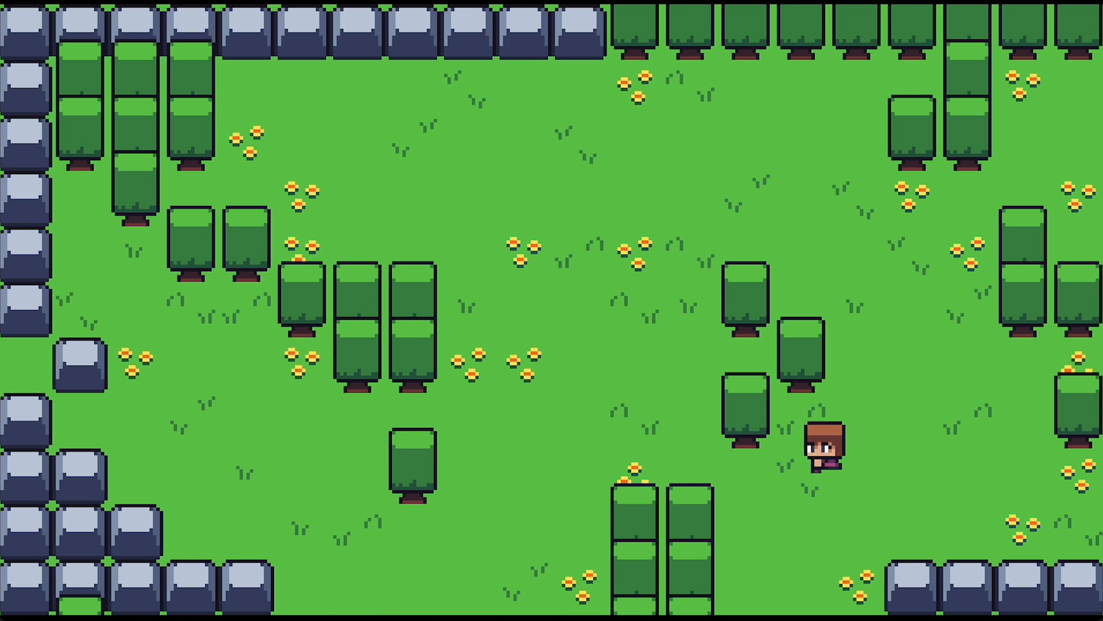
{"action": "key", "text": "down"}
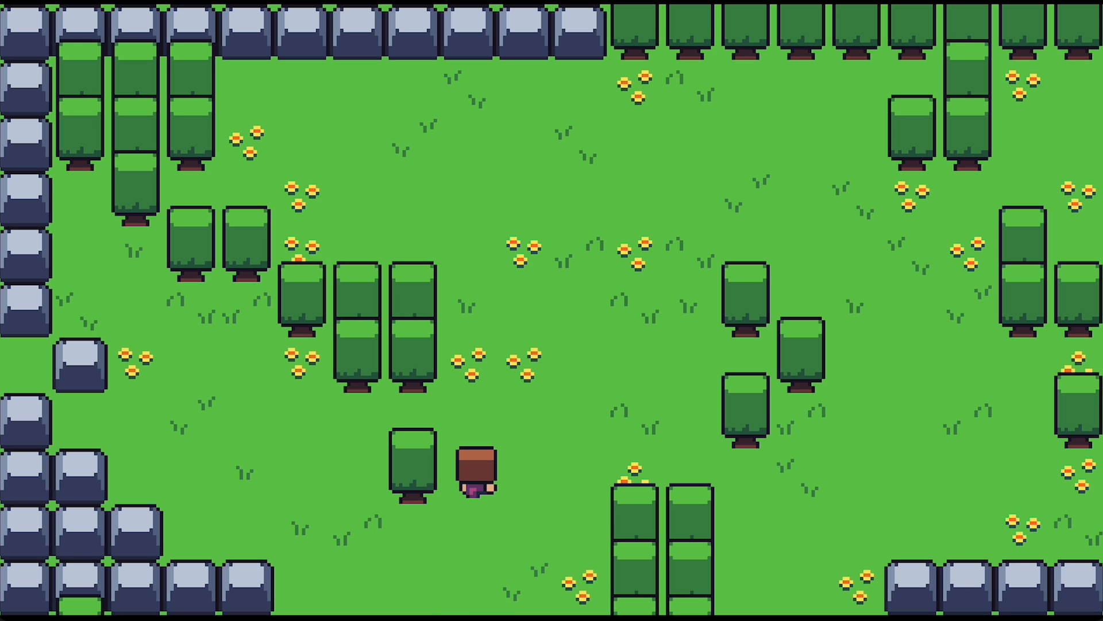
{"action": "key", "text": "Down"}
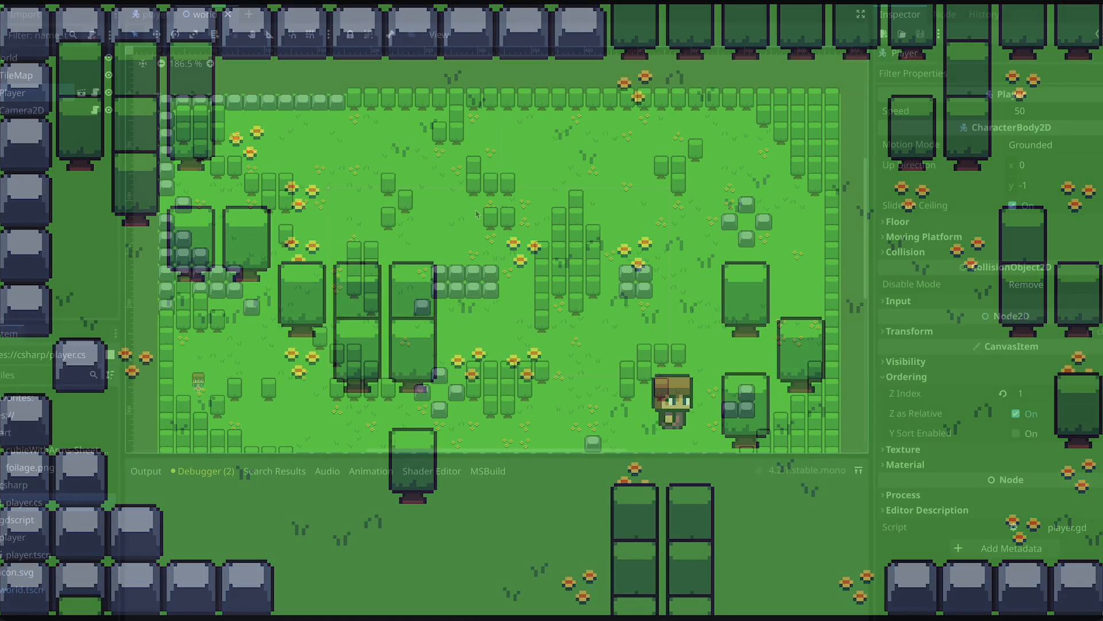
Stop the game and switch to the player scene to check the Player's origin at its feet
{"action": "left_click", "coordinate": [149, 13]}
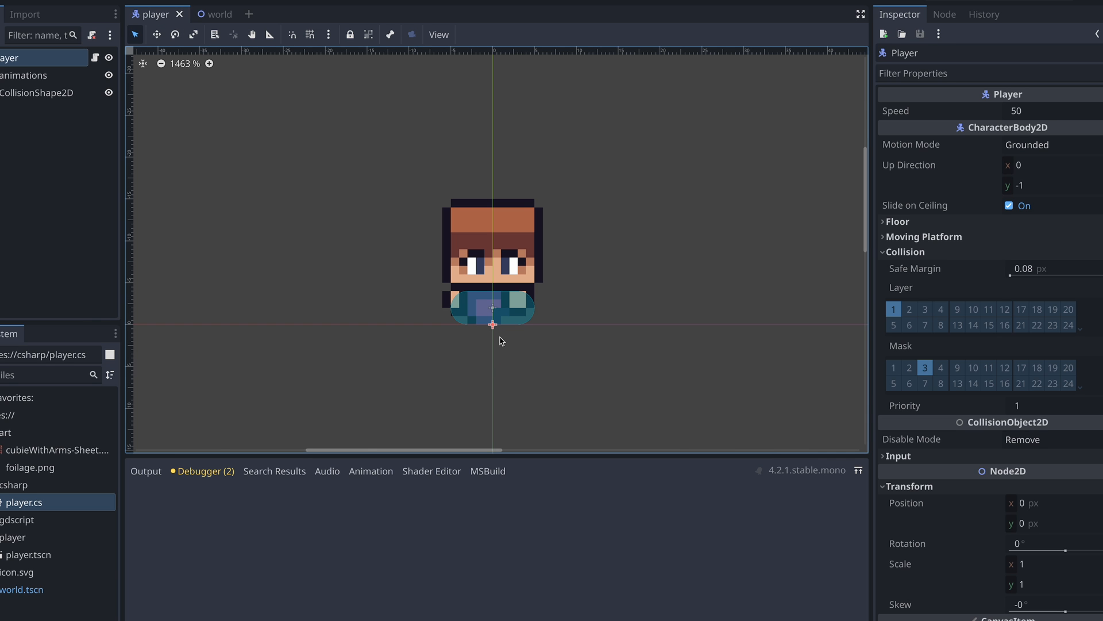
{"action": "left_click", "coordinate": [861, 14]}
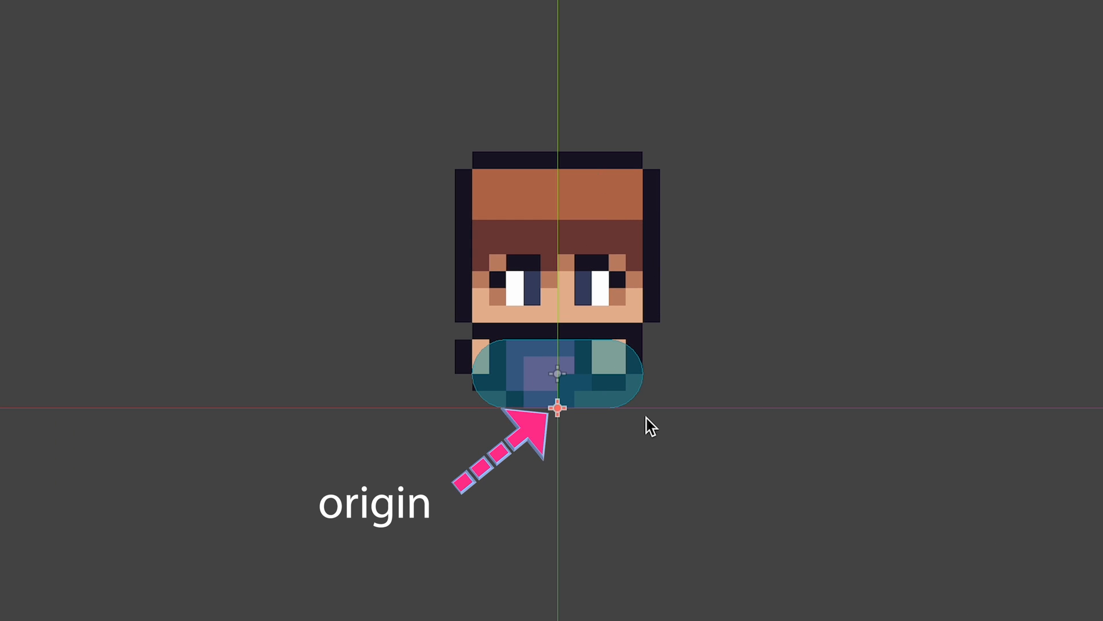
{"action": "mouse_move", "coordinate": [564, 426]}
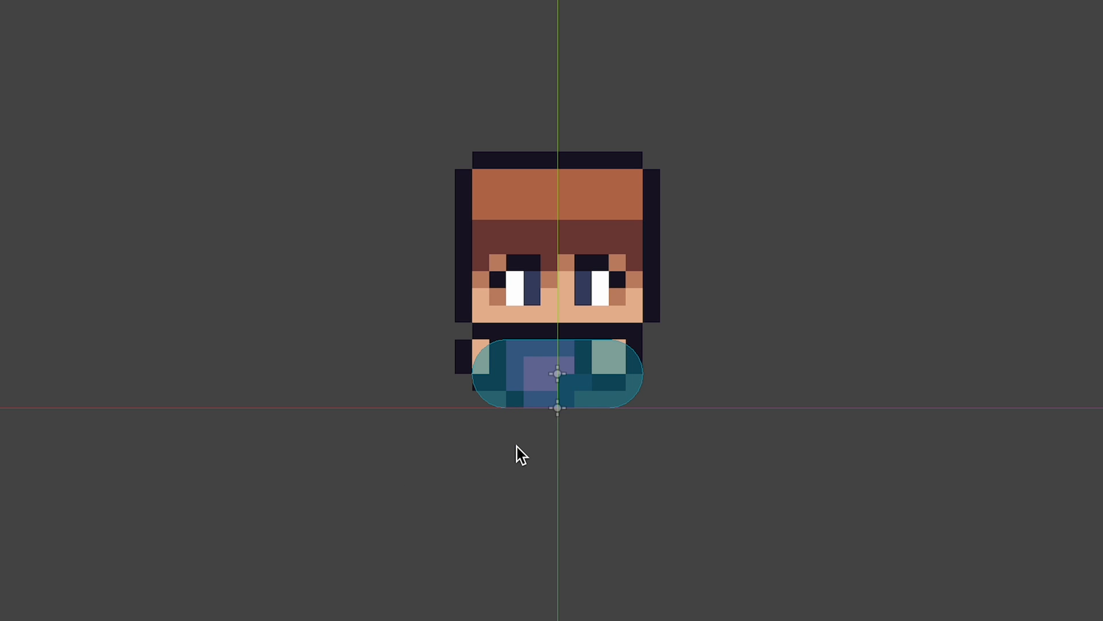
{"action": "mouse_move", "coordinate": [563, 415]}
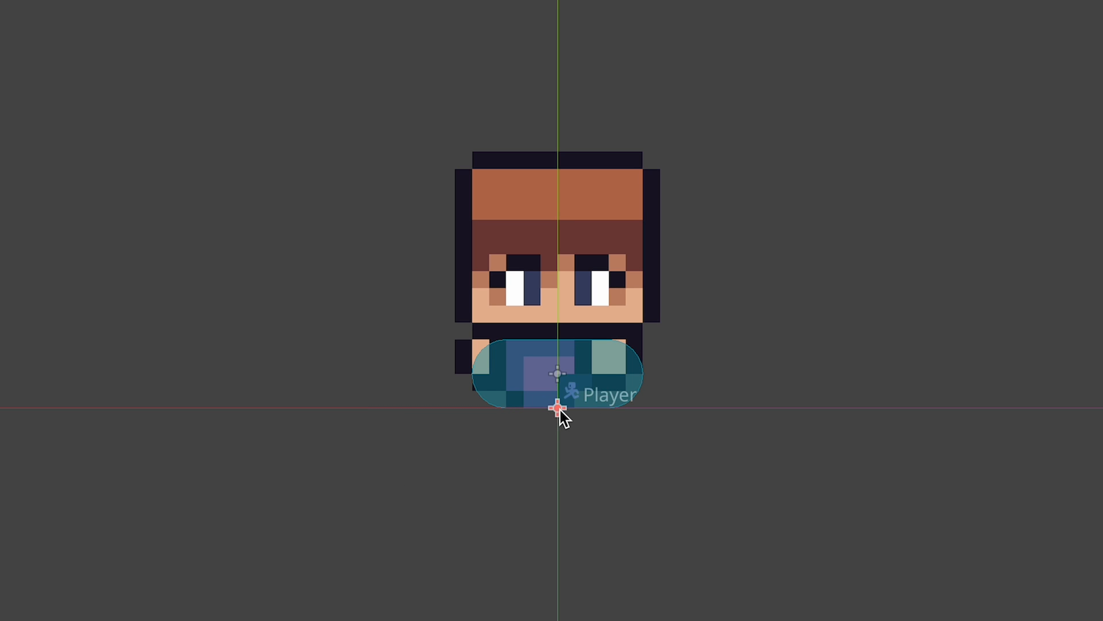
{"action": "mouse_move", "coordinate": [590, 422]}
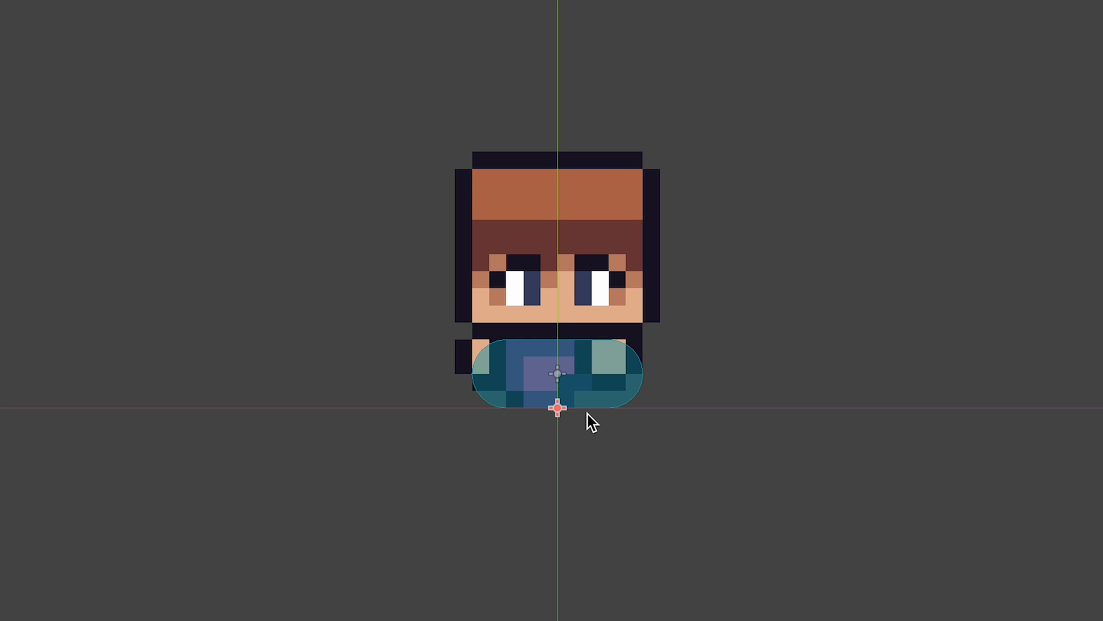
{"action": "mouse_move", "coordinate": [560, 419]}
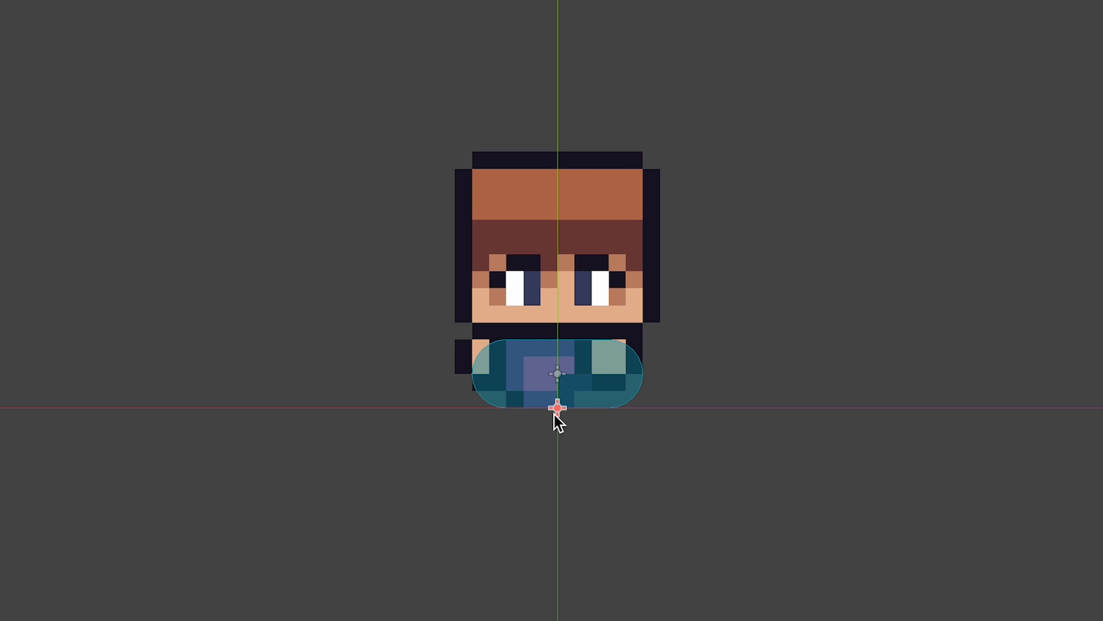
{"action": "mouse_move", "coordinate": [554, 318]}
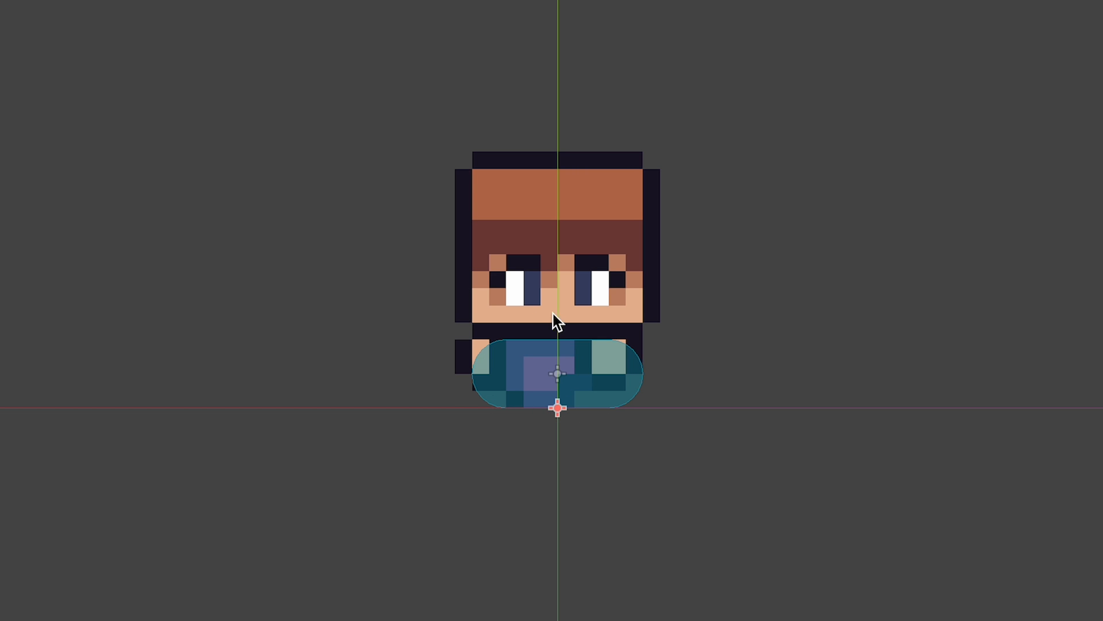
{"action": "mouse_move", "coordinate": [442, 143]}
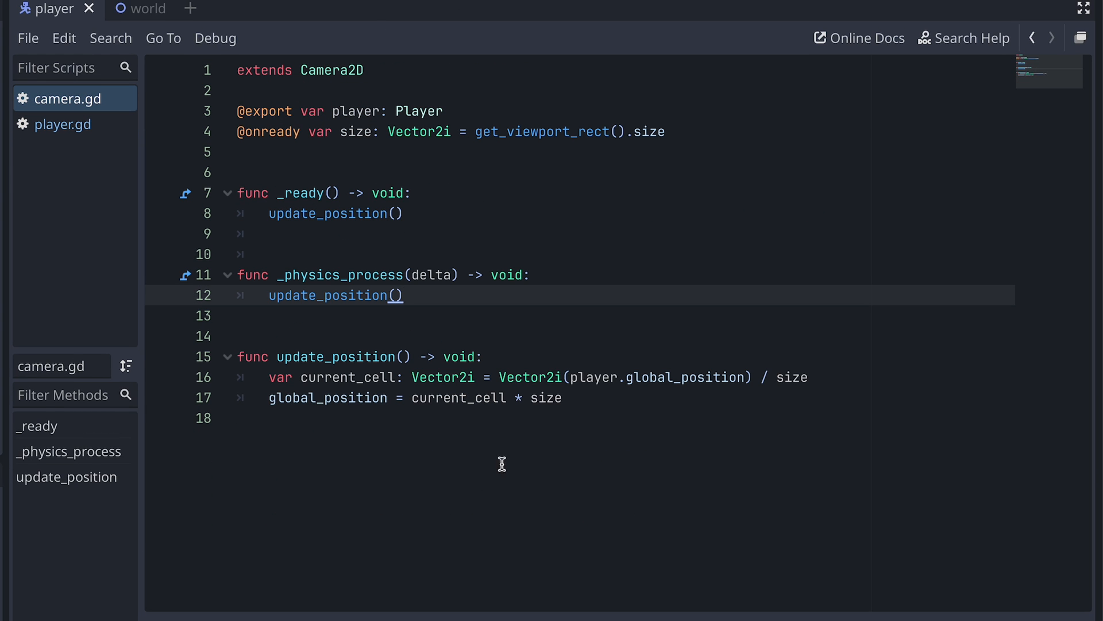
Add get_global_center_position() -> Vector2 to player.gd, returning global_position plus the sprite offset
{"action": "left_click", "coordinate": [562, 398]}
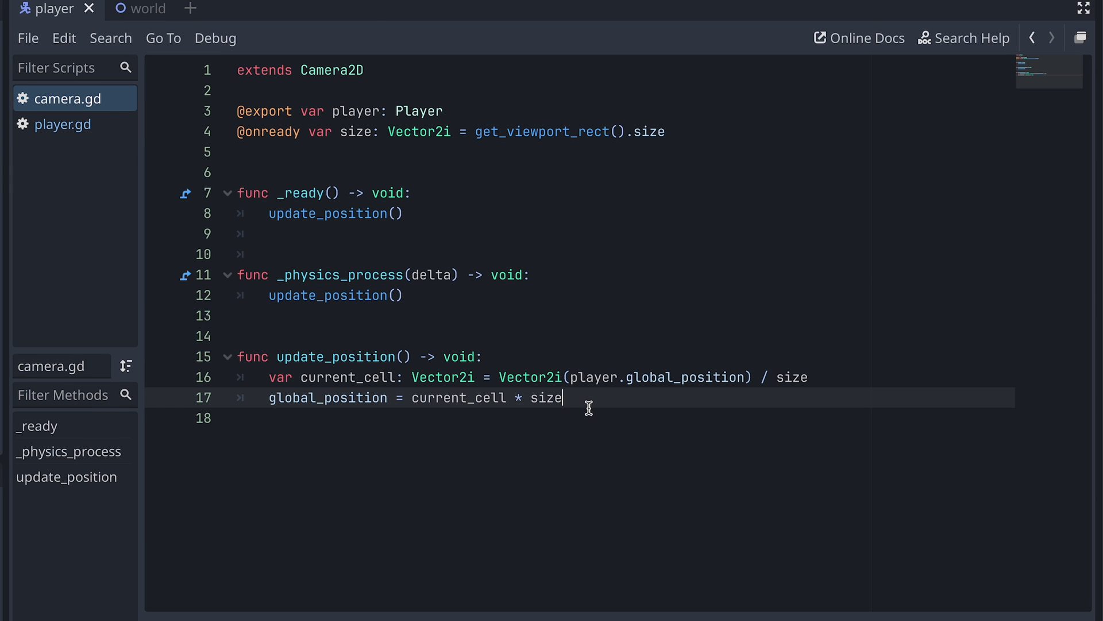
{"action": "mouse_move", "coordinate": [322, 432]}
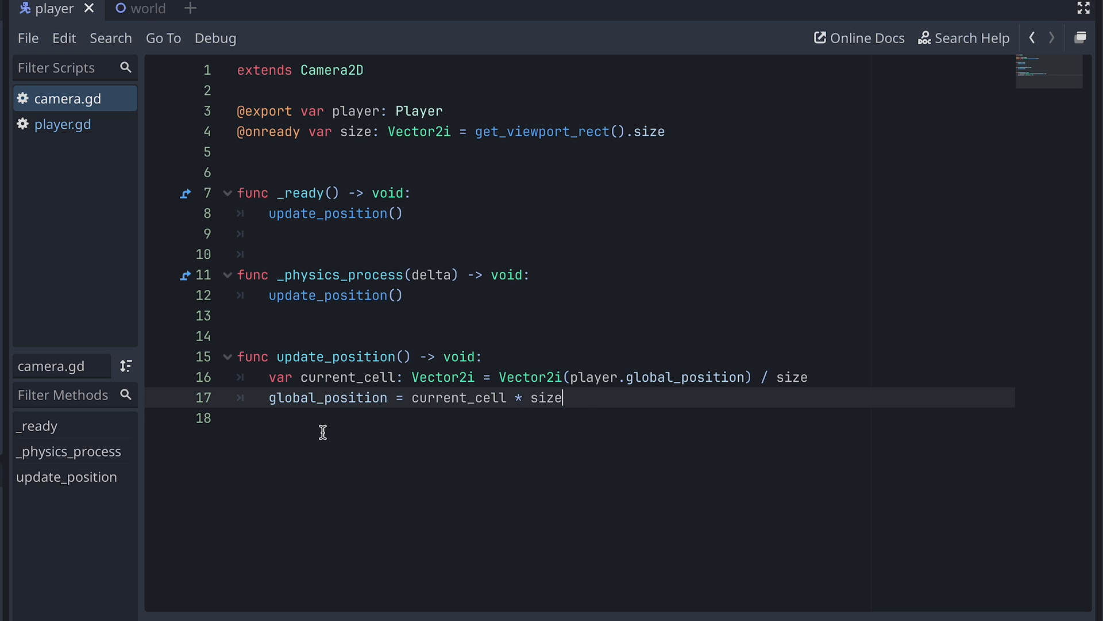
{"action": "left_click", "coordinate": [63, 124]}
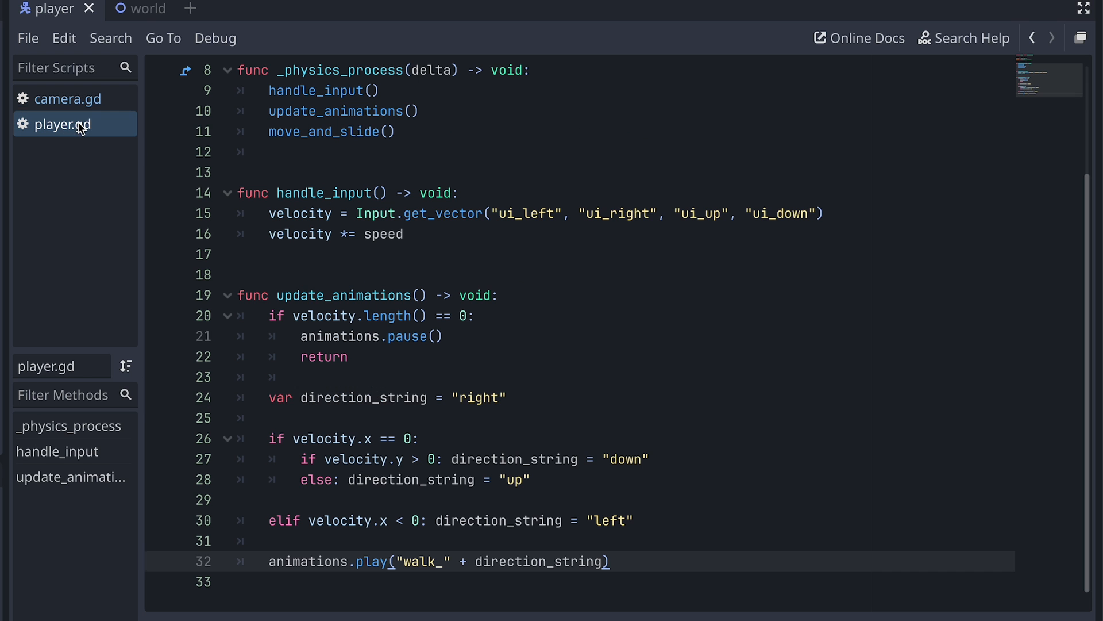
{"action": "scroll", "scroll_direction": "down", "scroll_amount": 3}
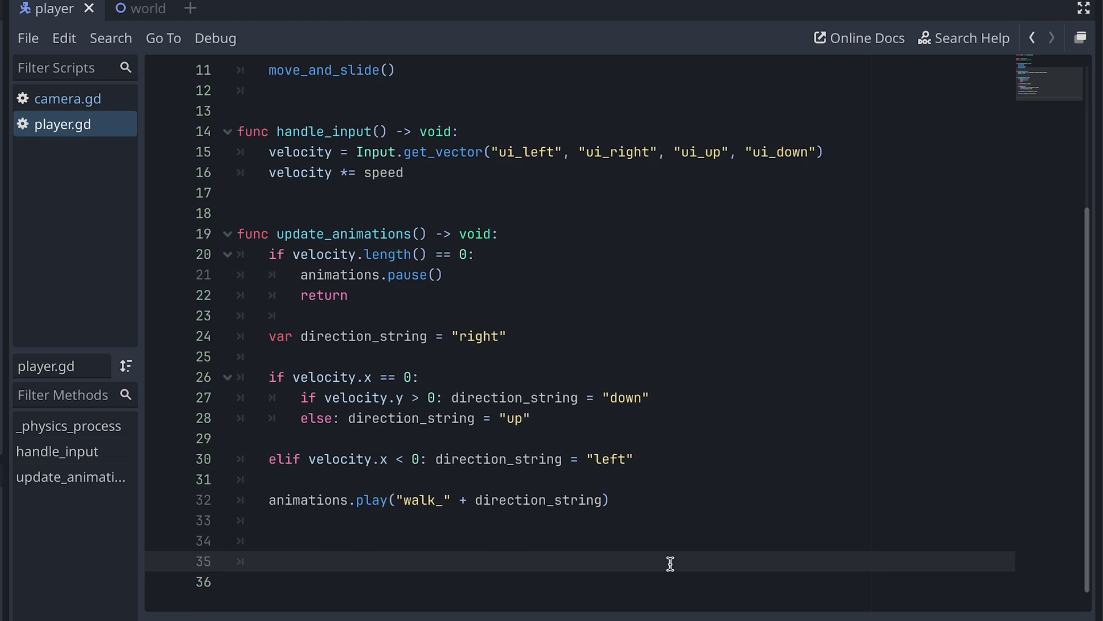
{"action": "type", "text": "func get_glo"}
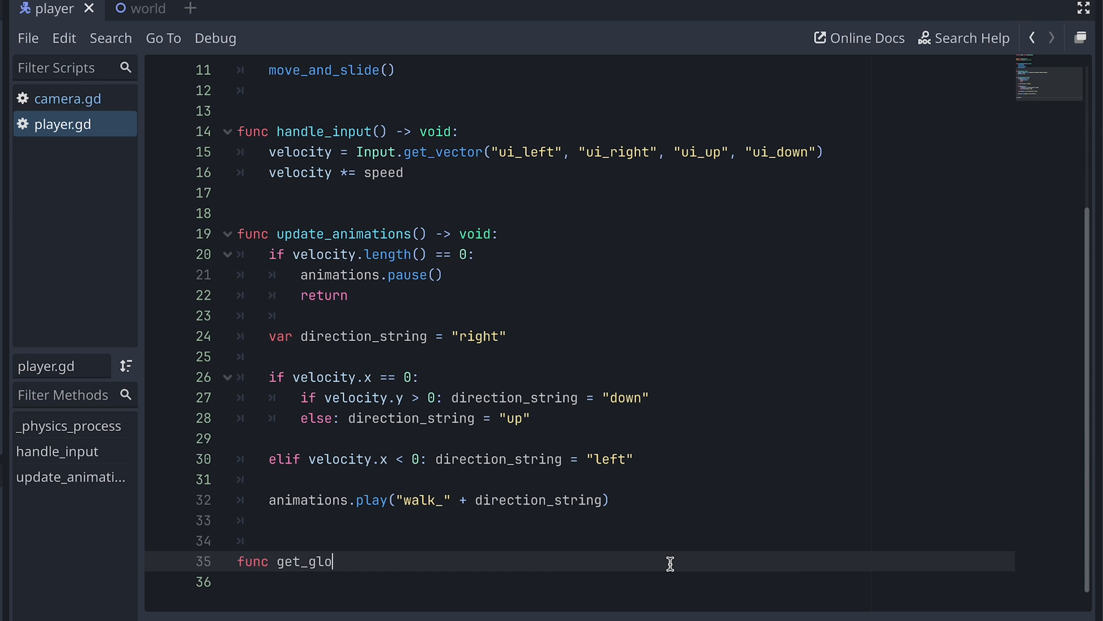
{"action": "type", "text": "bal_center_position"}
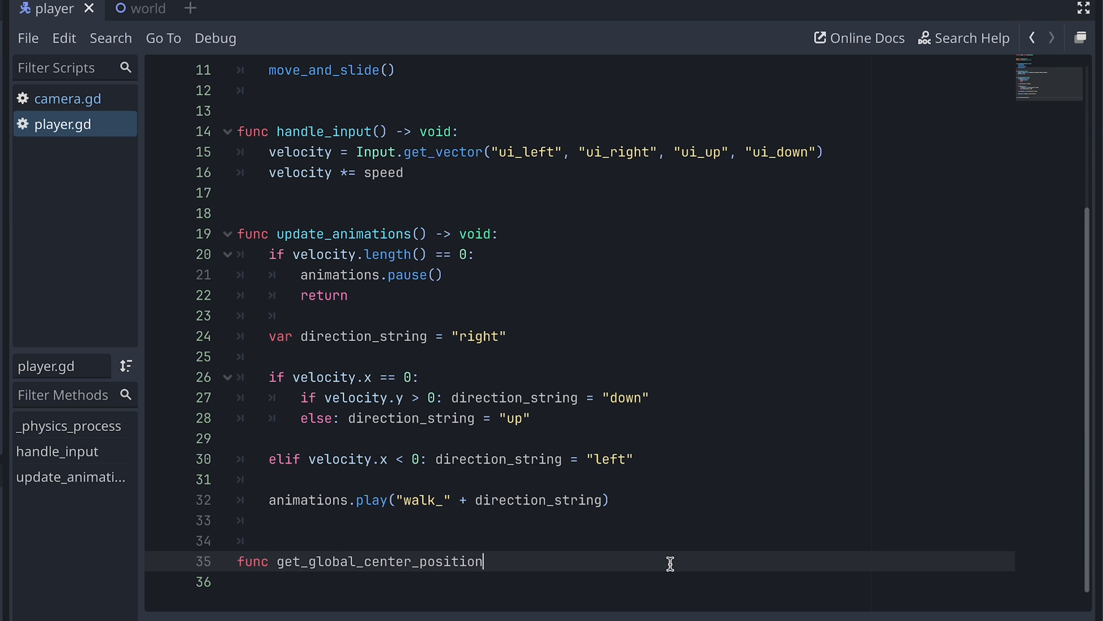
{"action": "type", "text": "() -> Vector2:"}
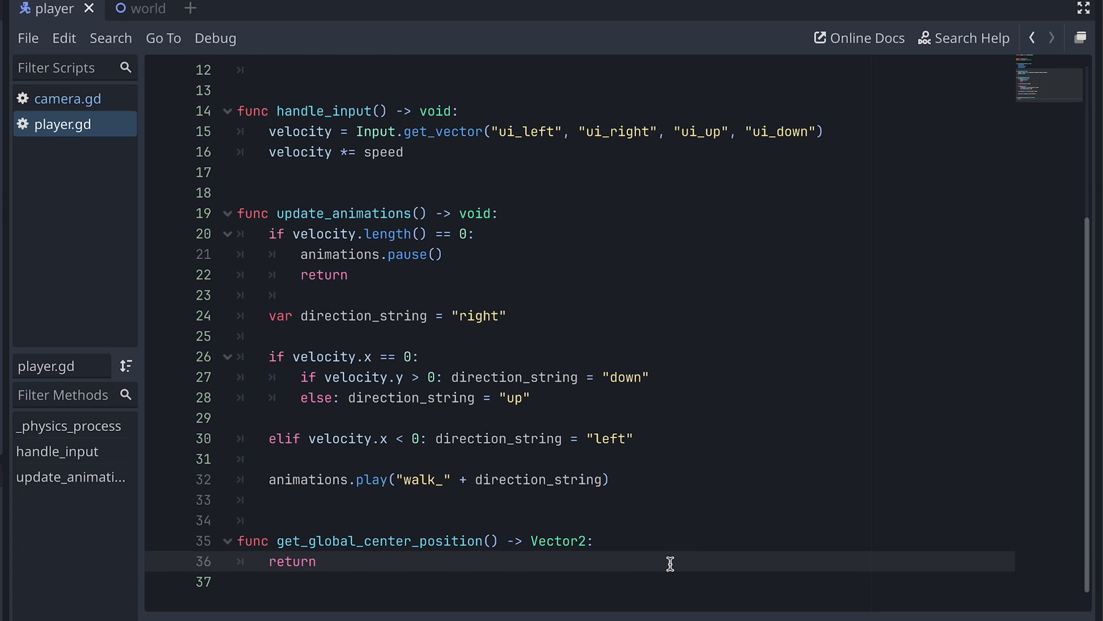
{"action": "type", "text": "global_position + animations.position"}
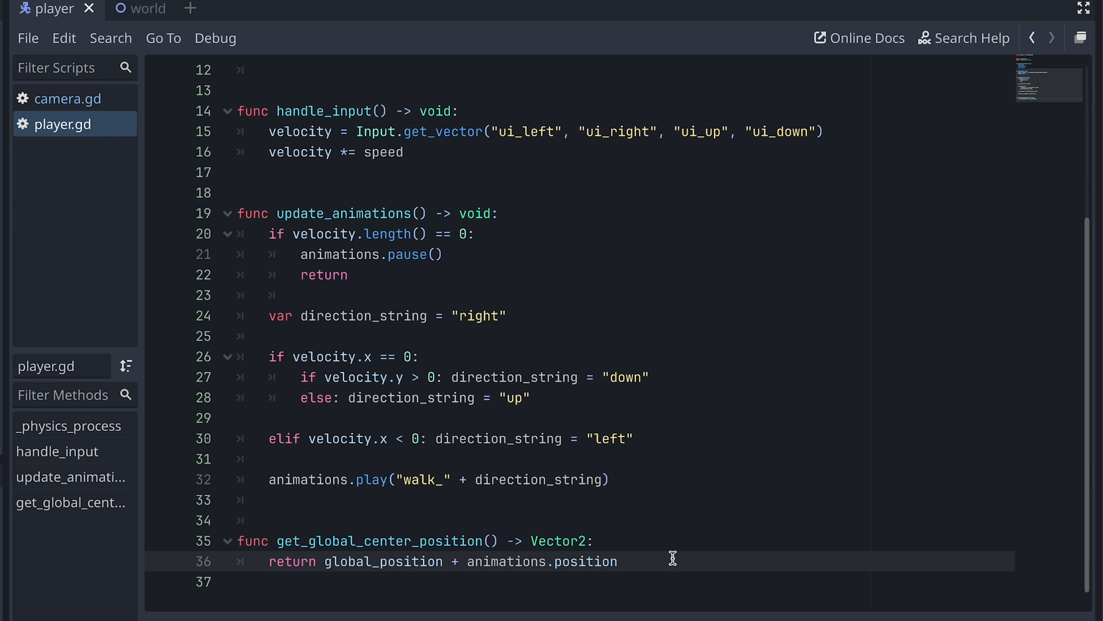
Return to the player scene's 2D view and select the character sprite
{"action": "left_click", "coordinate": [618, 561]}
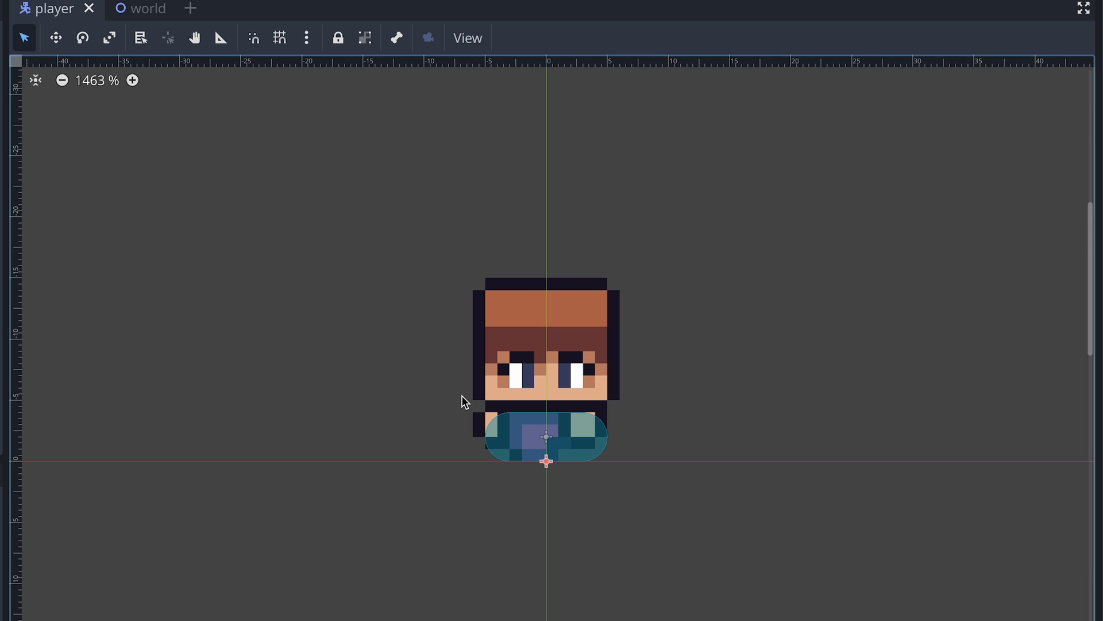
{"action": "mouse_move", "coordinate": [493, 378]}
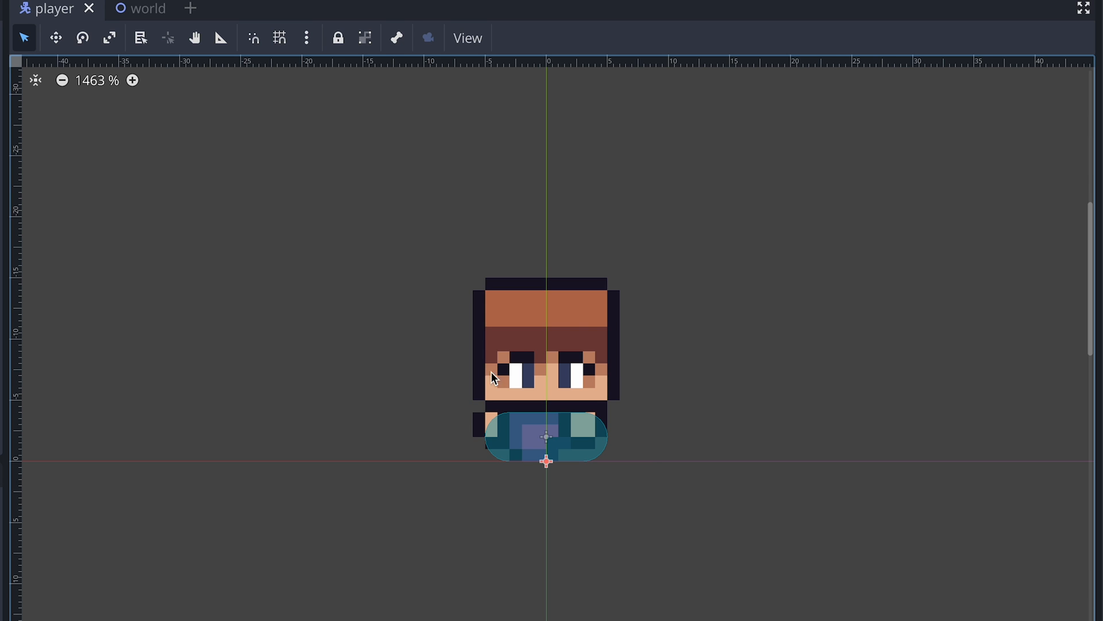
{"action": "left_click", "coordinate": [545, 366]}
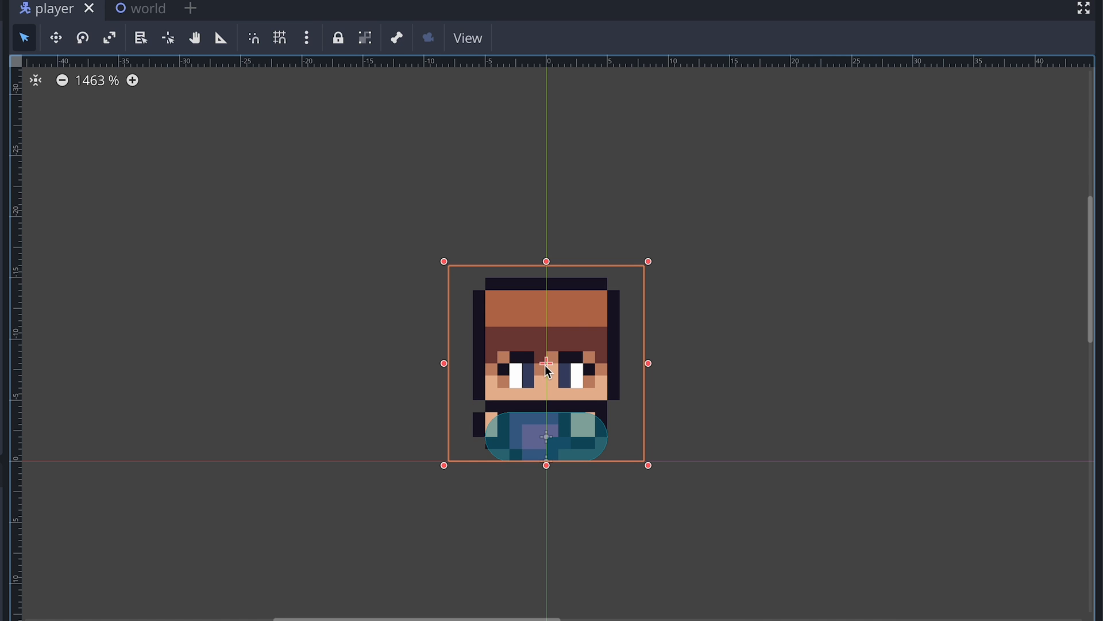
{"action": "mouse_move", "coordinate": [550, 427]}
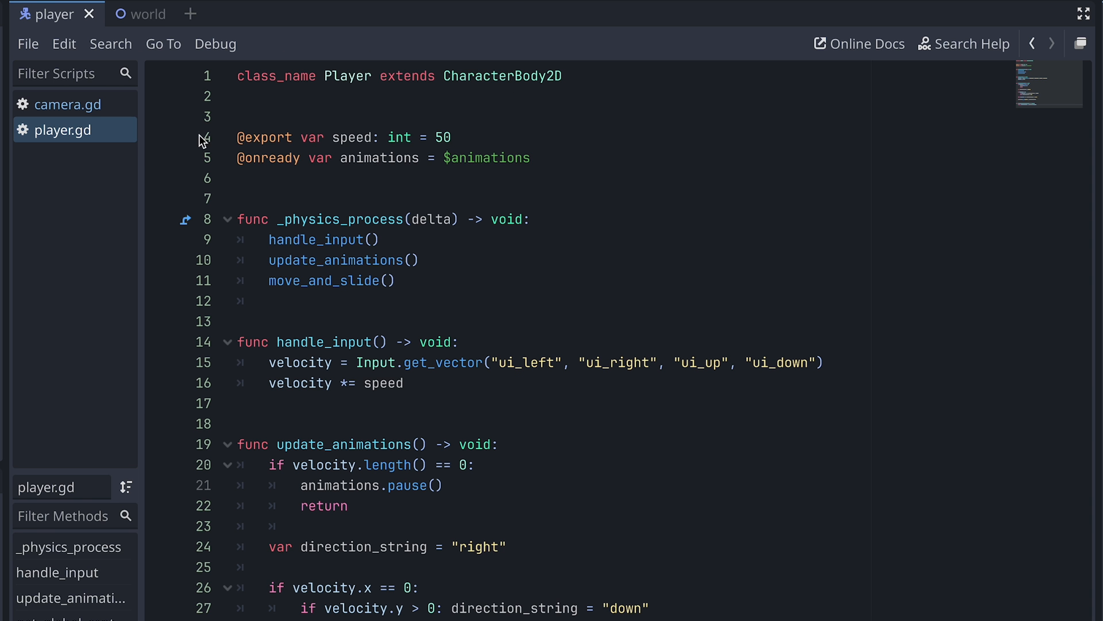
In camera.gd's update_position, replace global_position with the player's get_global_center_position()
{"action": "left_click", "coordinate": [68, 105]}
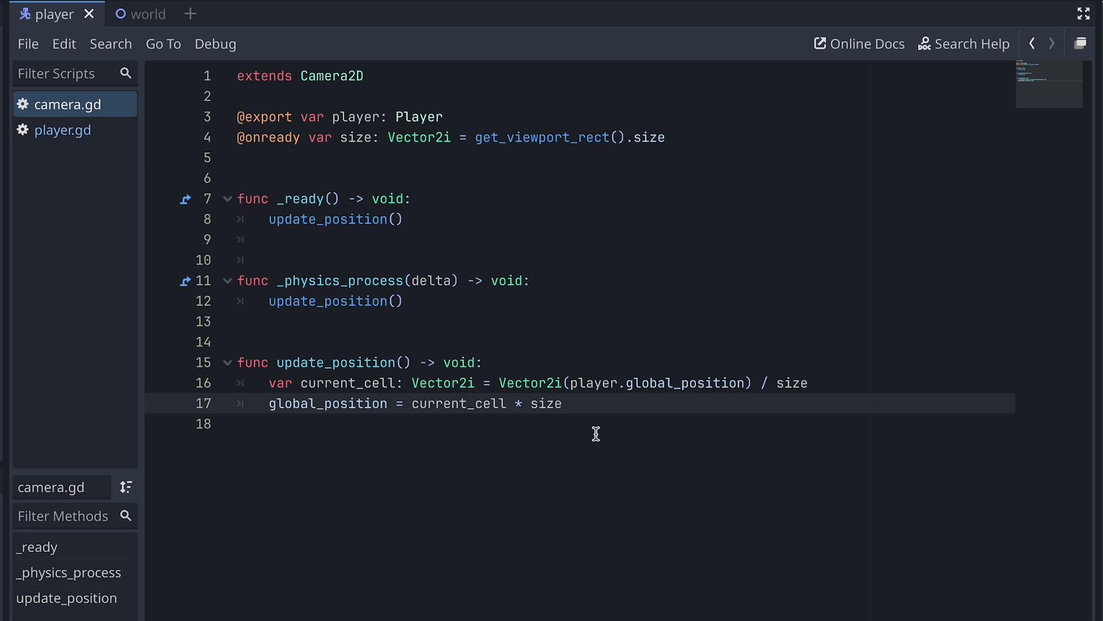
{"action": "mouse_move", "coordinate": [745, 382]}
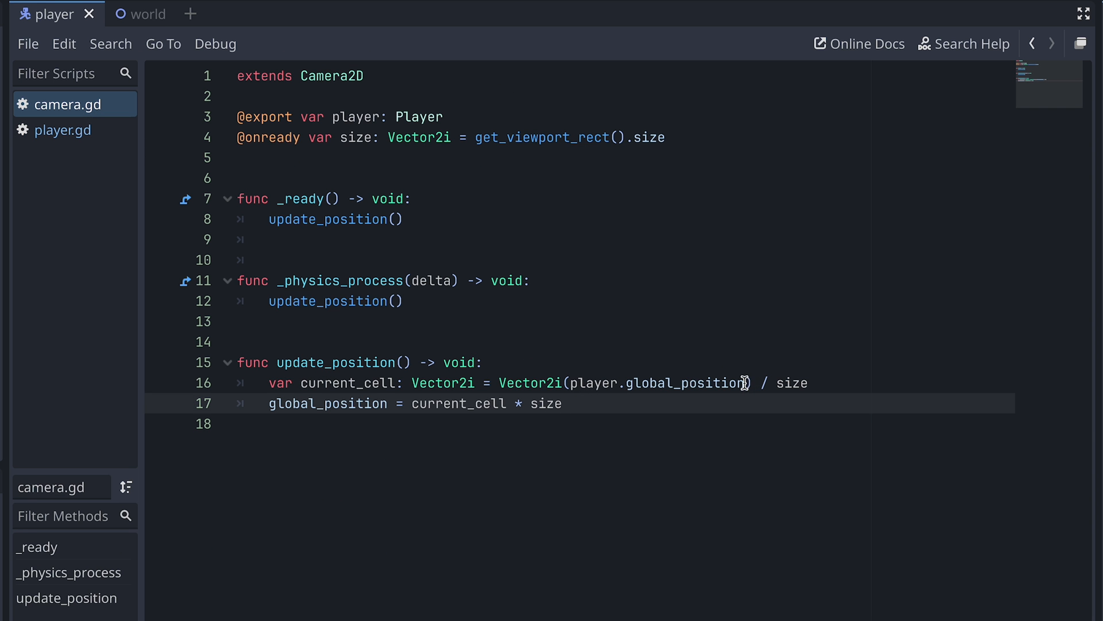
{"action": "double_click", "coordinate": [682, 382]}
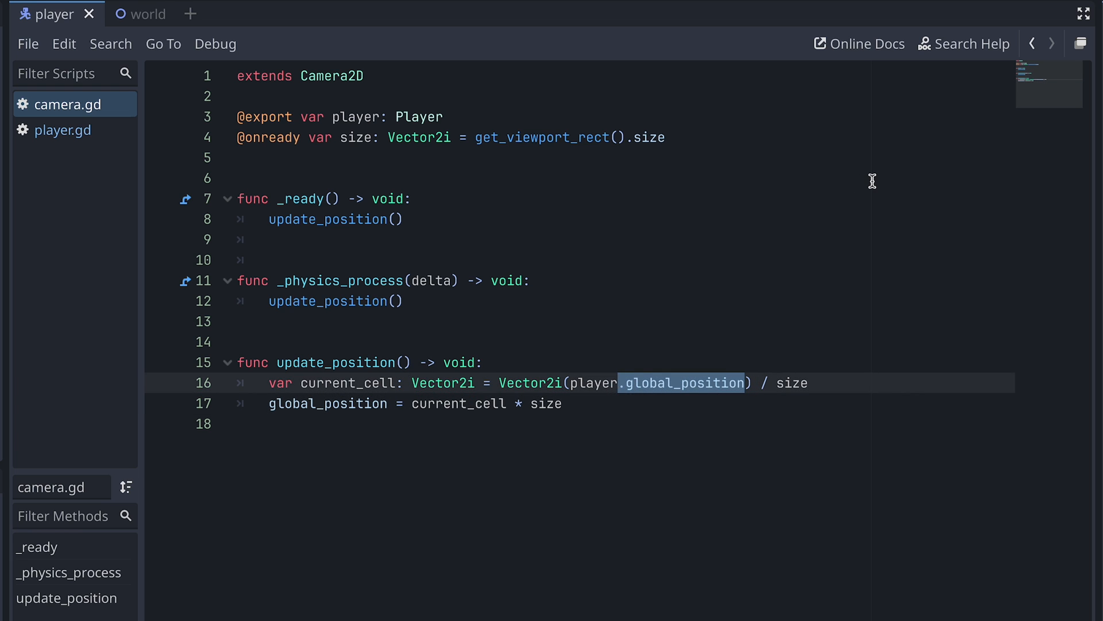
{"action": "type", "text": "get_"}
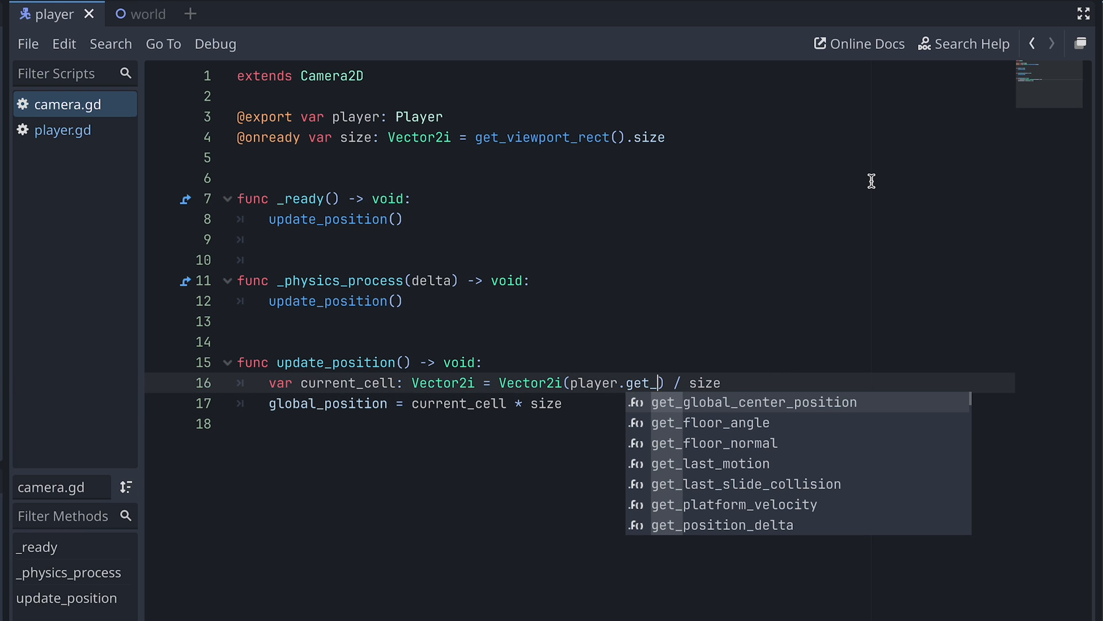
{"action": "type", "text": "global_"}
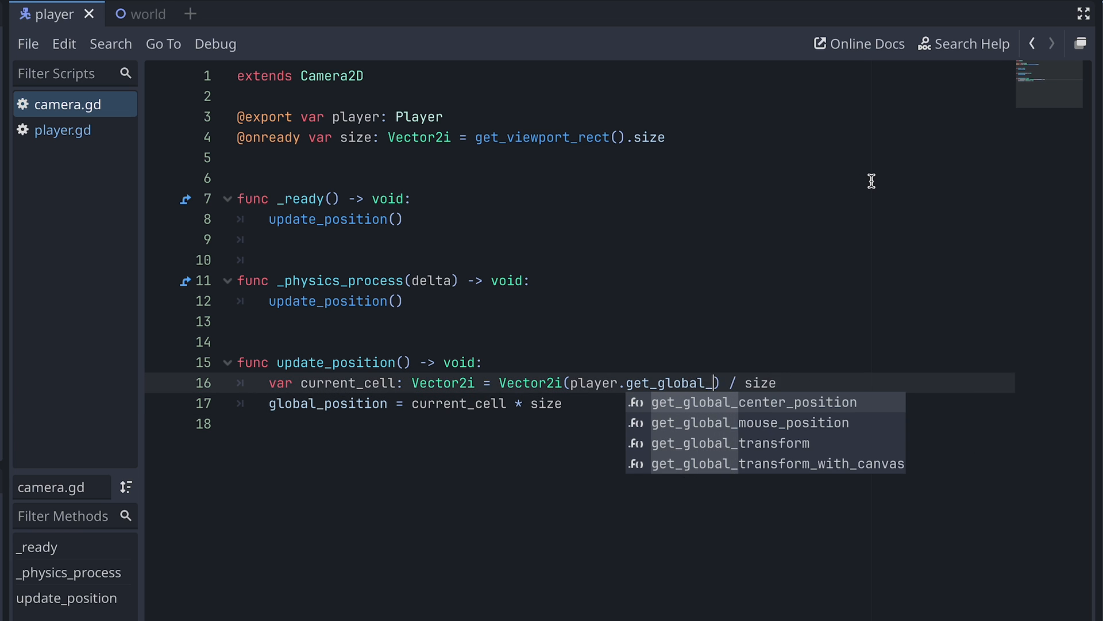
{"action": "left_click", "coordinate": [752, 403]}
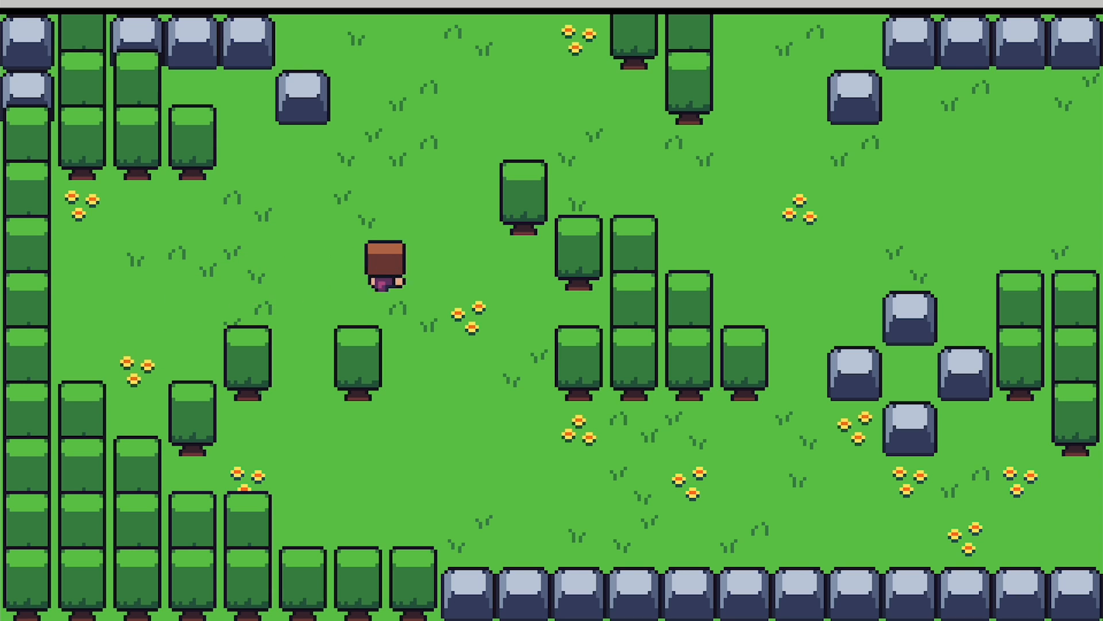
Walk the player up and right into the neighbouring cell to confirm the camera snaps over
{"action": "key", "text": "Up"}
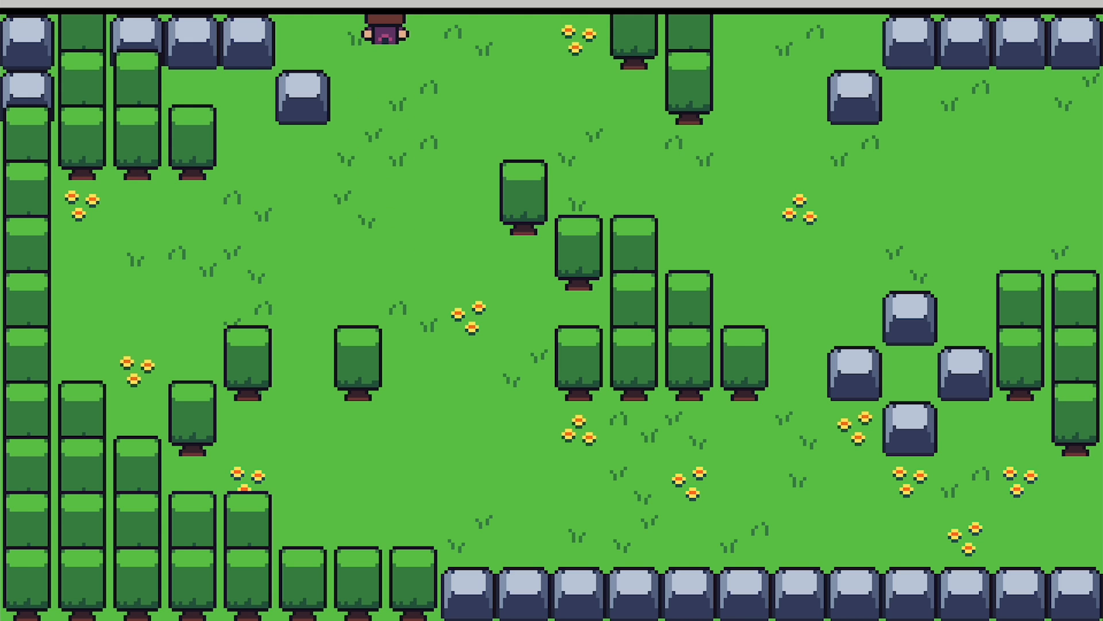
{"action": "key", "text": "down"}
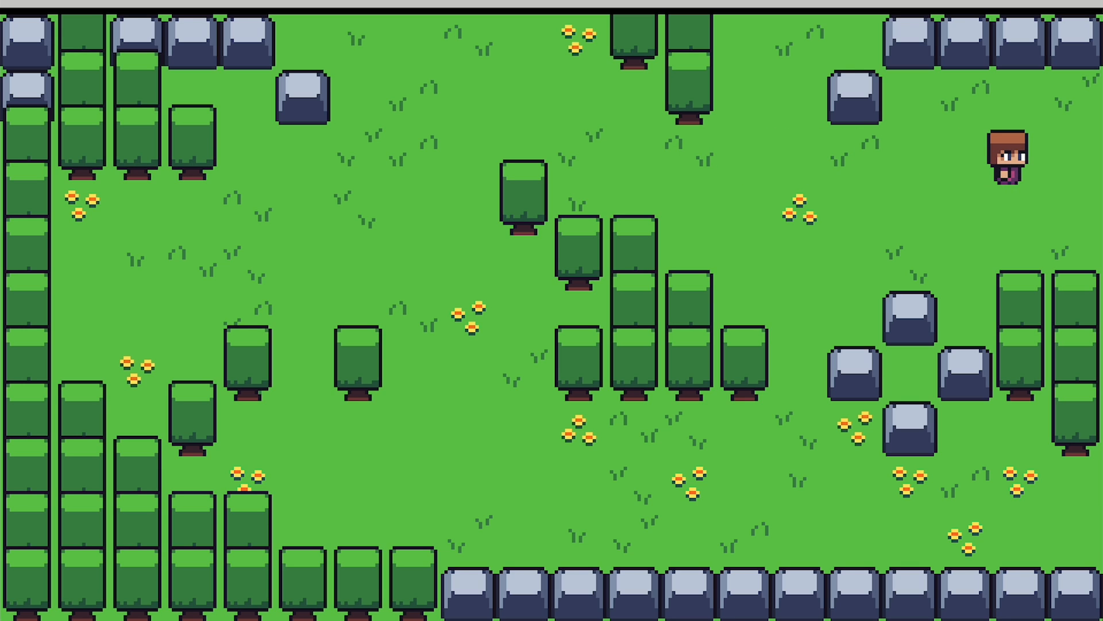
{"action": "key", "text": "Right"}
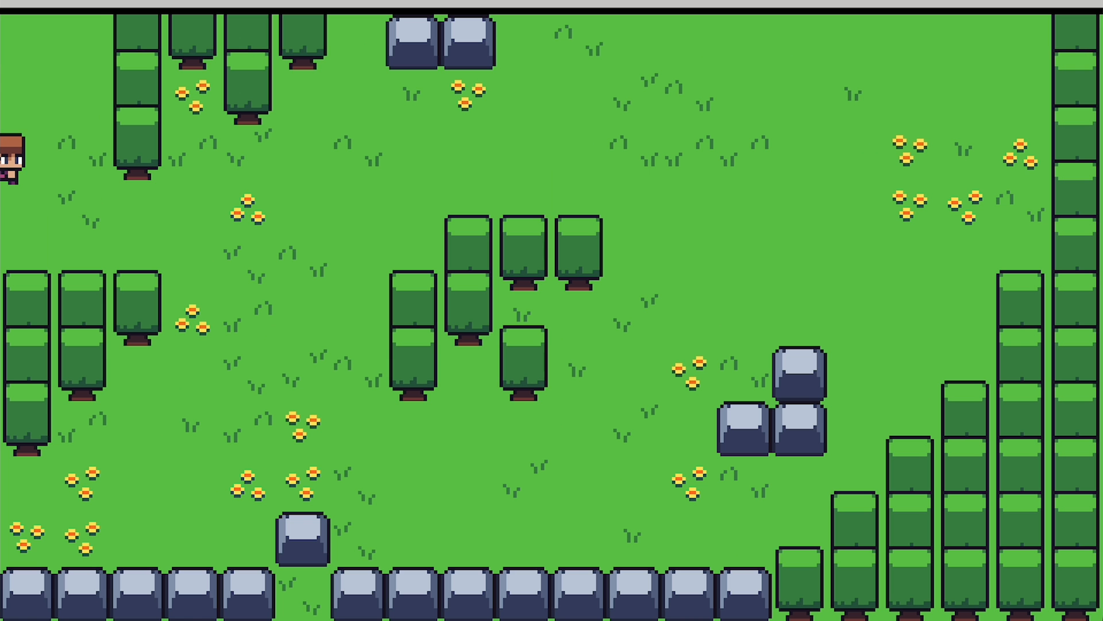
{"action": "scroll", "scroll_direction": "right", "scroll_amount": 3}
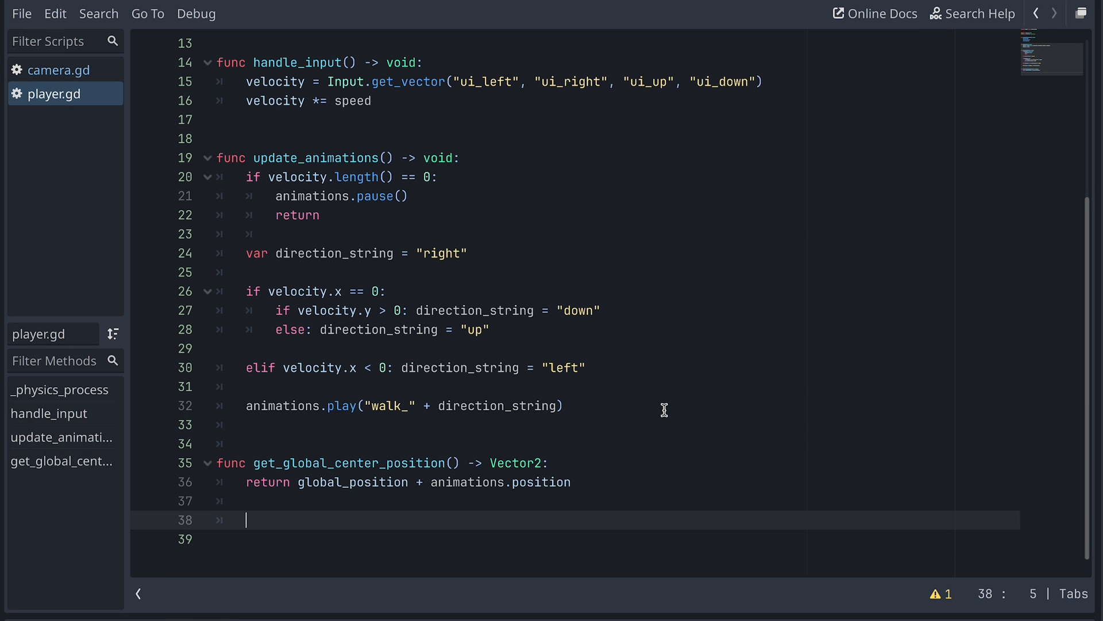
Add func clamp_to_limits(limit_position: Vector2, limit_size: Vector2) -> void with a clamp on global_position.x, and save
{"action": "type", "text": "f"}
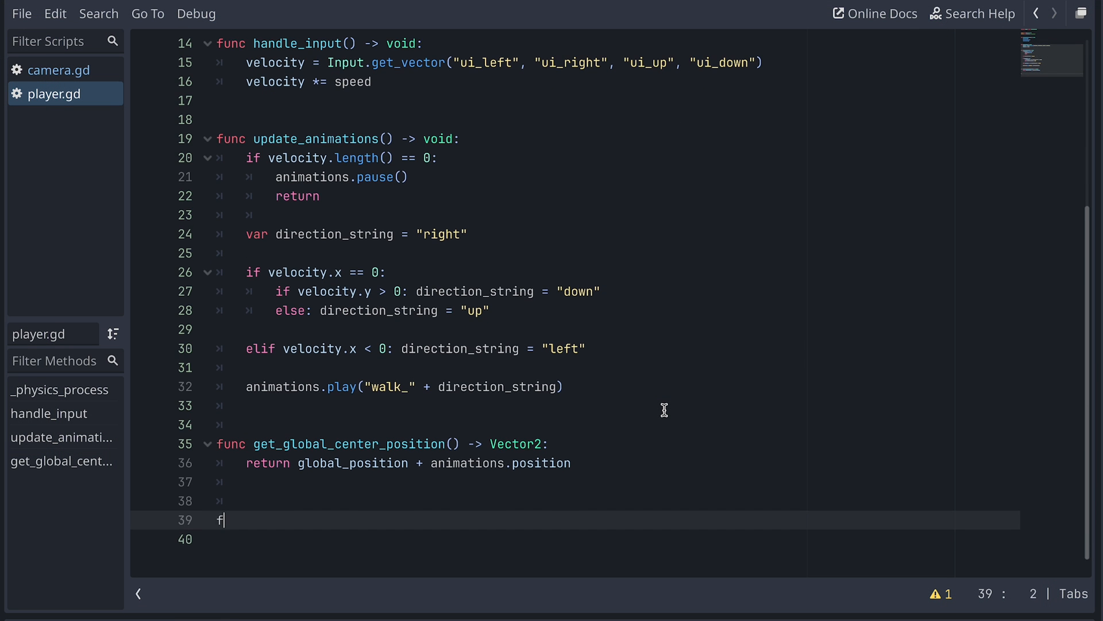
{"action": "type", "text": "unc cl"}
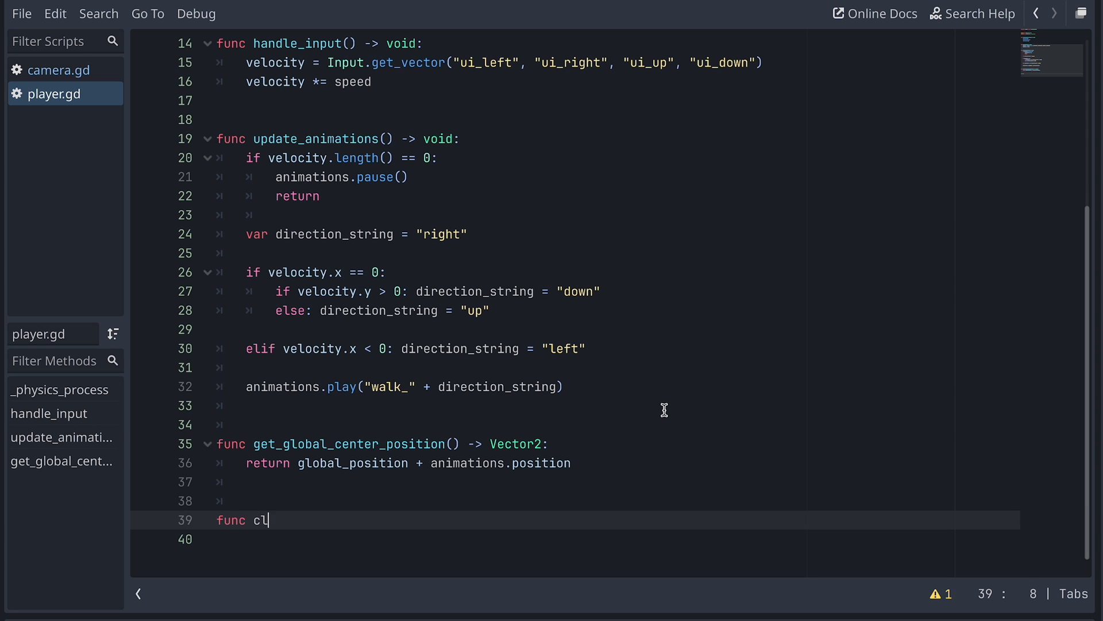
{"action": "type", "text": "amp_to_li"}
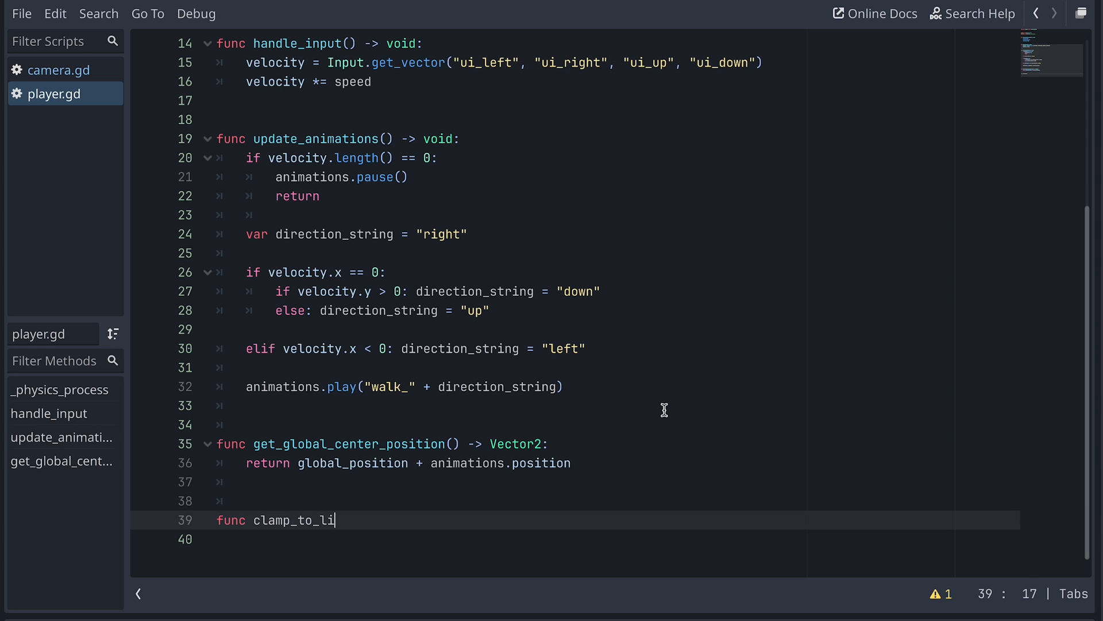
{"action": "type", "text": "mits(limit_position:"}
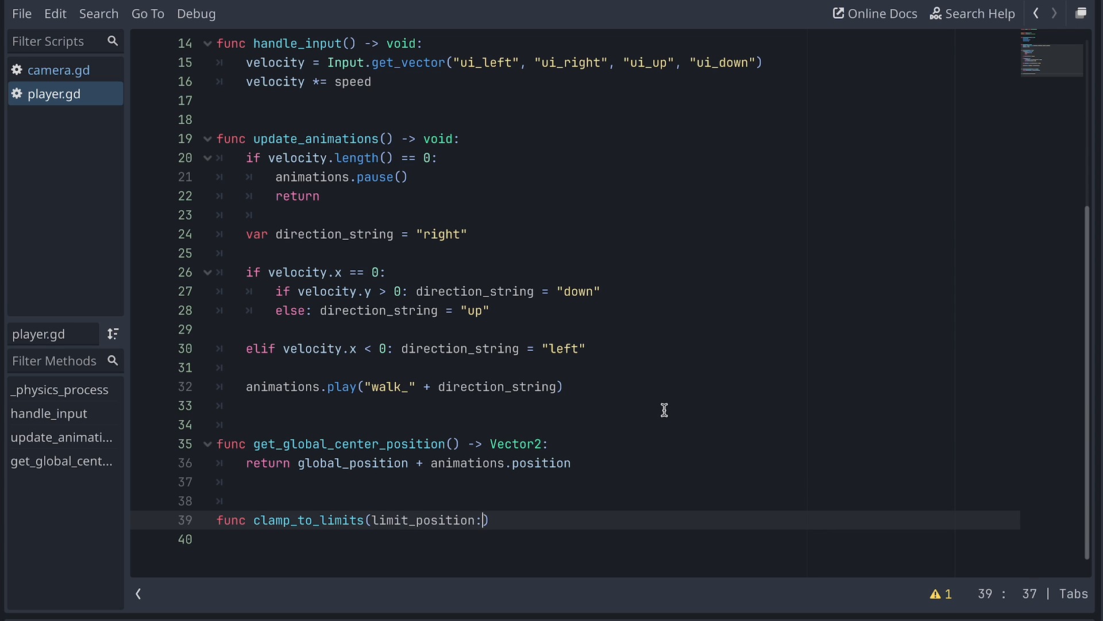
{"action": "type", "text": "Vector2"}
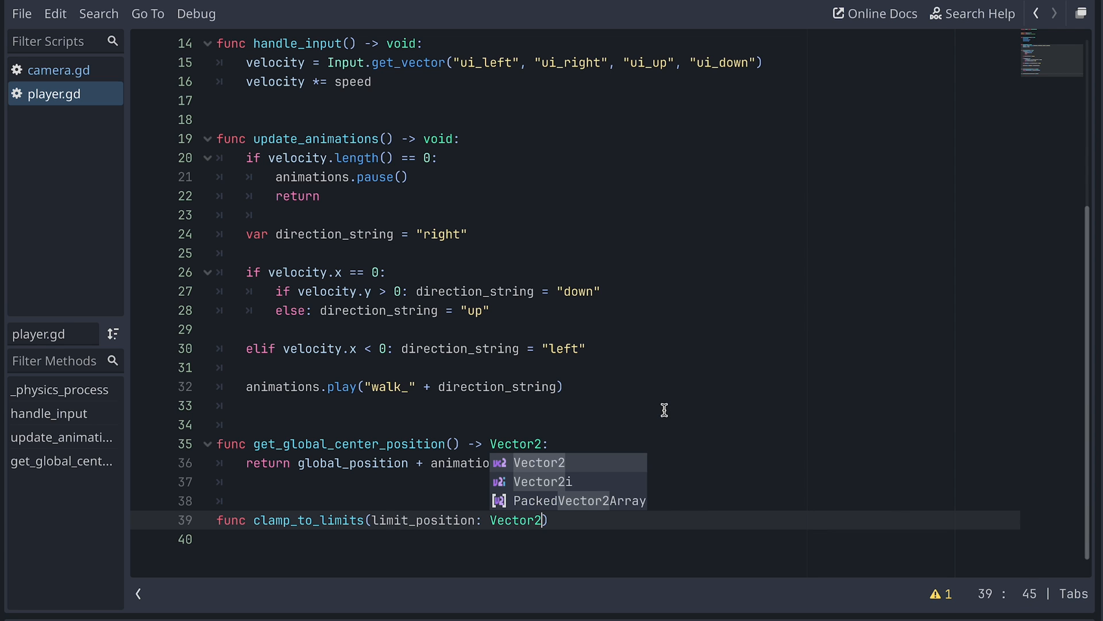
{"action": "type", "text": ", limit_size: Vec"}
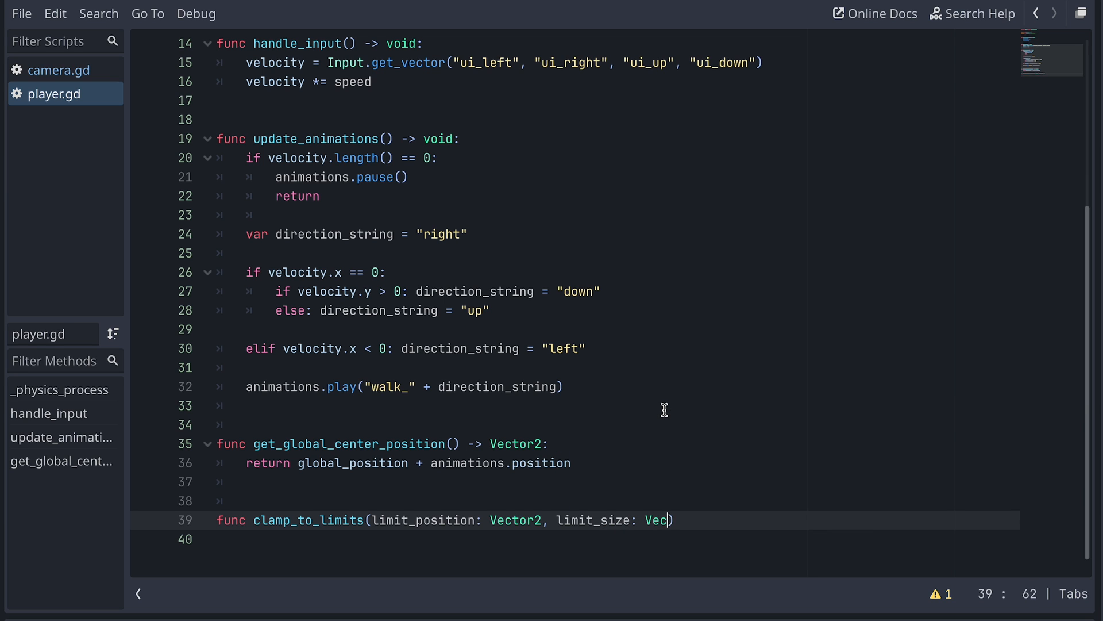
{"action": "type", "text": "tor2) ->"}
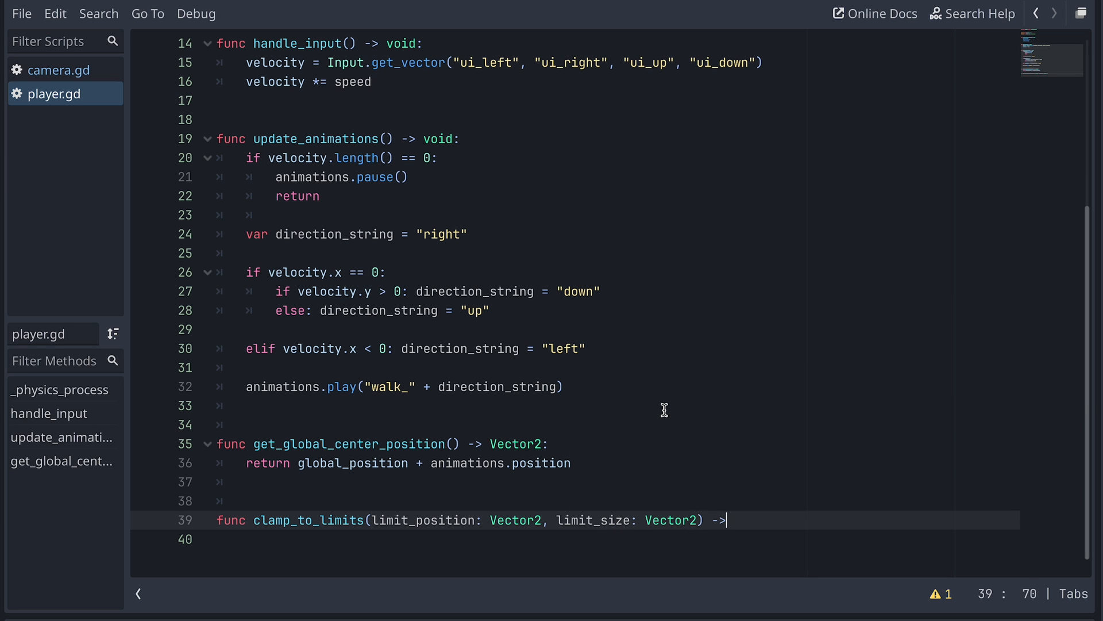
{"action": "type", "text": "global_position.x = clamp(global_position.x"}
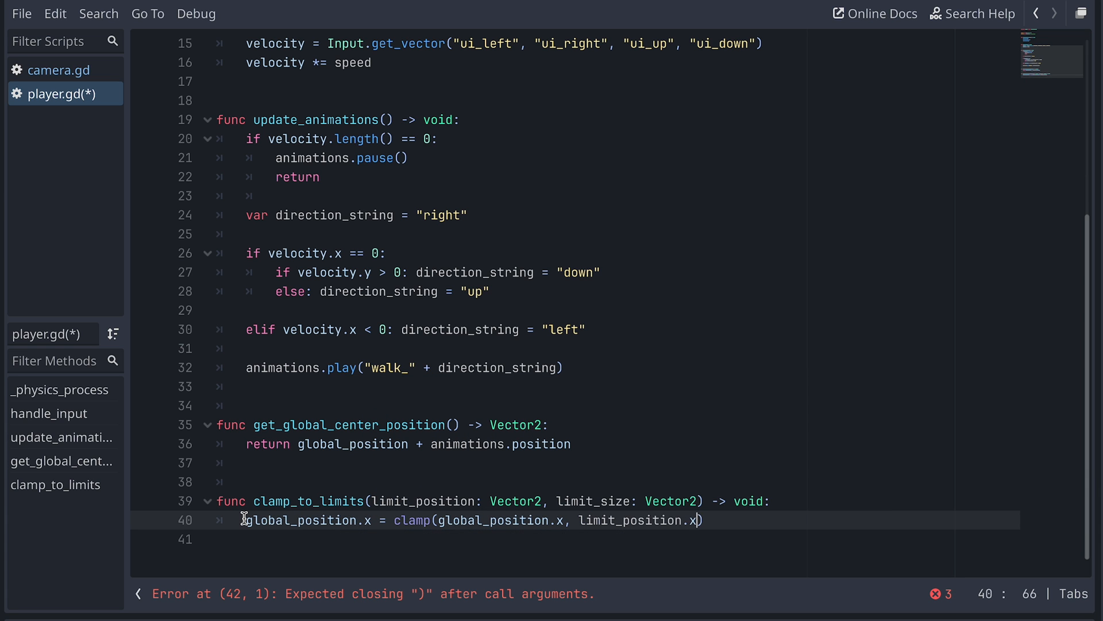
{"action": "type", "text": ", limit_position.x + limit_size.x"}
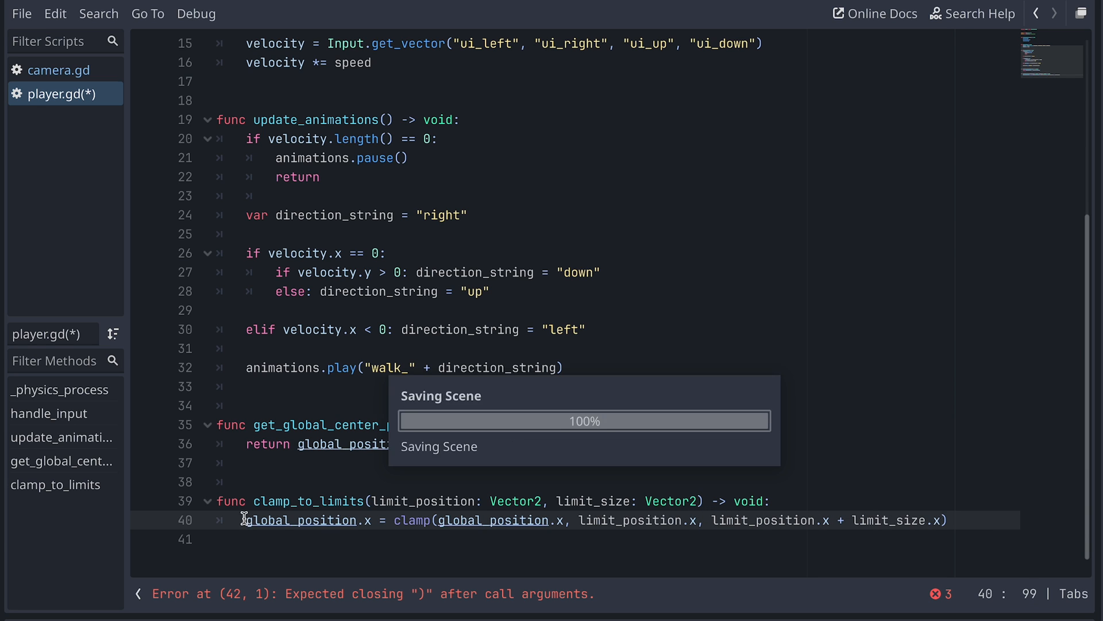
{"action": "key", "text": "ctrl+s"}
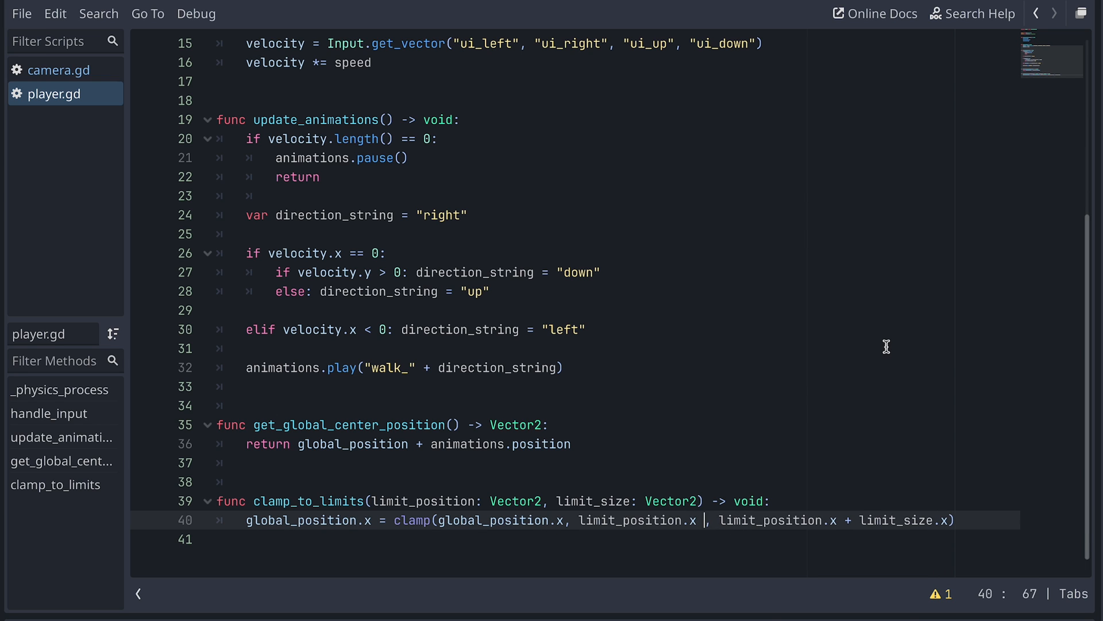
Give the x clamp 8-pixel margins and start the y clamp with a 16-pixel top margin
{"action": "type", "text": "+8"}
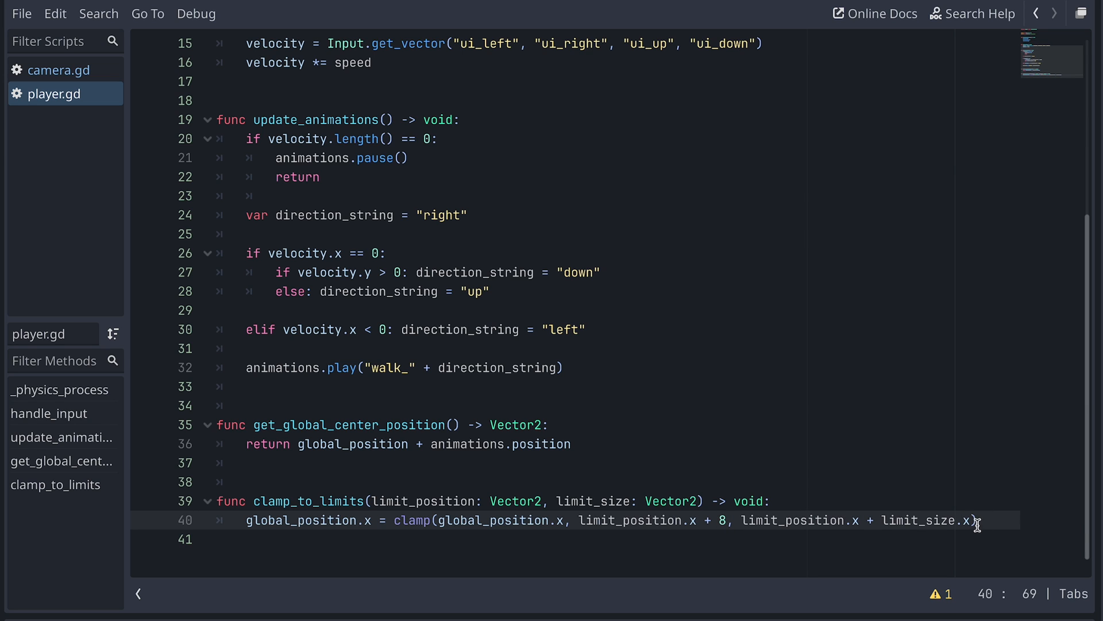
{"action": "type", "text": "-"}
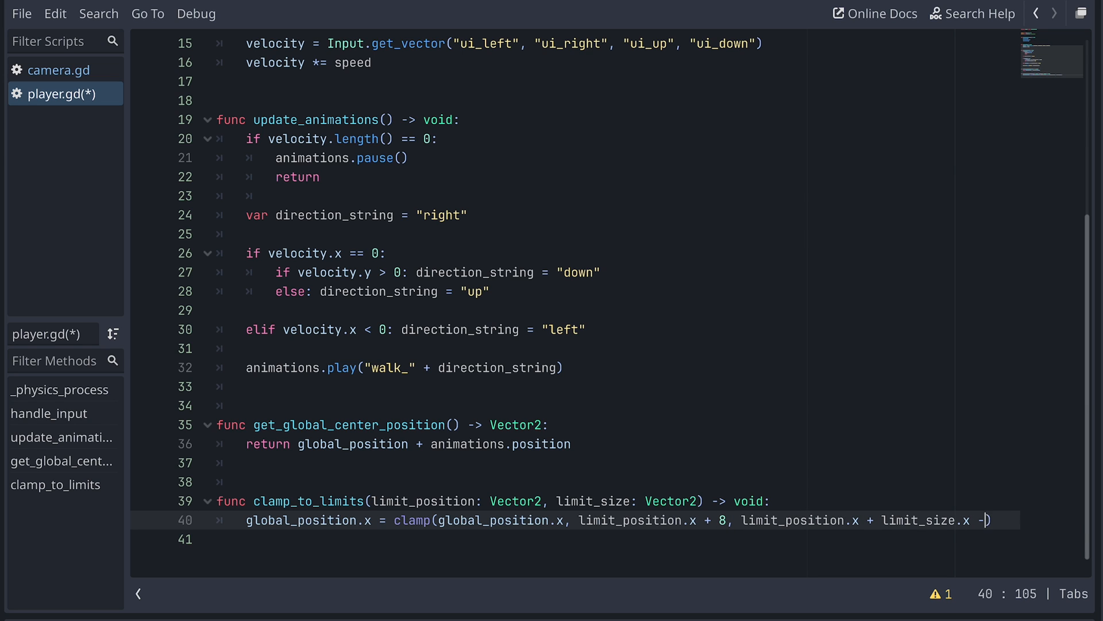
{"action": "type", "text": "8)"}
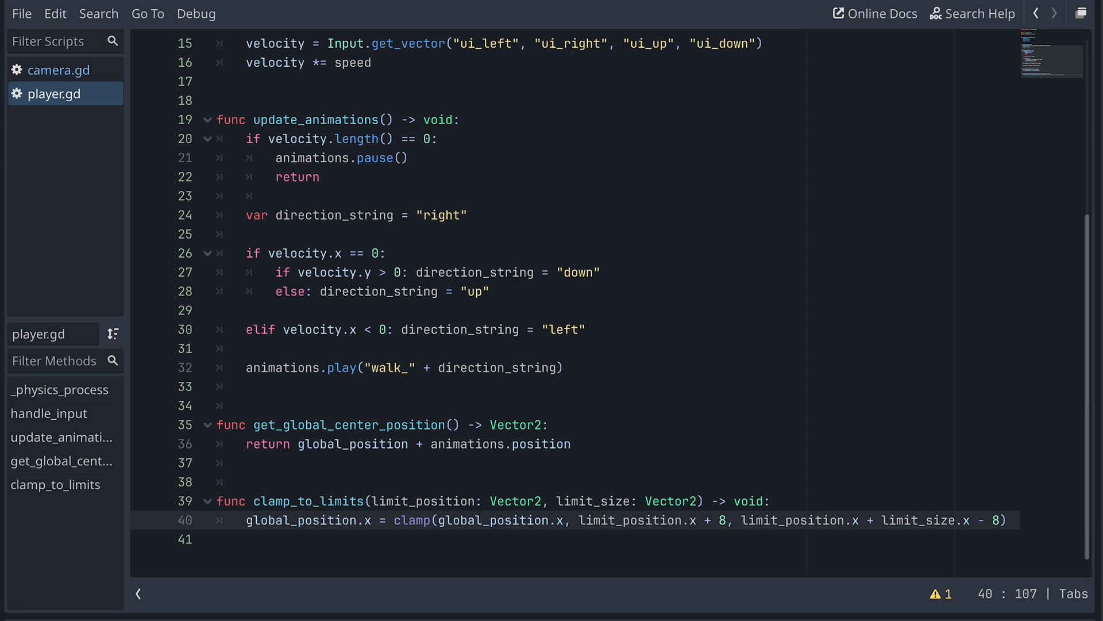
{"action": "type", "text": "glo"}
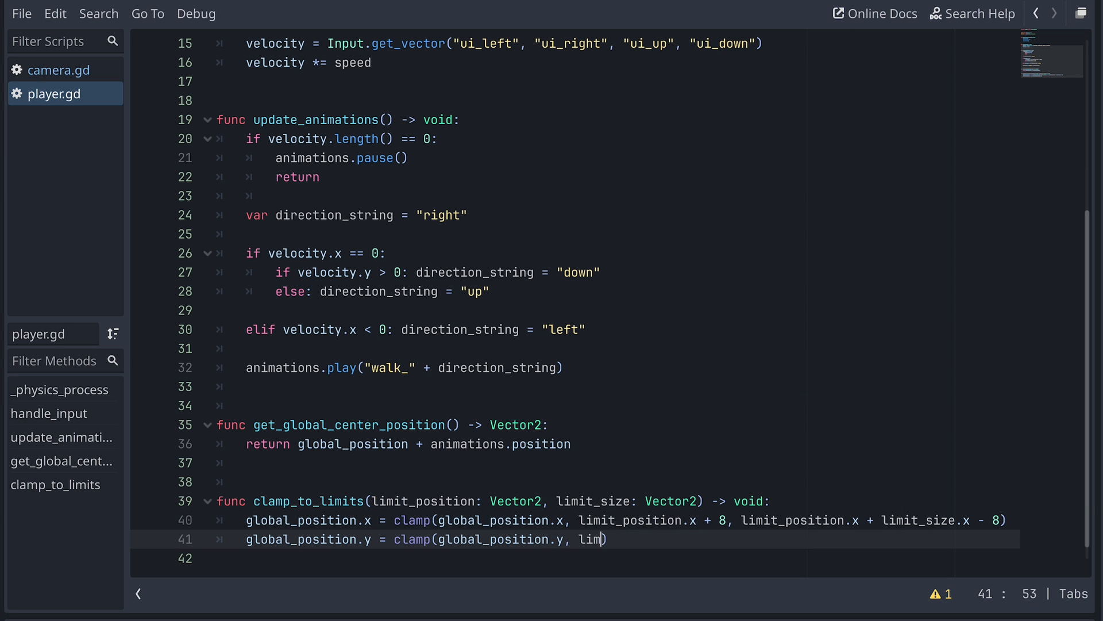
{"action": "type", "text": "it_position.y + 1"}
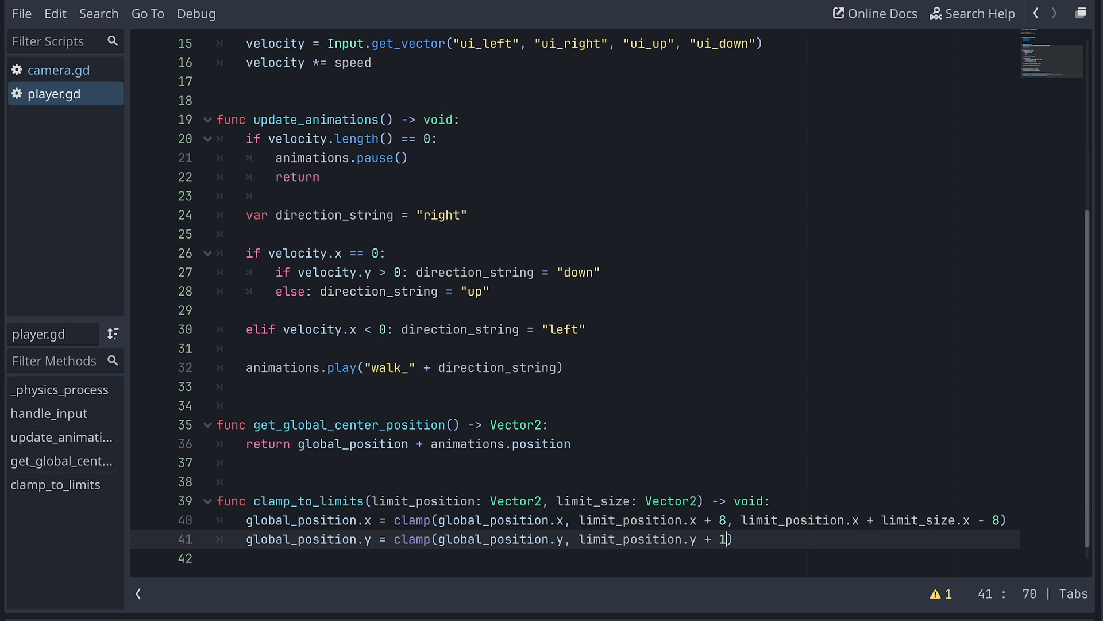
{"action": "type", "text": "6, limit_po"}
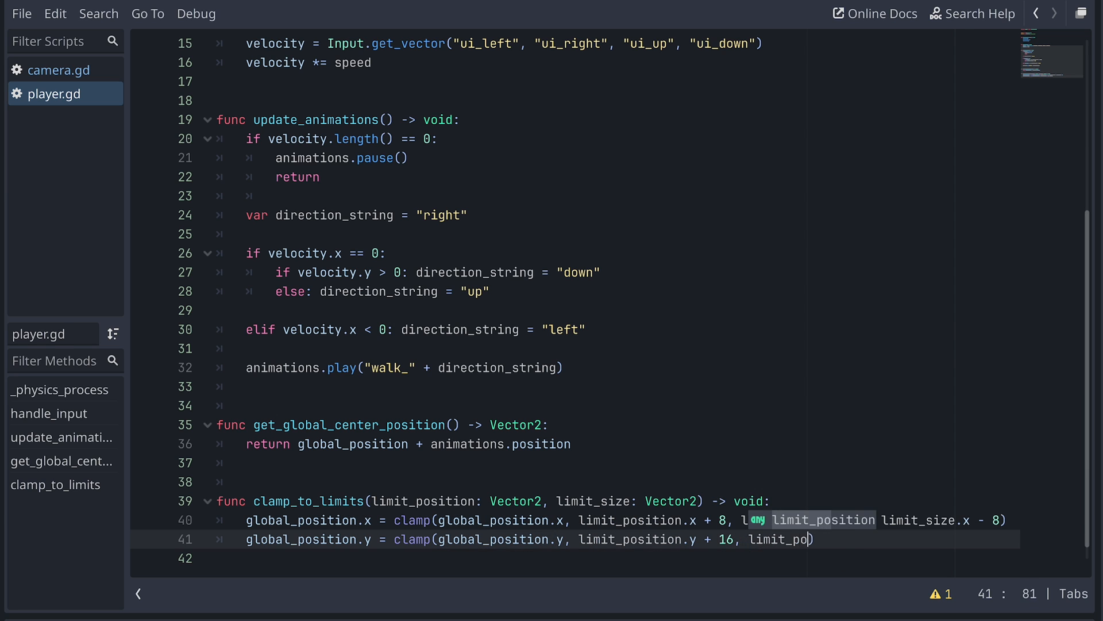
{"action": "type", "text": "limit"}
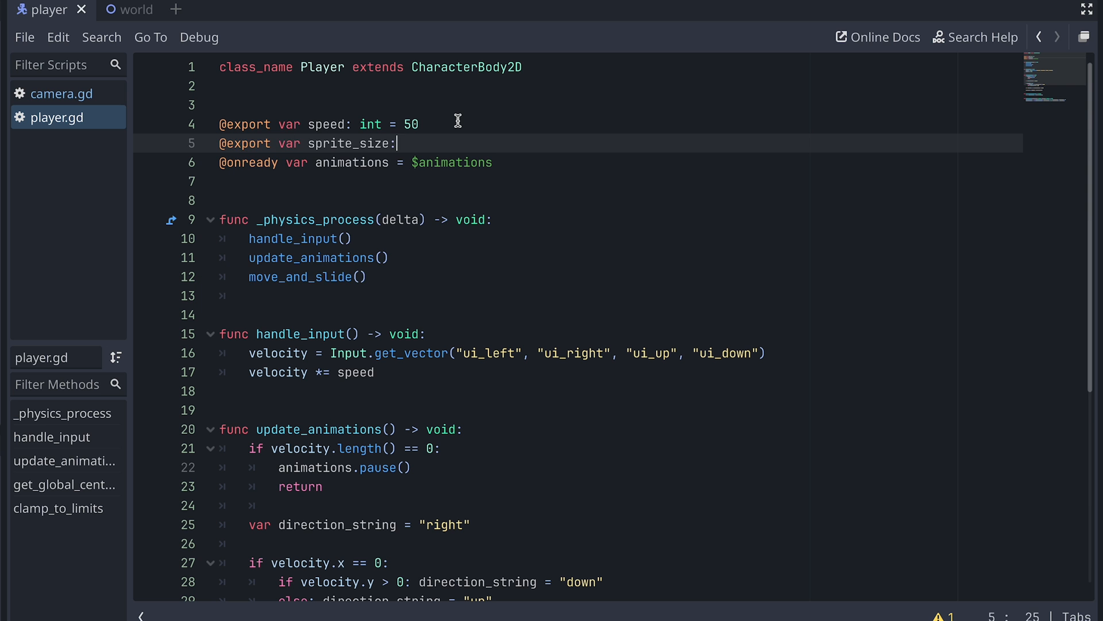
Declare sprite_size: Vector2 = Vector2(16,16) and use it for the clamp_to_limits margins
{"action": "type", "text": "Vector2 = Vector2(16,16)"}
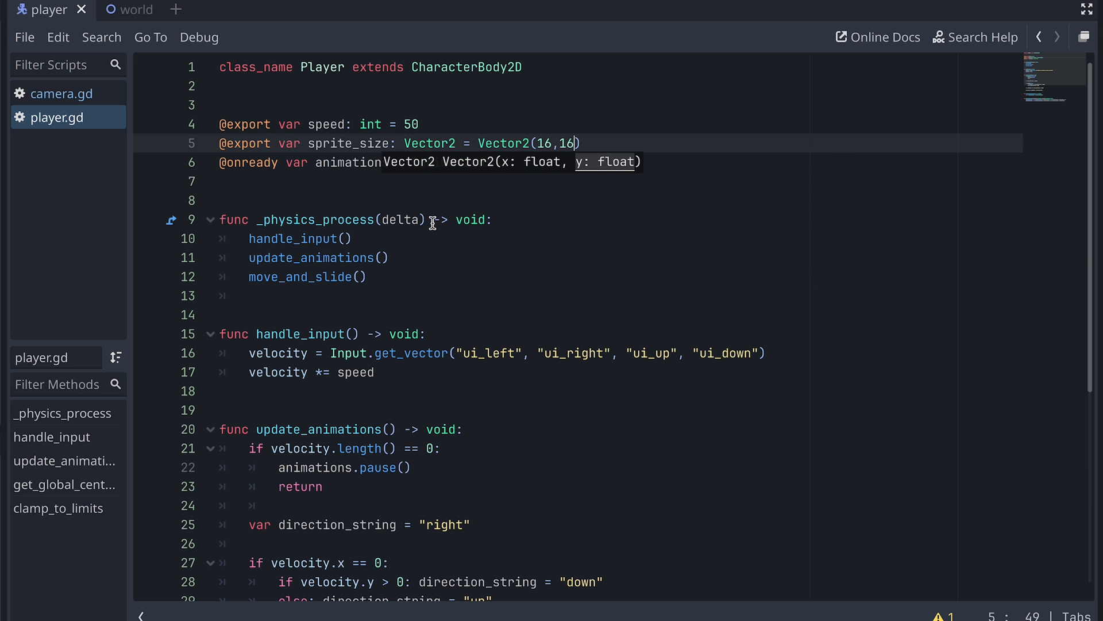
{"action": "scroll", "scroll_direction": "down", "scroll_amount": 3}
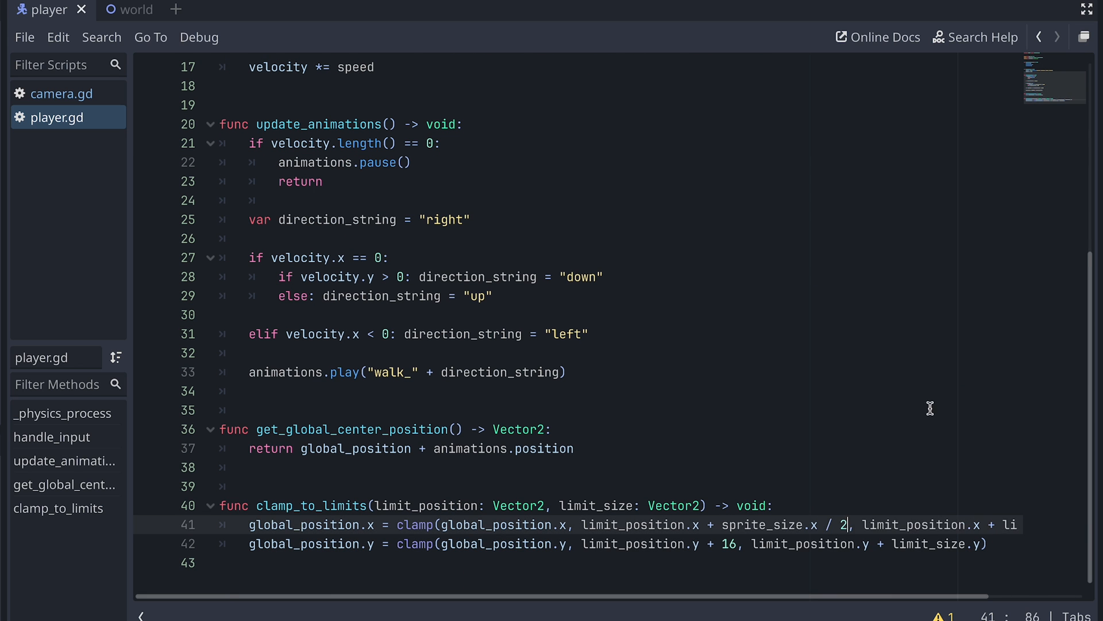
{"action": "scroll", "scroll_direction": "right", "scroll_amount": 3}
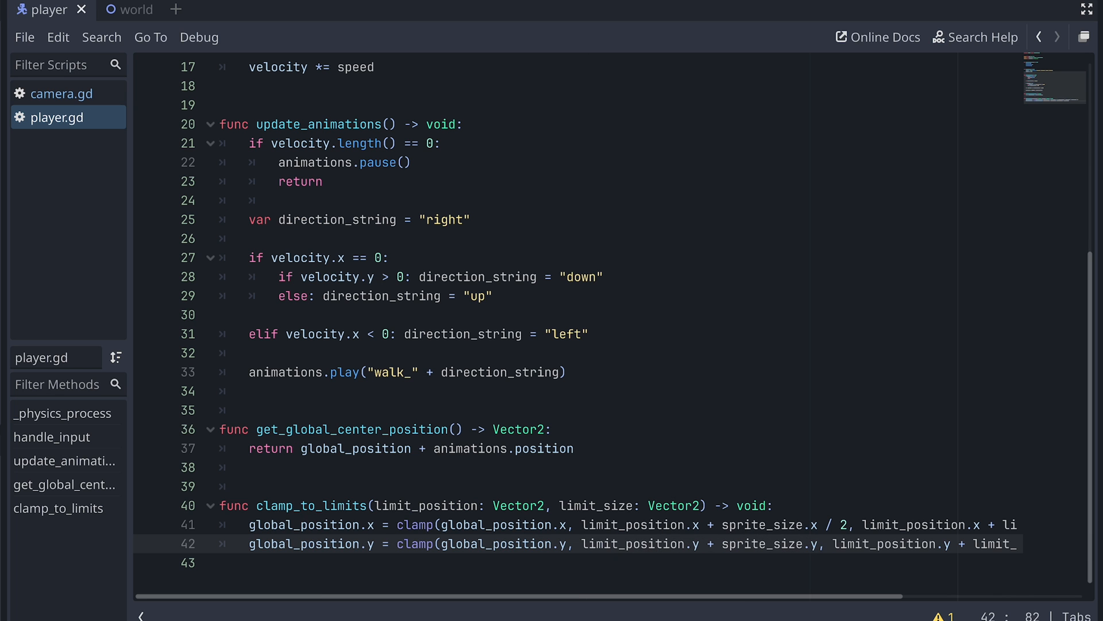
In camera.gd's _physics_process, call player.clamp_to_limits(global_position, size) after update_position()
{"action": "left_click", "coordinate": [62, 93]}
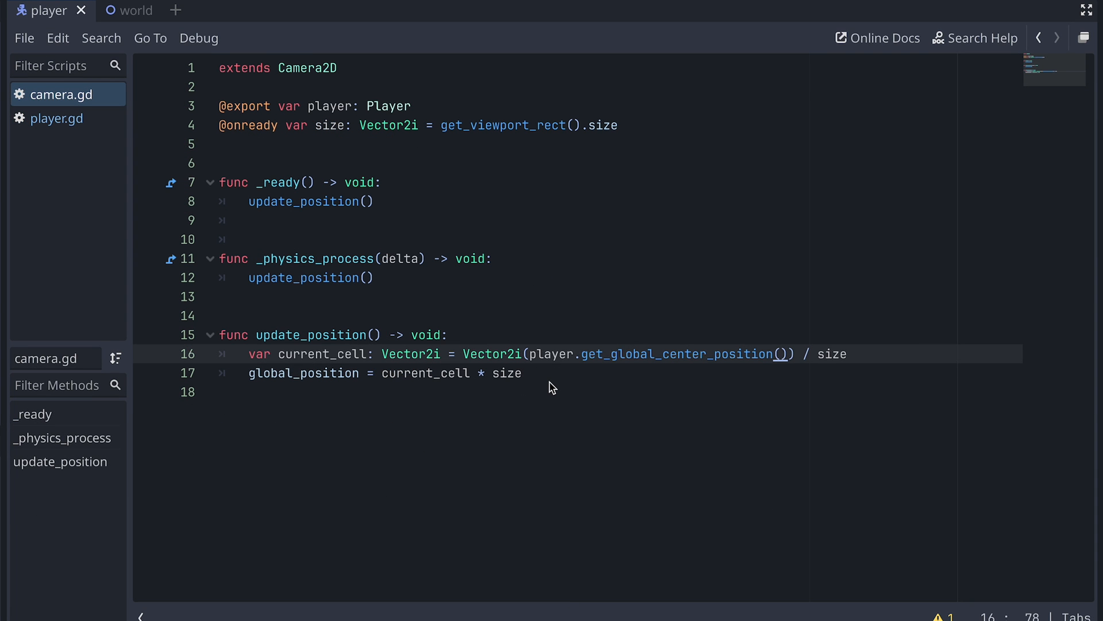
{"action": "left_click", "coordinate": [374, 277]}
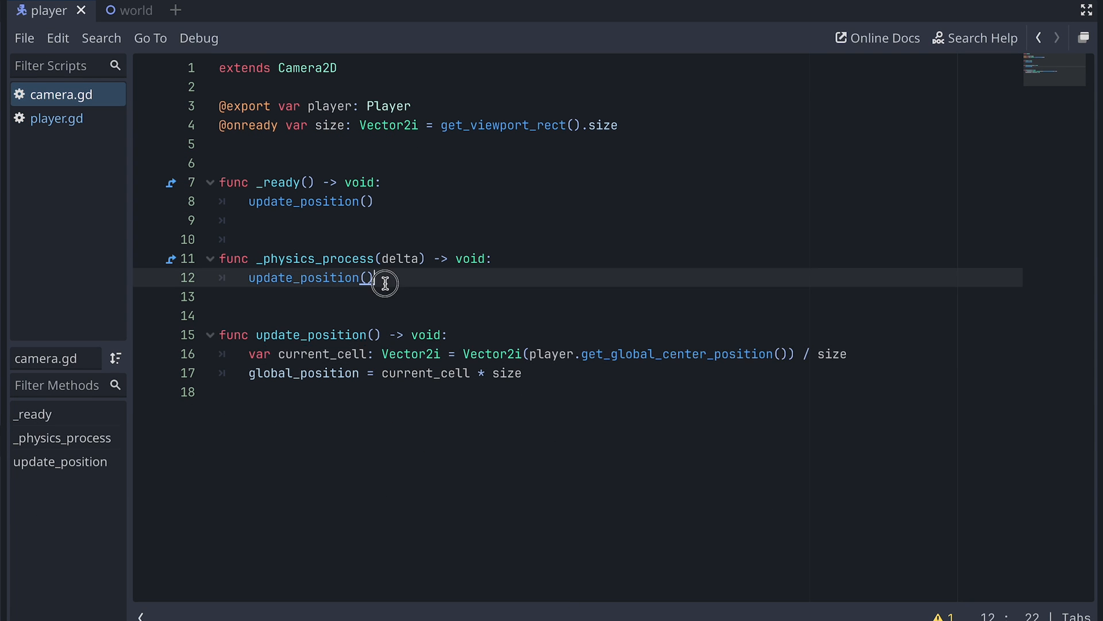
{"action": "type", "text": "player."}
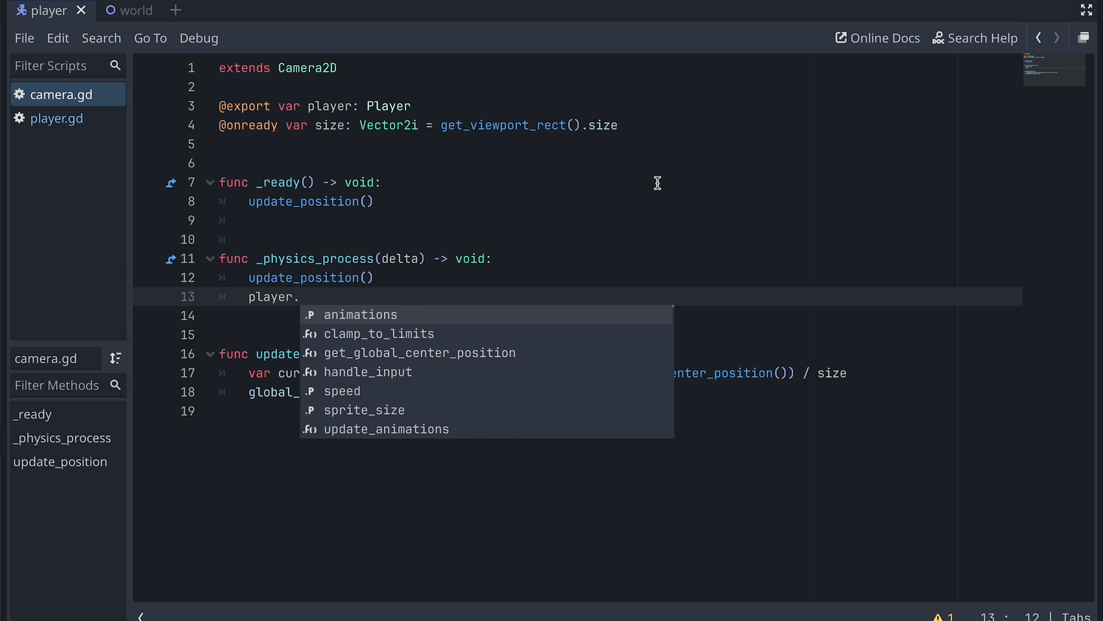
{"action": "type", "text": "clamp_to"}
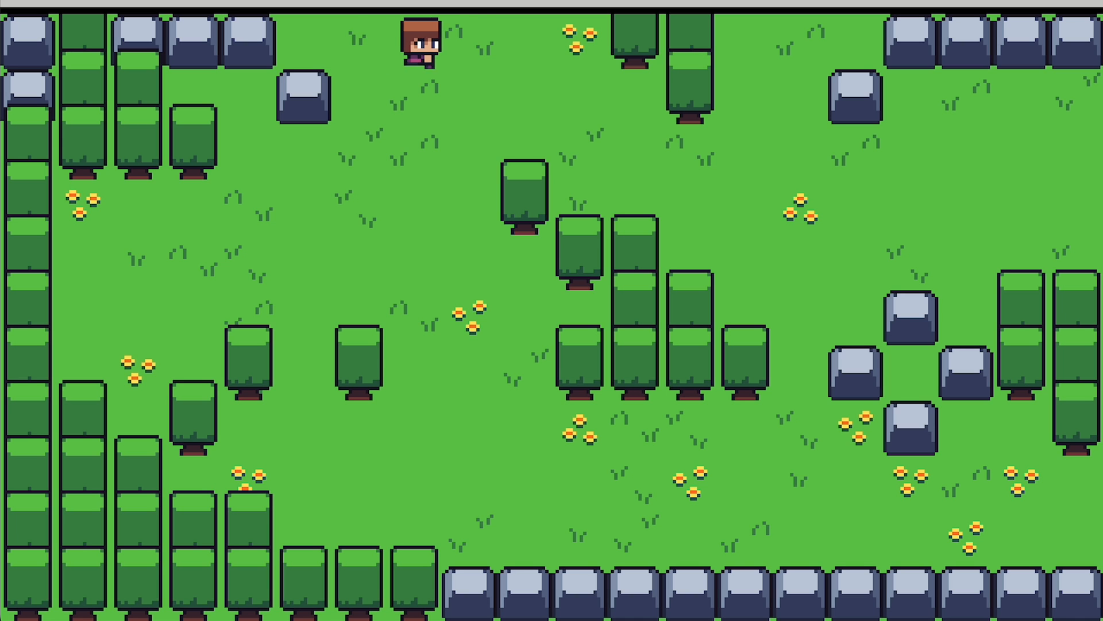
Walk the character right and up to the top edge to test the clamping
{"action": "key", "text": "Right"}
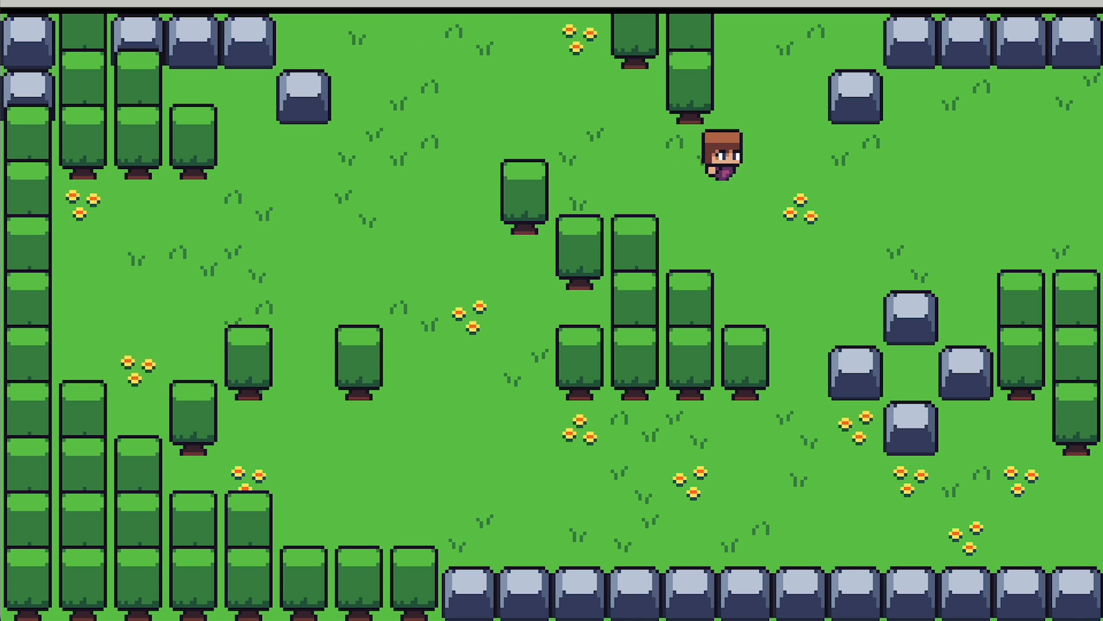
{"action": "key", "text": "Right"}
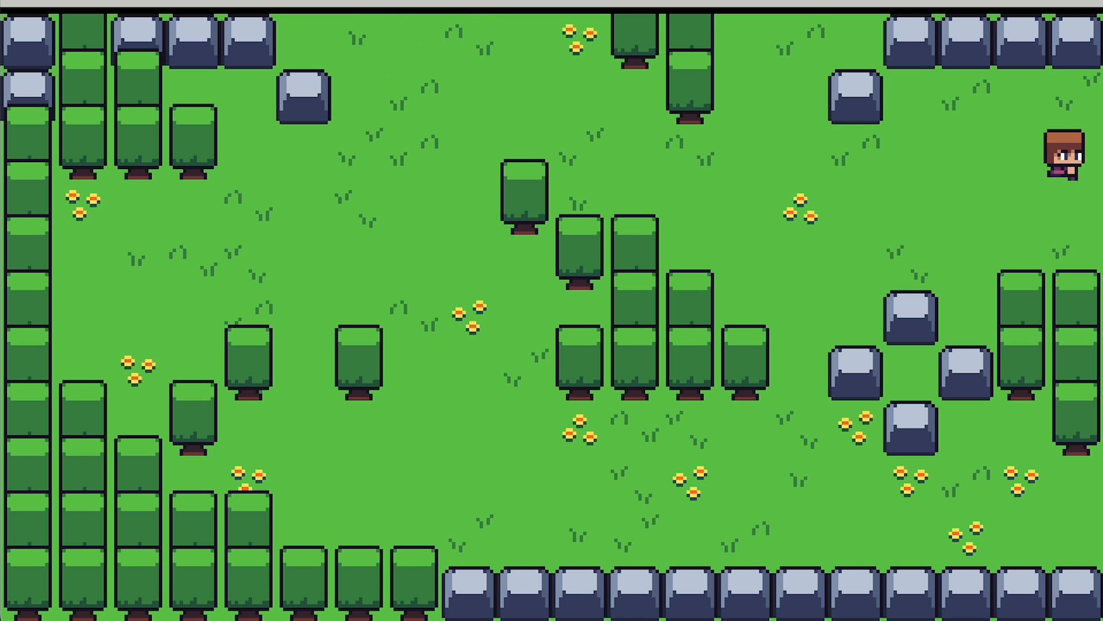
{"action": "key", "text": "Left"}
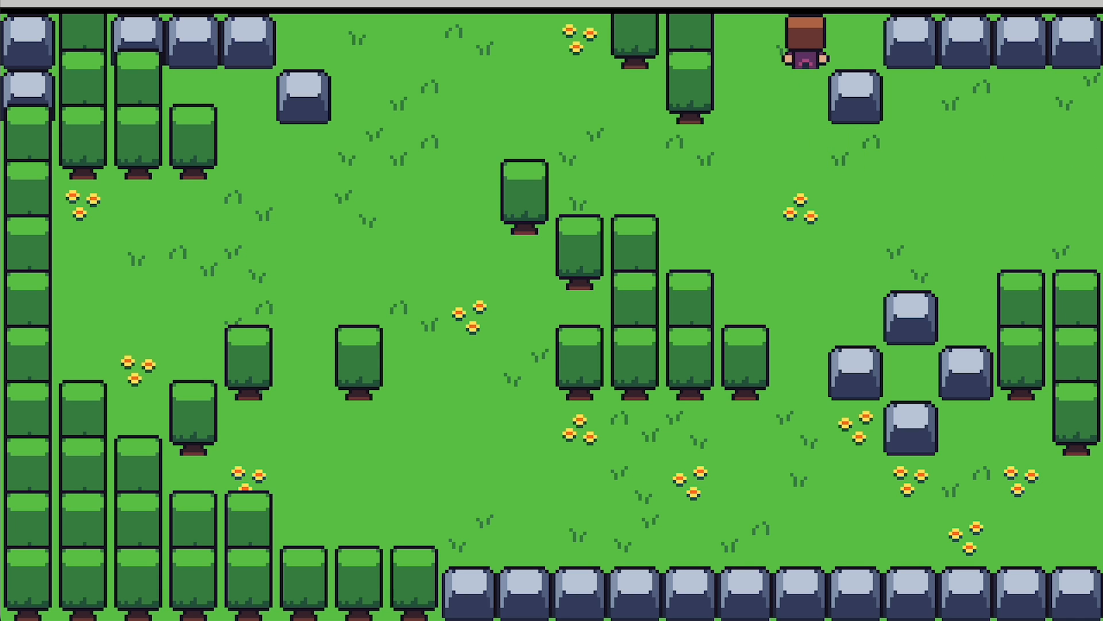
{"action": "key", "text": "Down"}
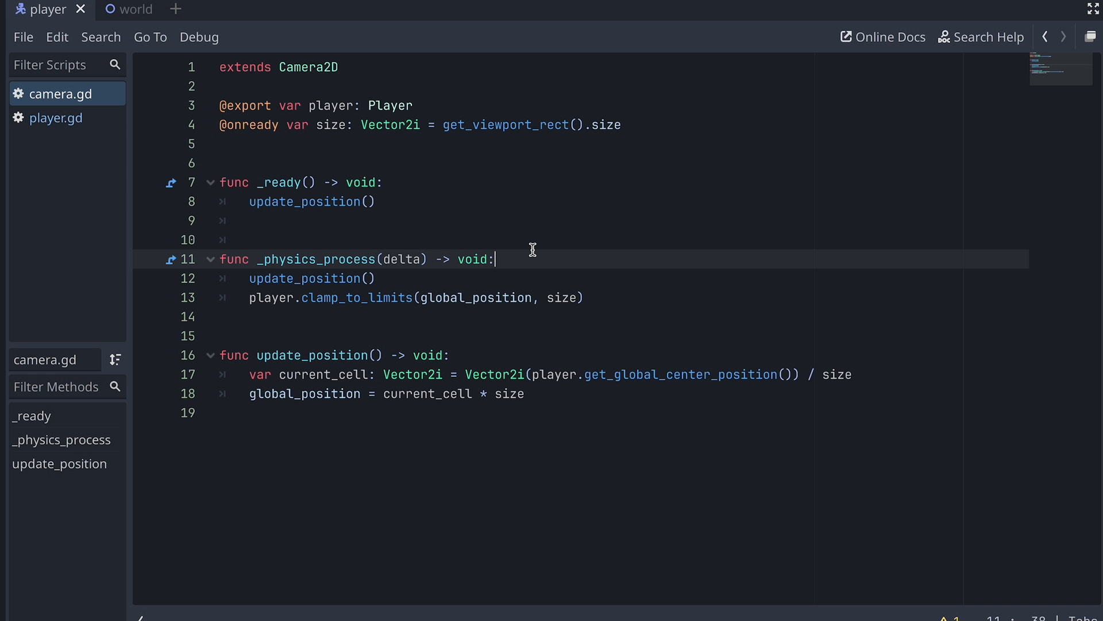
Declare var current_cell: Vector2i as a member of camera.gd
{"action": "left_click", "coordinate": [623, 124]}
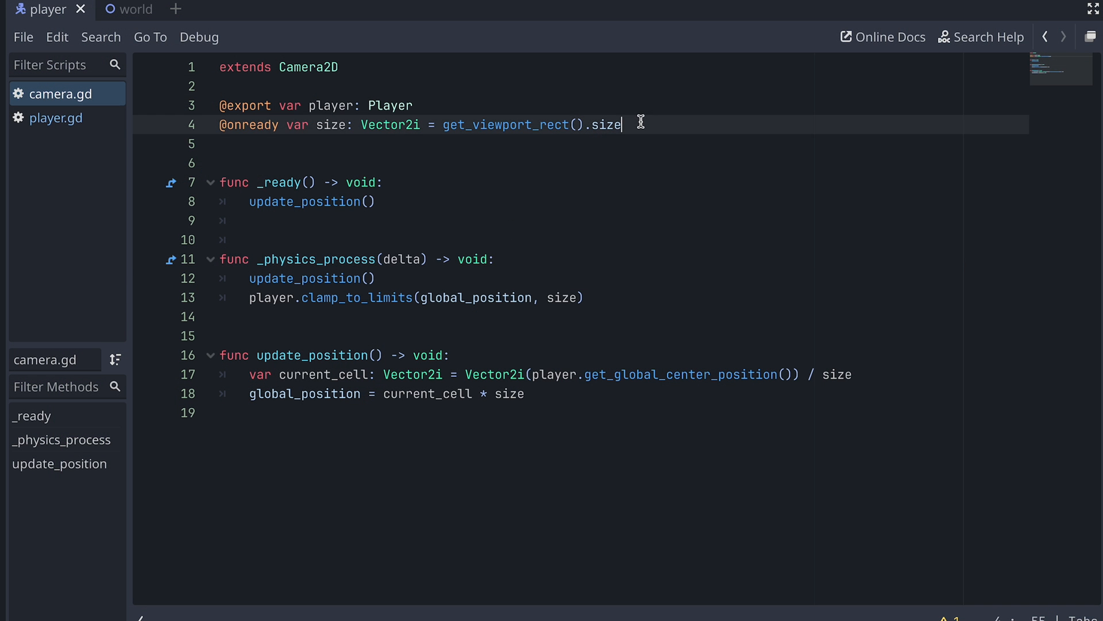
{"action": "type", "text": "var curr"}
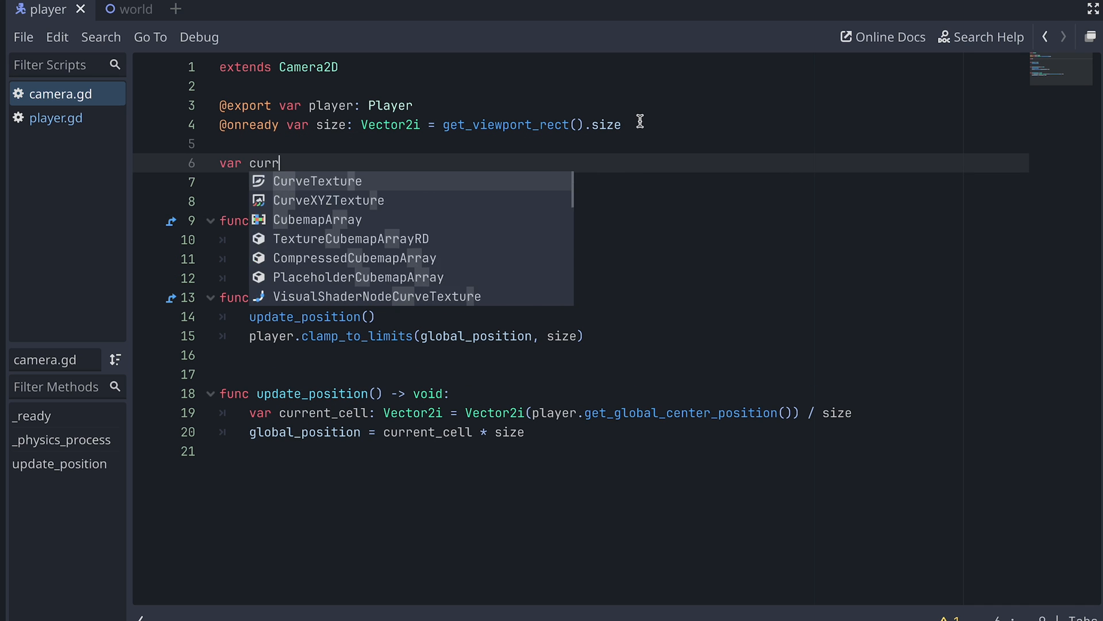
{"action": "type", "text": "ent_cell:"}
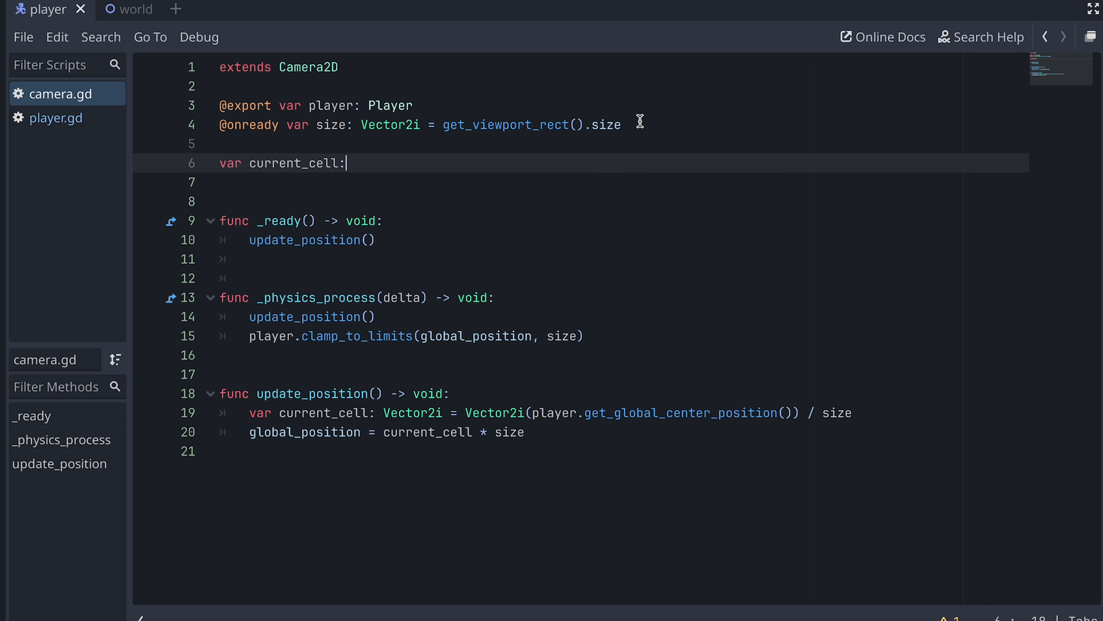
{"action": "type", "text": "Vectro"}
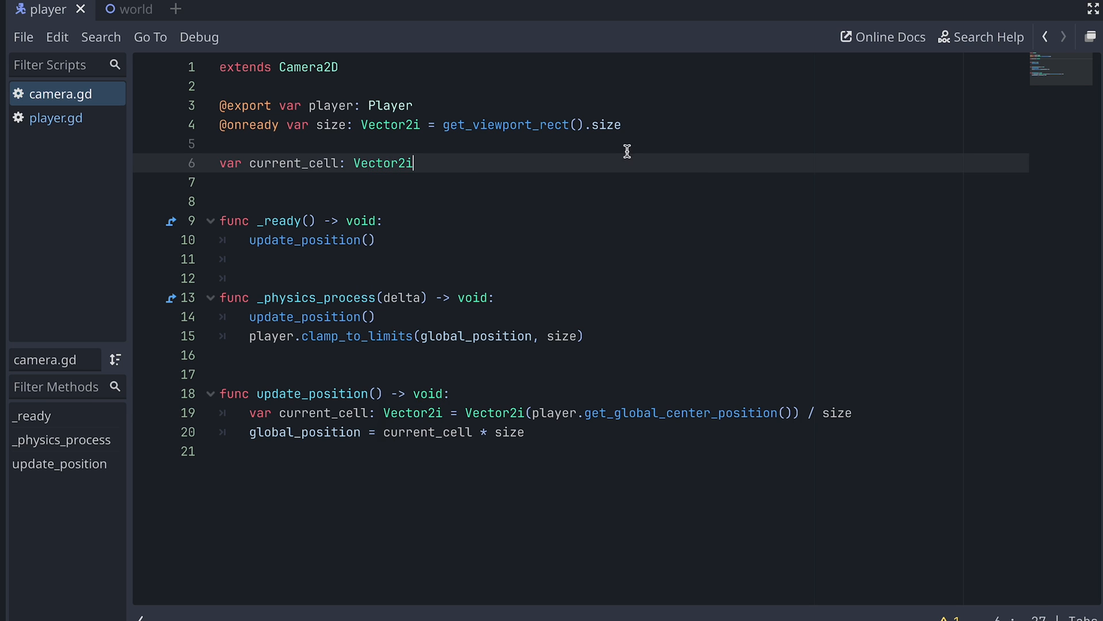
{"action": "mouse_move", "coordinate": [287, 420]}
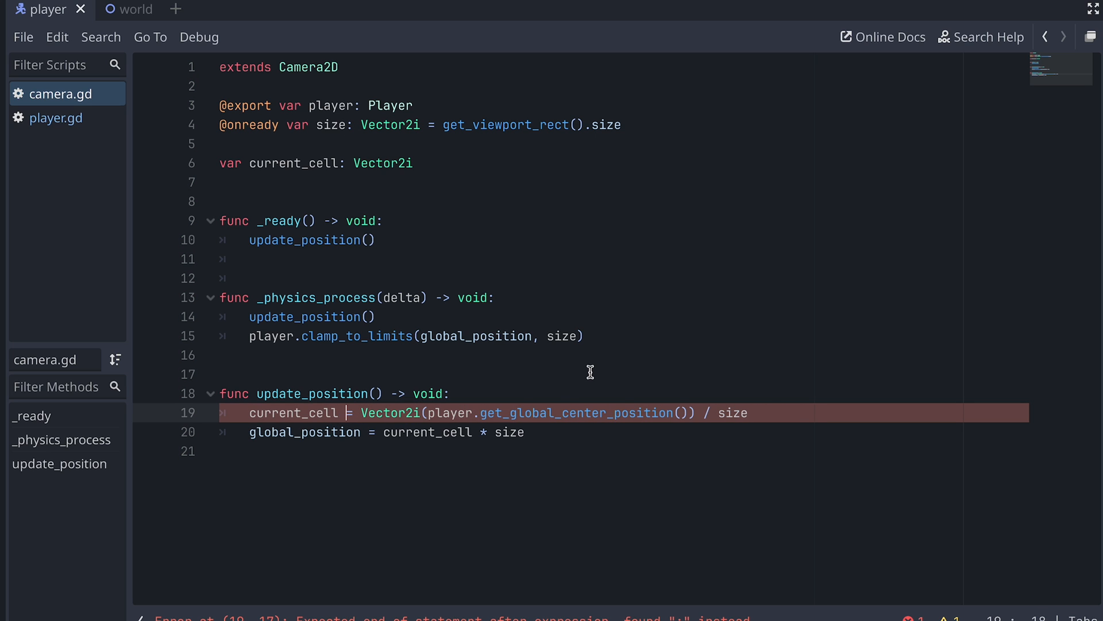
Store var old_cell = current_cell in _physics_process and wrap the clamp in 'if old_cell != current_cell:'
{"action": "left_click", "coordinate": [501, 296]}
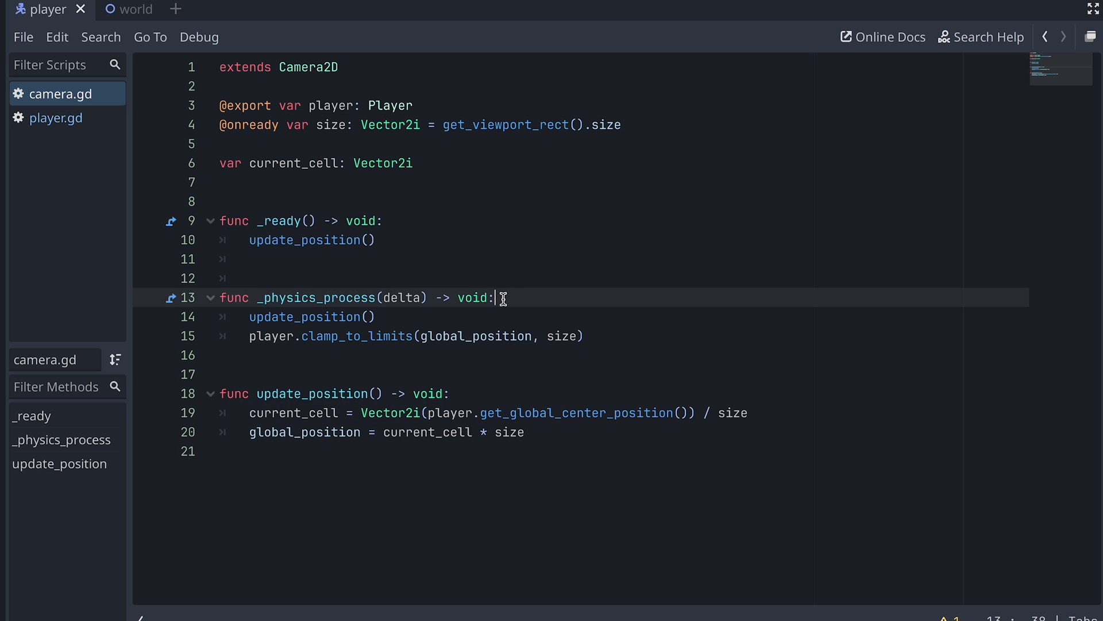
{"action": "type", "text": "var"}
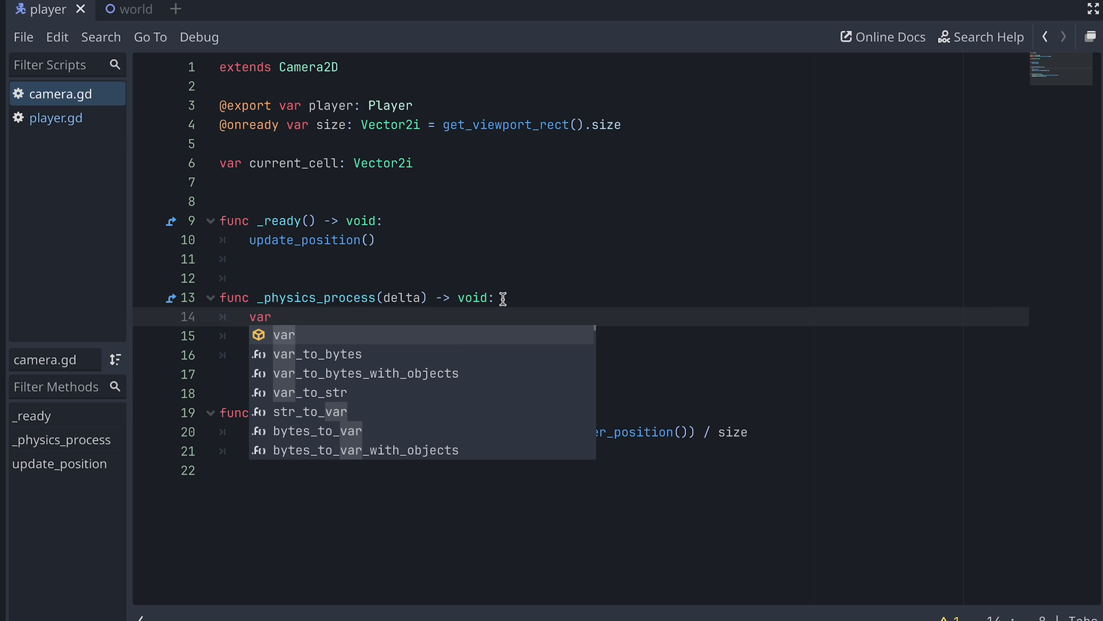
{"action": "type", "text": "old_cell"}
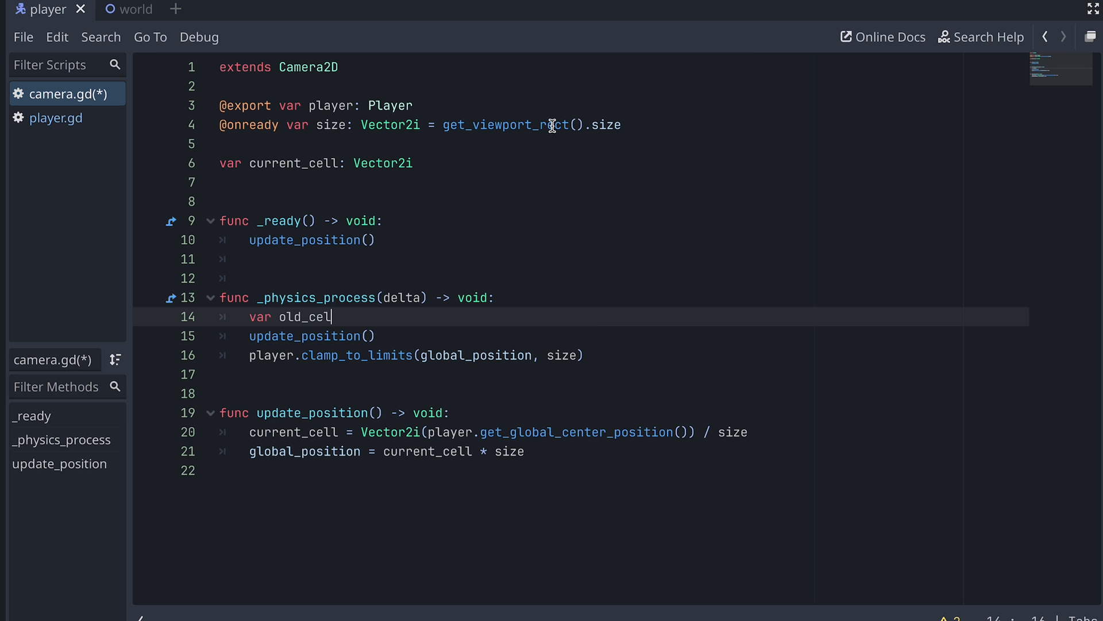
{"action": "type", "text": "= current_cell"}
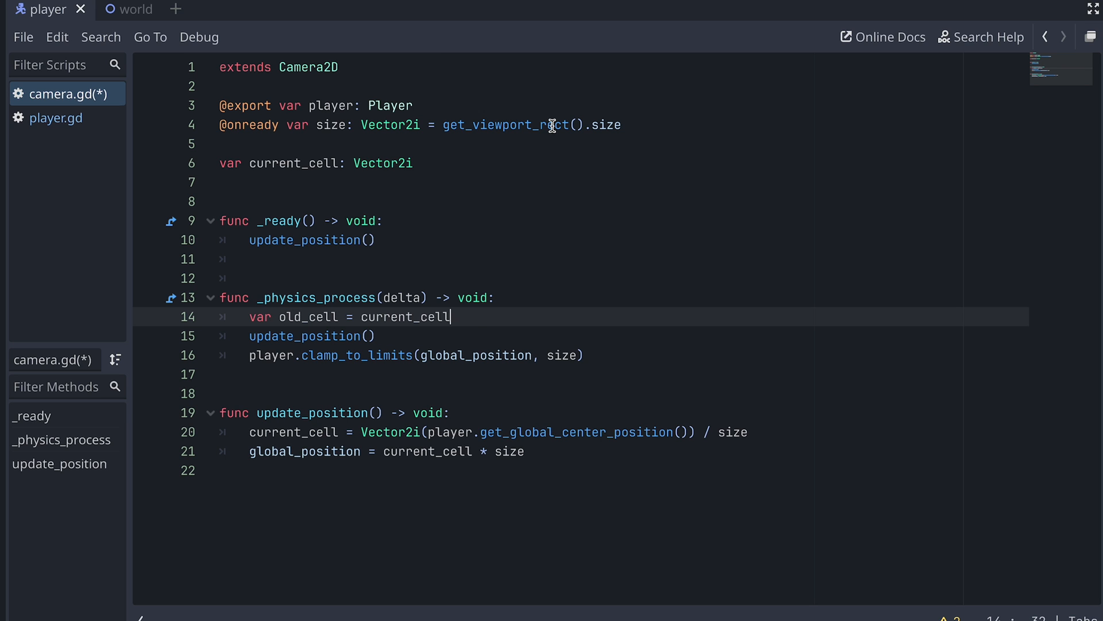
{"action": "type", "text": "if"}
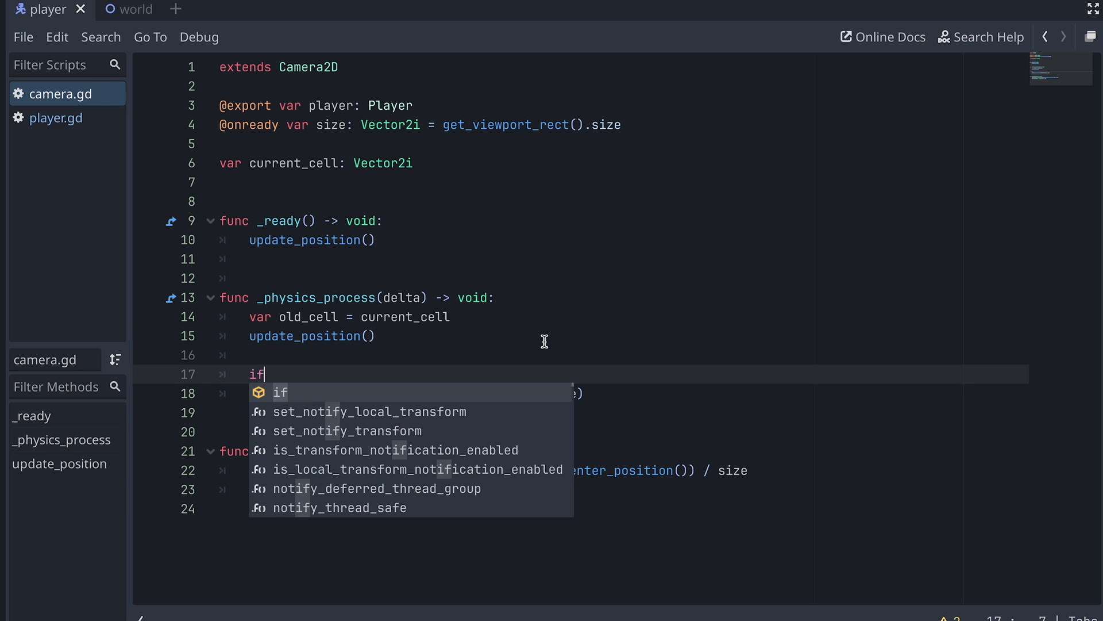
{"action": "type", "text": "old_cel"}
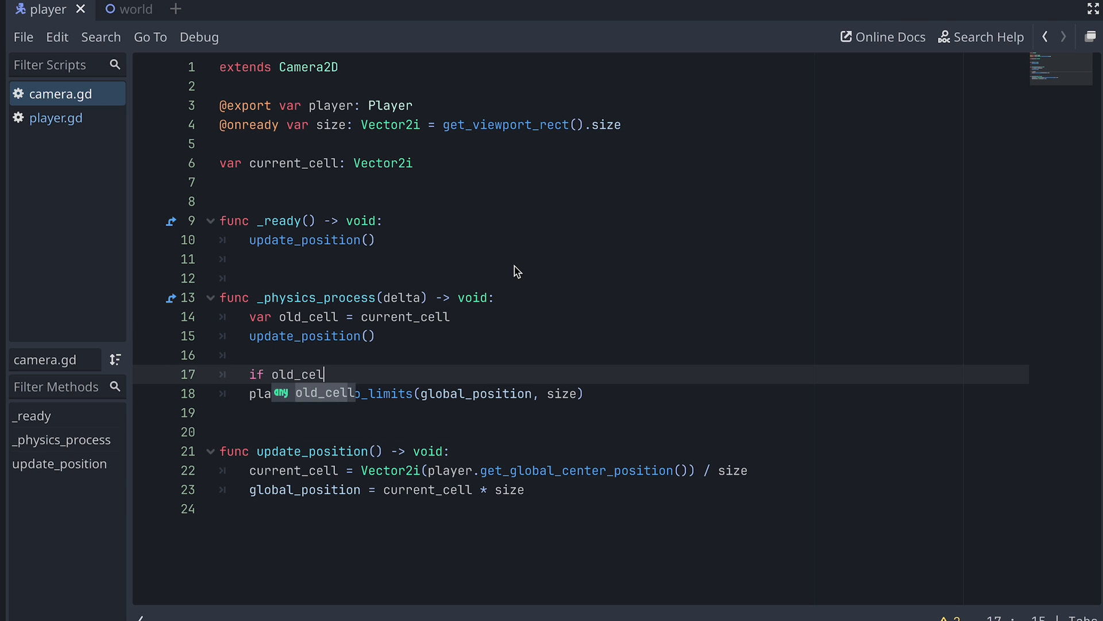
{"action": "type", "text": "!= current_cell"}
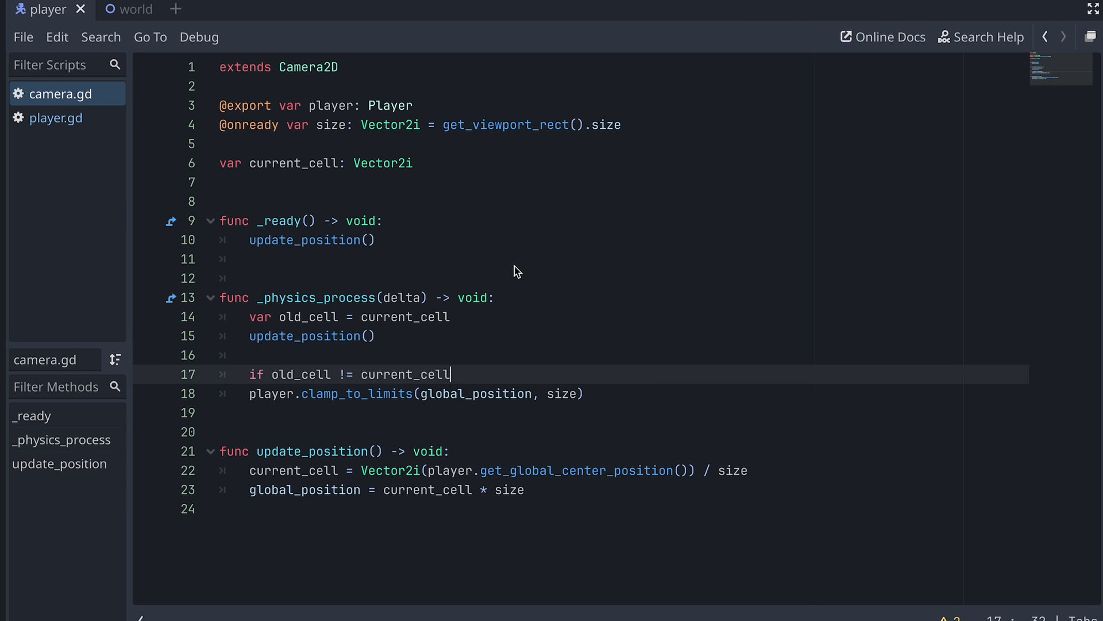
{"action": "type", "text": ":"}
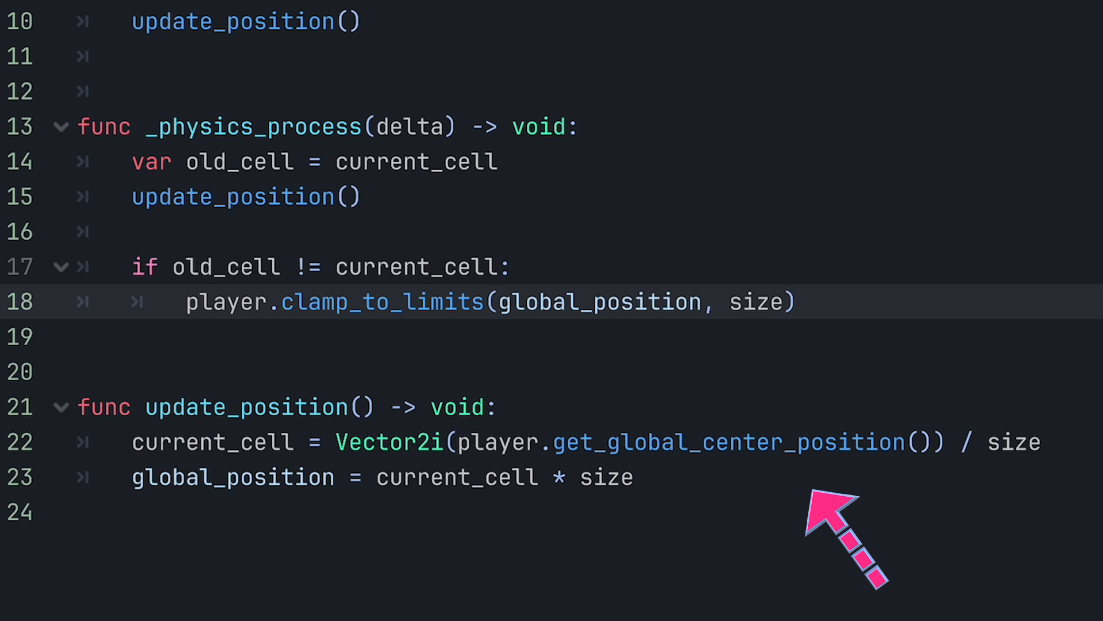
{"action": "mouse_move", "coordinate": [820, 496]}
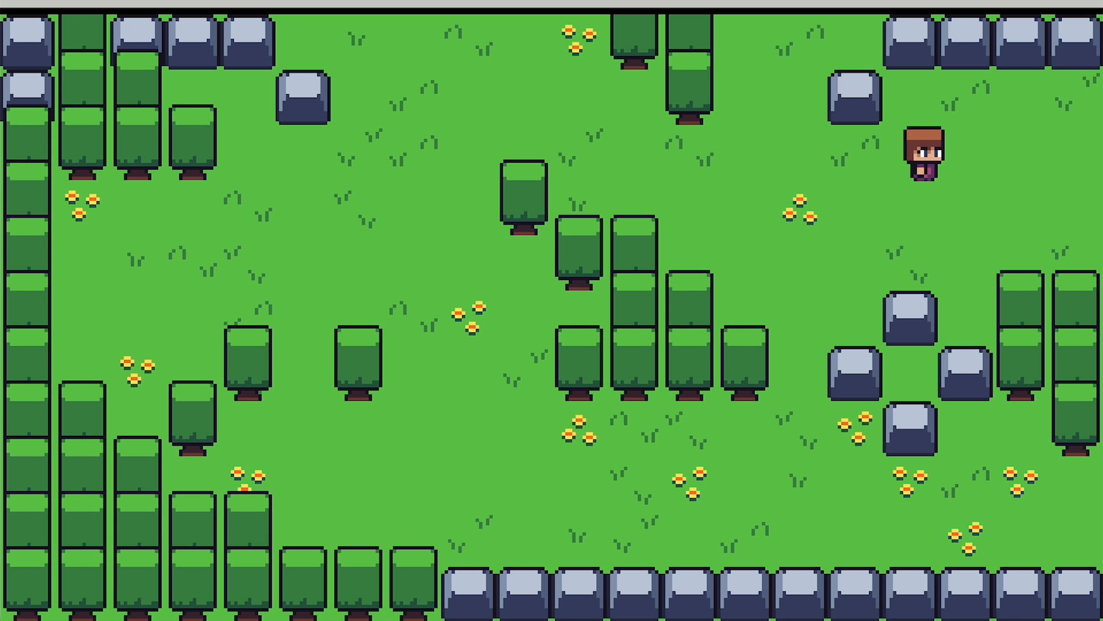
Walk the character around the map and up to the top edge to test clamping
{"action": "key", "text": "right"}
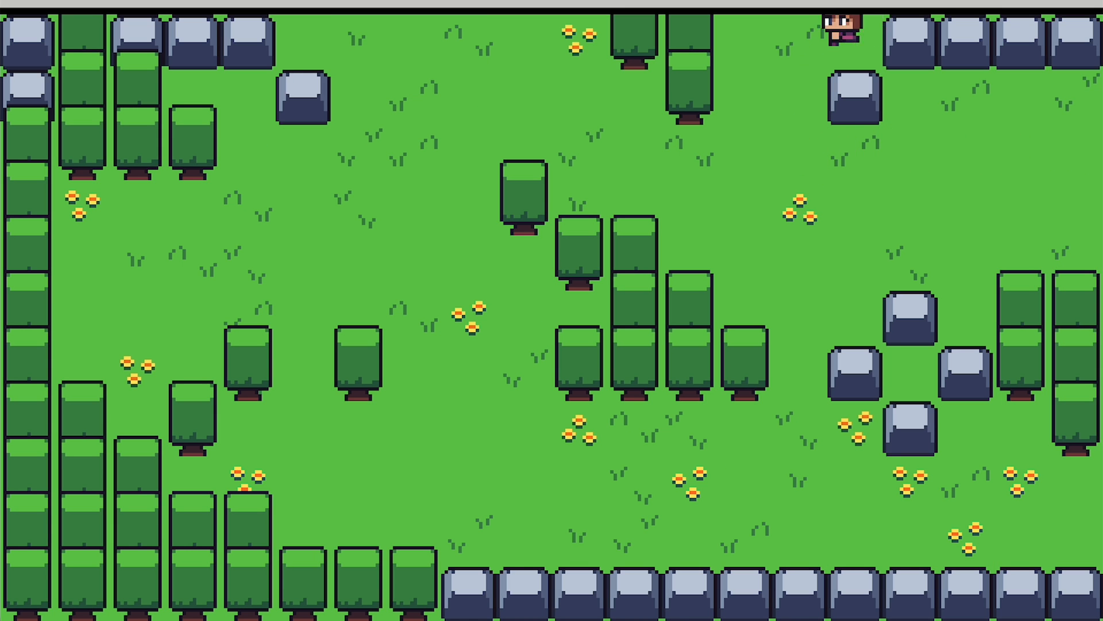
{"action": "key", "text": "Down"}
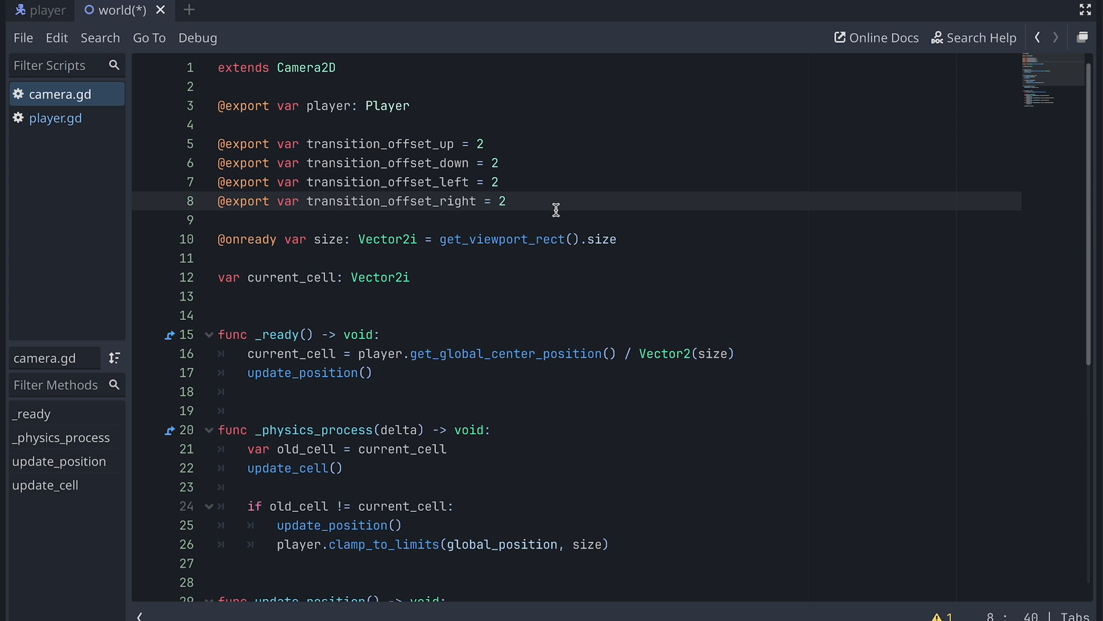
Write update_cell comparing the player centre against the four offsets to shift current_cell
{"action": "left_click", "coordinate": [506, 200]}
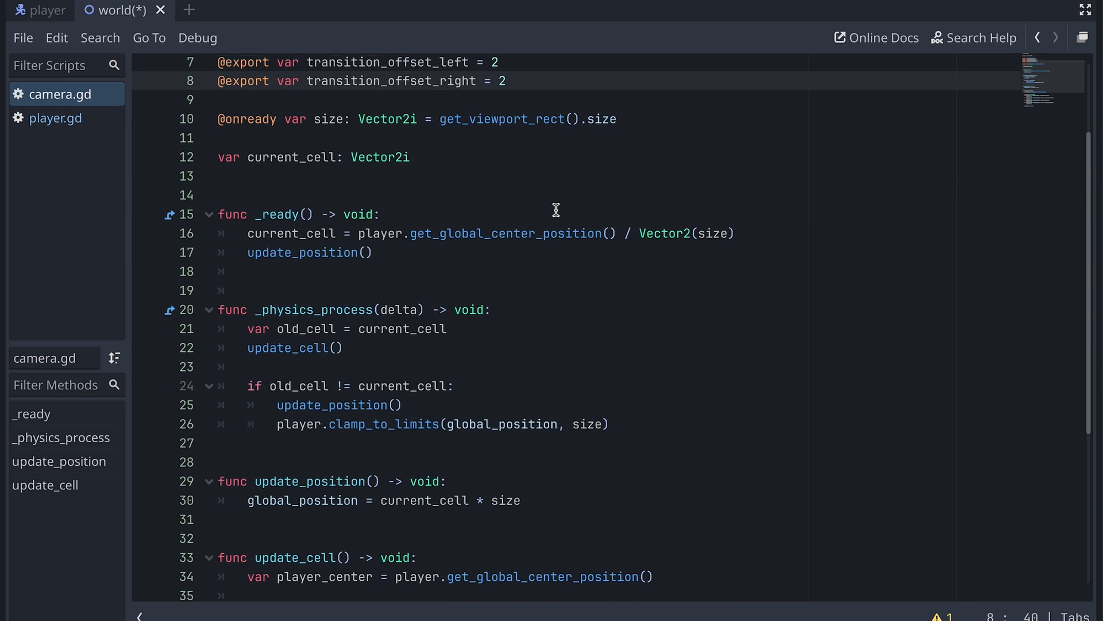
{"action": "scroll", "scroll_direction": "down", "scroll_amount": 3}
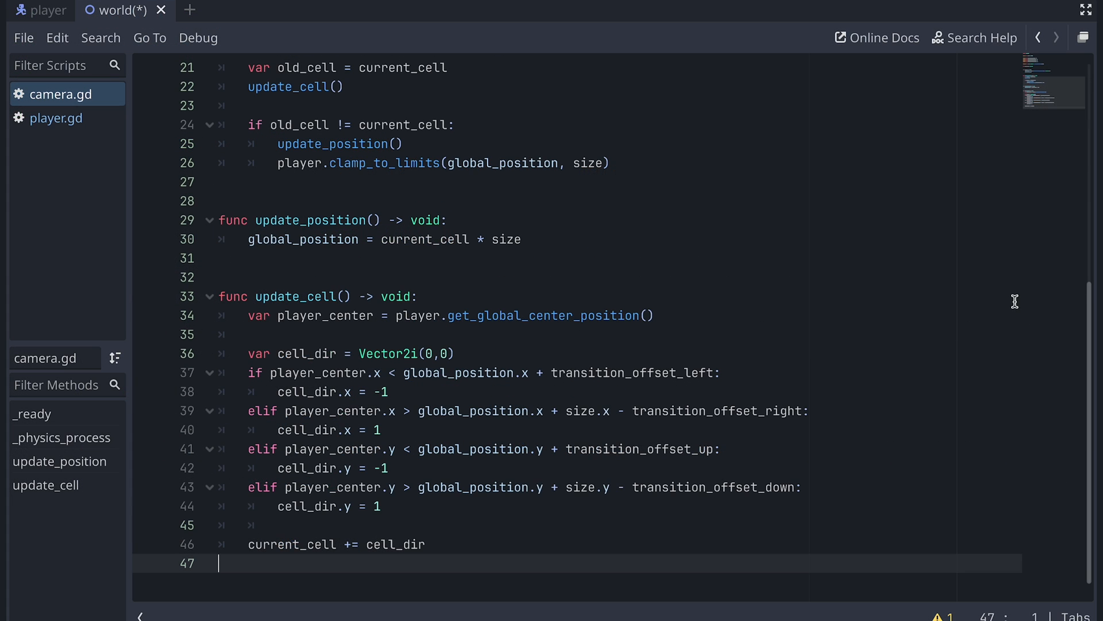
{"action": "scroll", "scroll_direction": "up", "scroll_amount": 3}
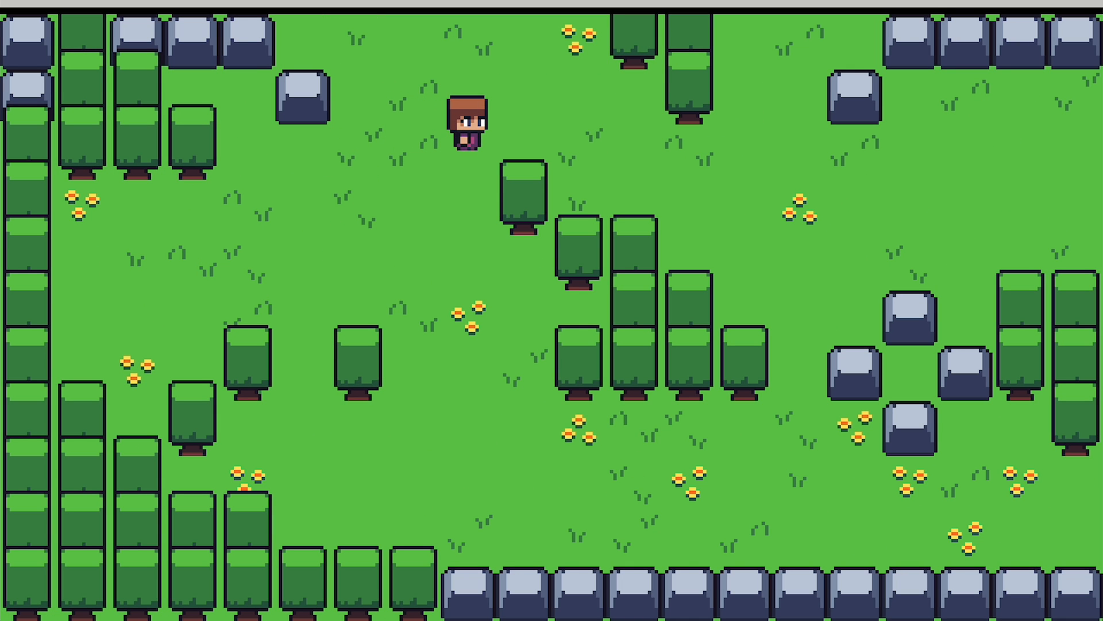
Stop the game and set the camera's Transition Offset Up to 4 in the Inspector
{"action": "key", "text": "right"}
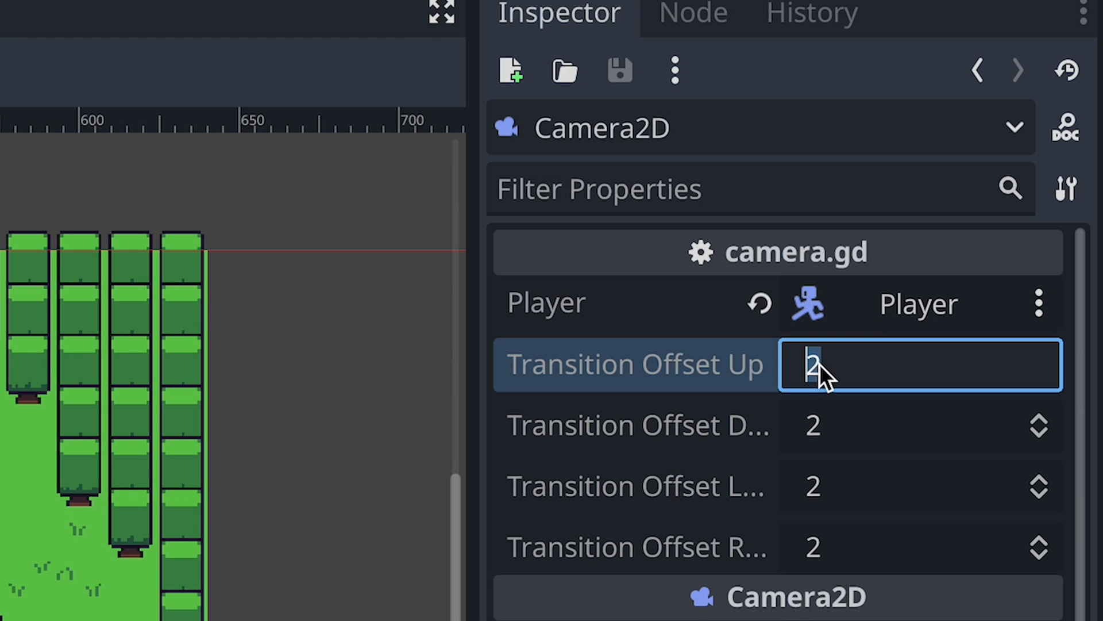
{"action": "type", "text": "4"}
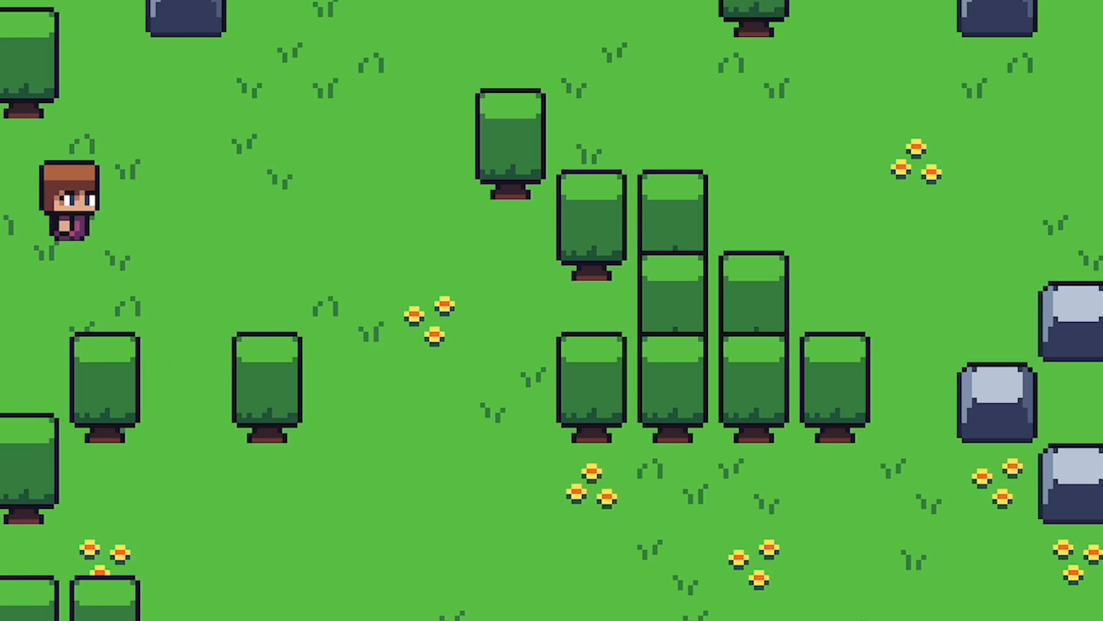
{"action": "scroll", "scroll_direction": "down", "scroll_amount": 3}
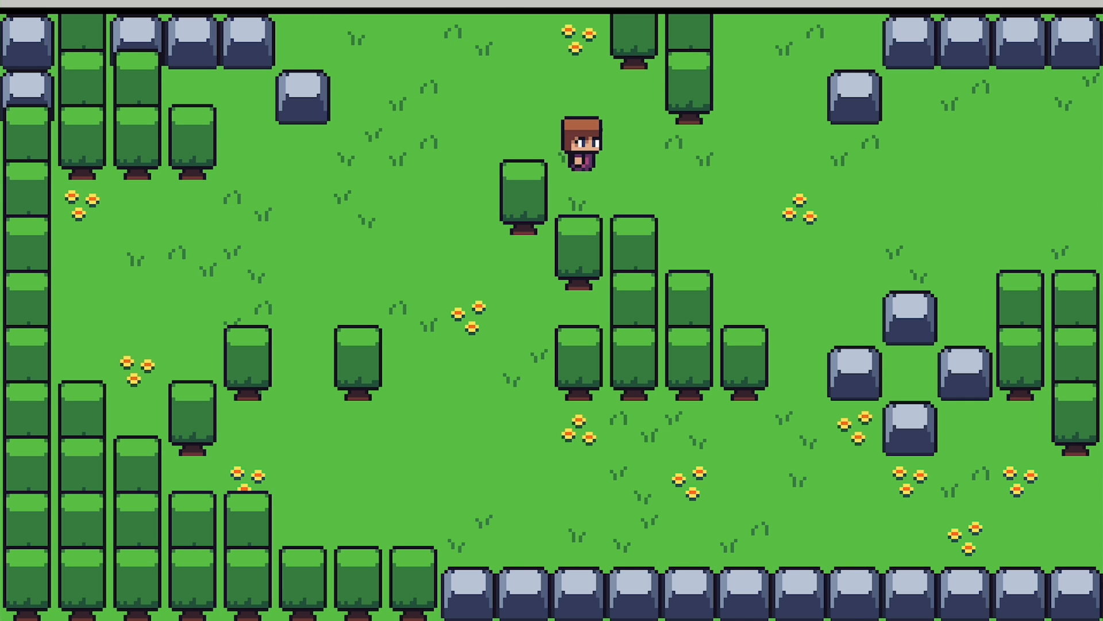
Run the game and walk the player right into a new screen, then close it
{"action": "key", "text": "Right"}
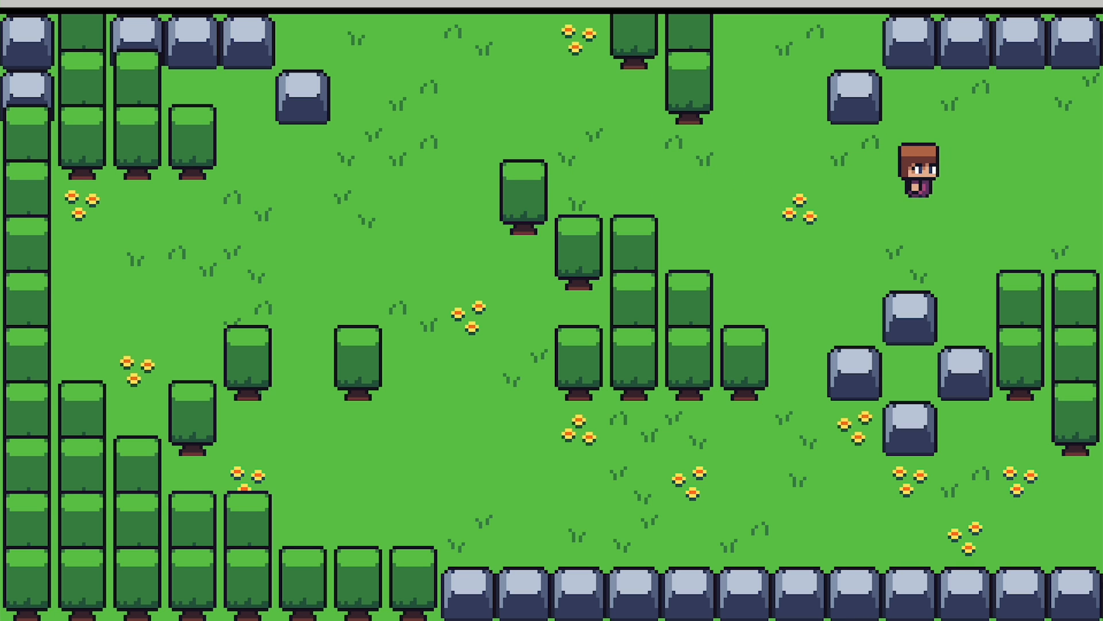
{"action": "key", "text": "Right"}
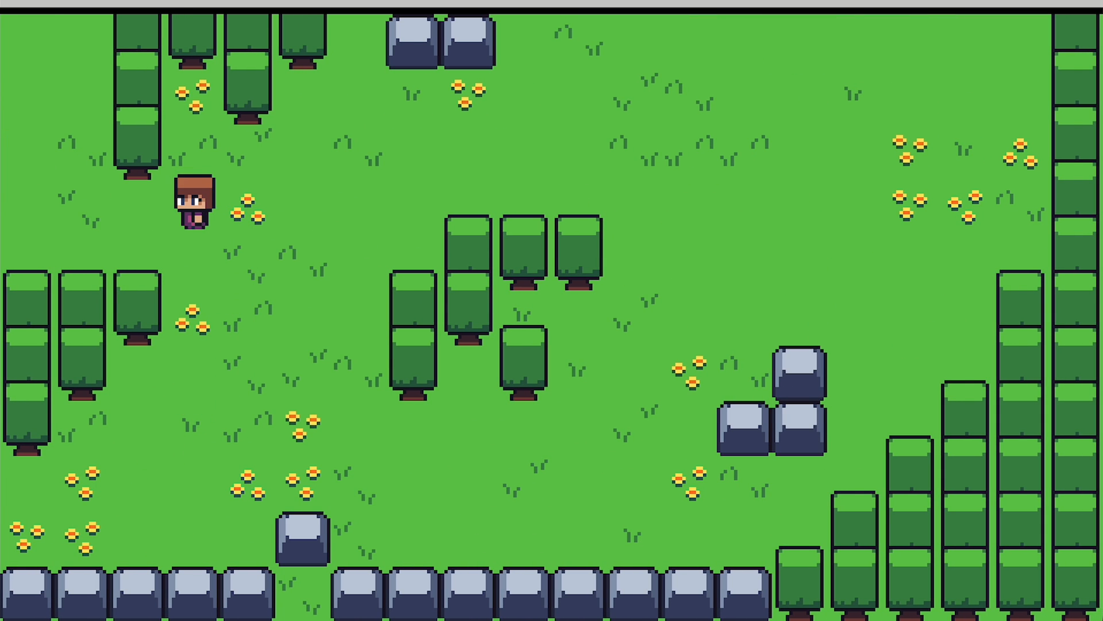
{"action": "key", "text": "Right"}
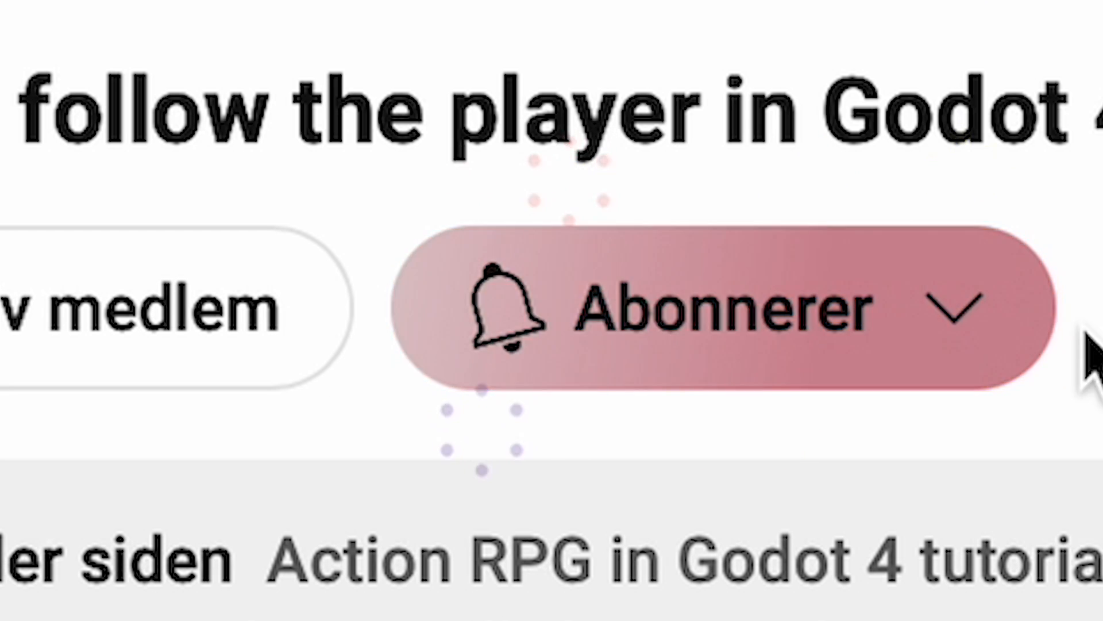
Show the subscribe button and the Patreon membership tiers
{"action": "left_click", "coordinate": [703, 309]}
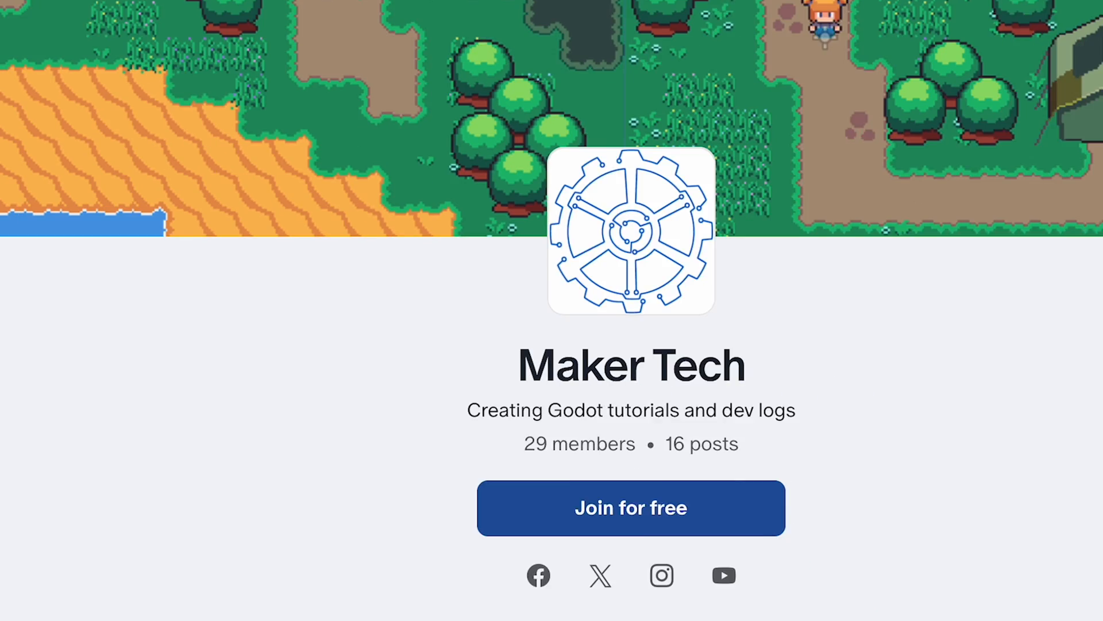
{"action": "scroll", "scroll_direction": "down", "scroll_amount": 3}
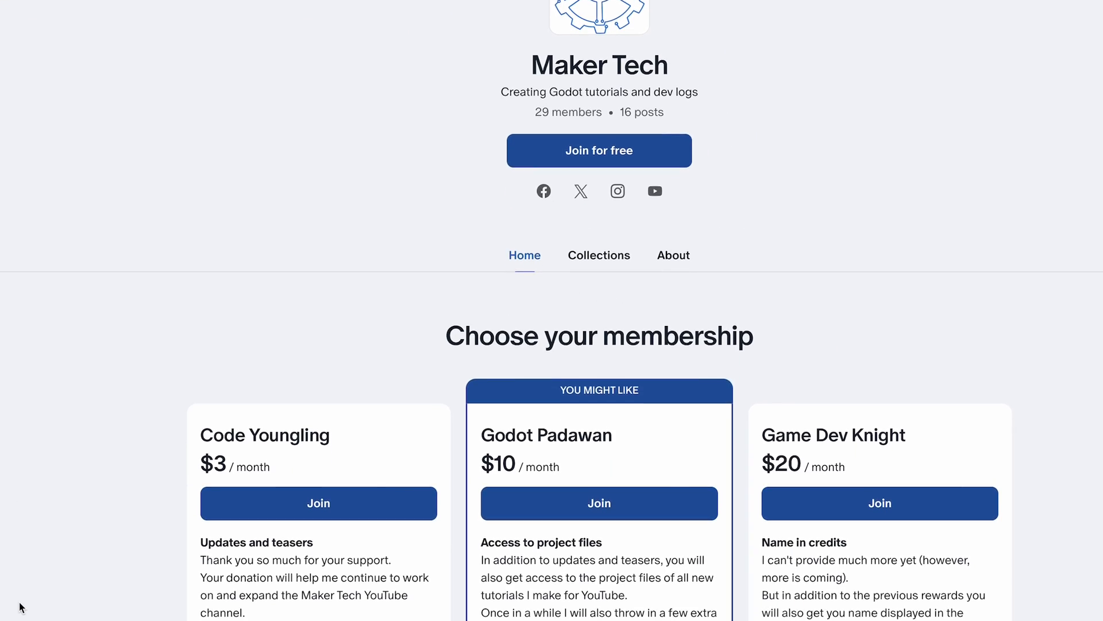
{"action": "scroll", "scroll_direction": "down", "scroll_amount": 3}
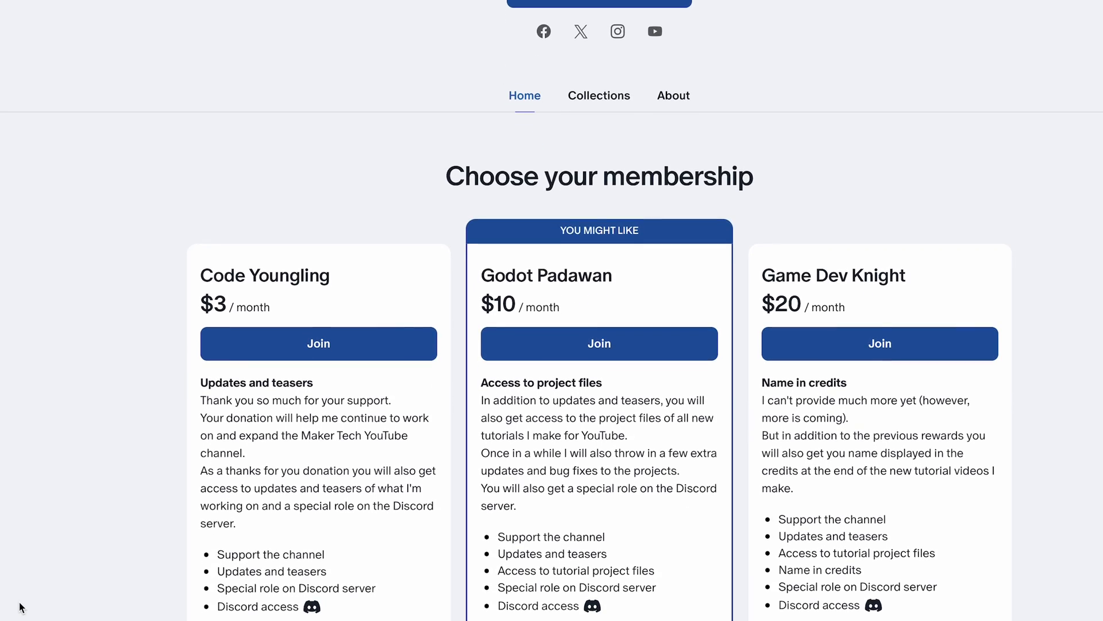
Show the Maker Tech channel's Join option and the Cubie's adventure art pack page
{"action": "left_click", "coordinate": [654, 31]}
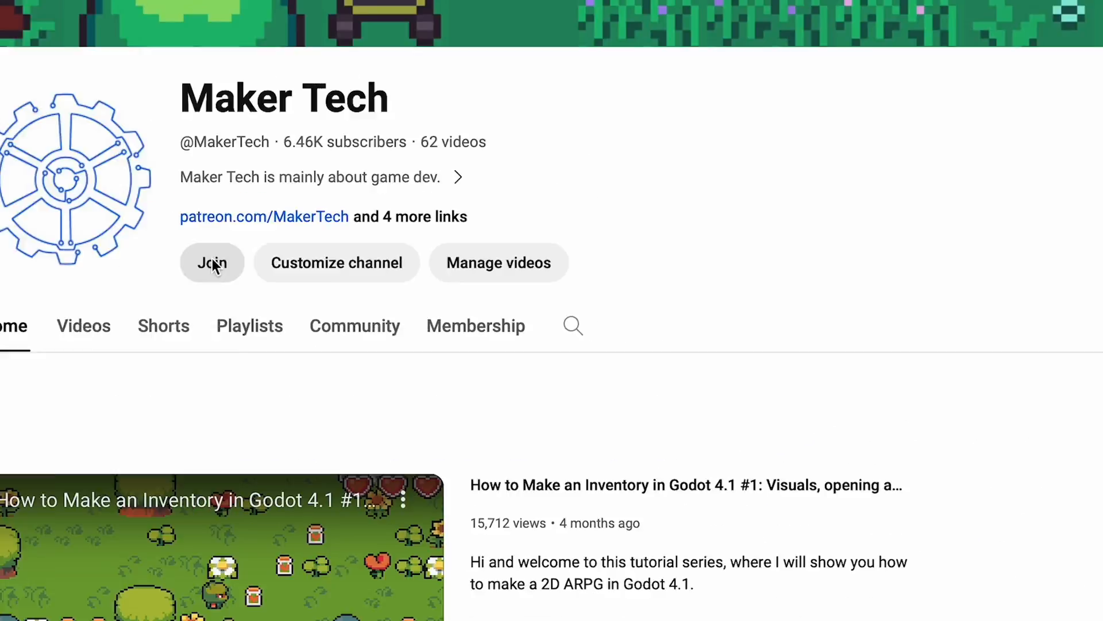
{"action": "left_click", "coordinate": [212, 262]}
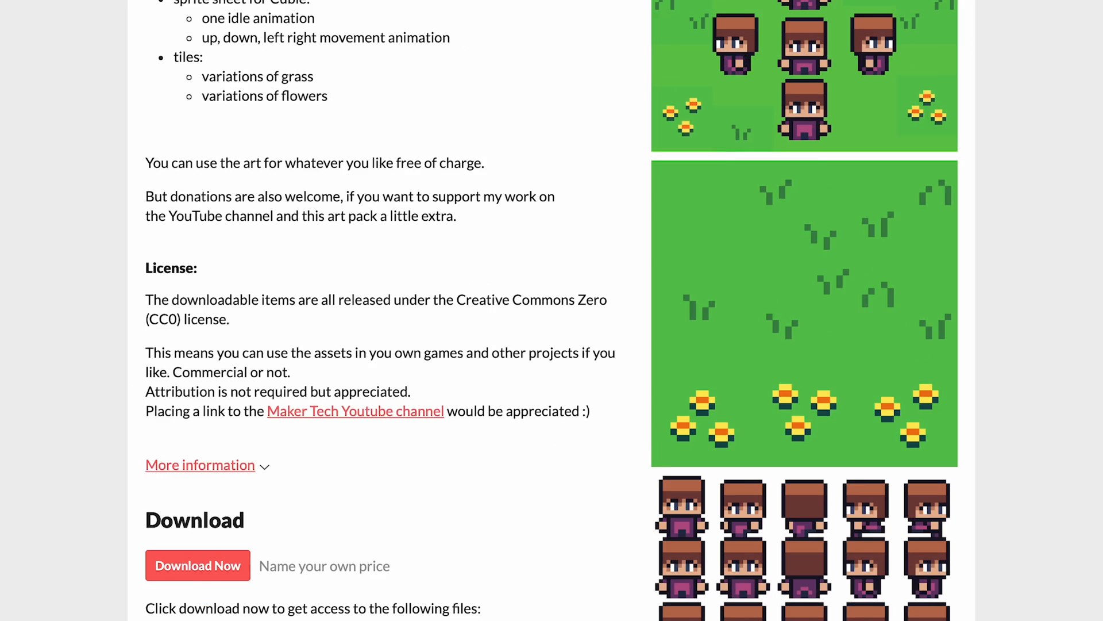
{"action": "scroll", "scroll_direction": "up", "scroll_amount": 3}
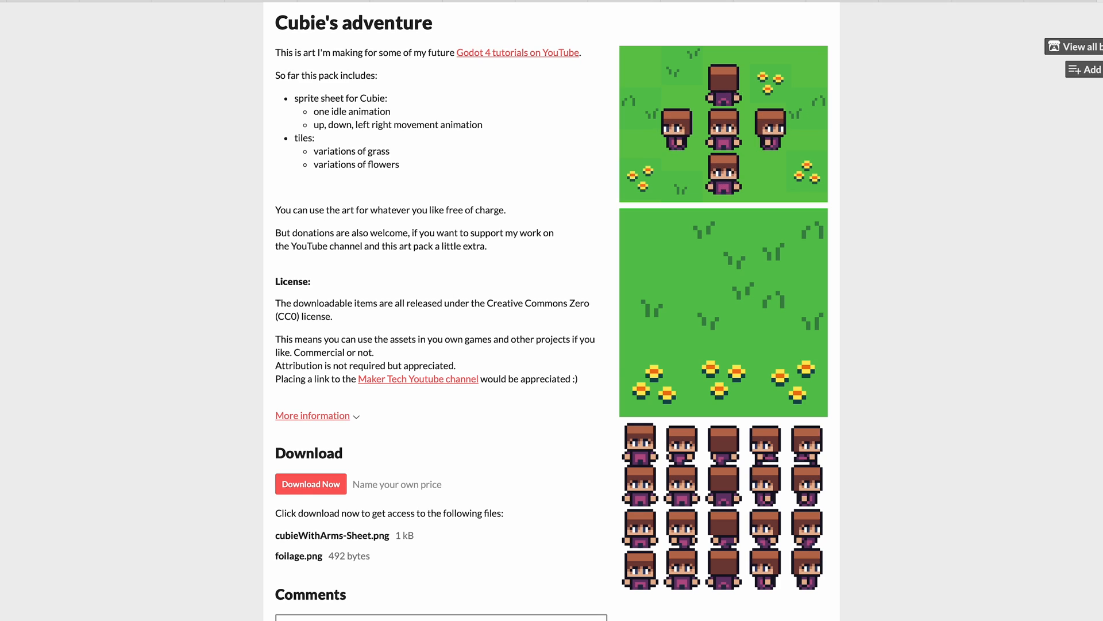
Inspect the area-based camera scene's edge Area2D collision shapes and the player's trigger shape
{"action": "key", "text": "alt+tab"}
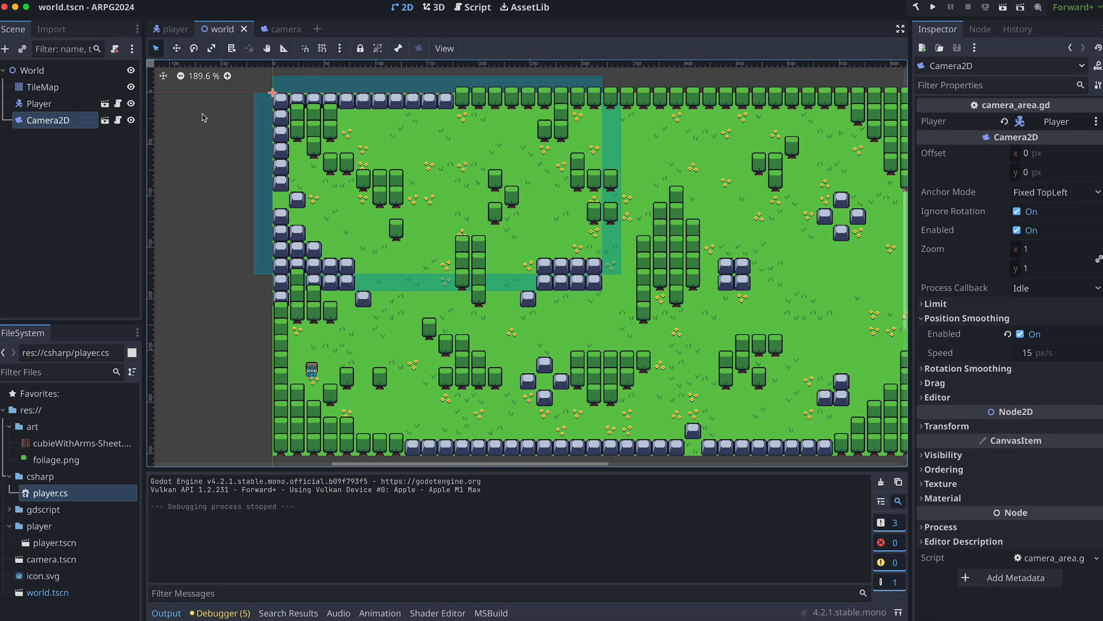
{"action": "mouse_move", "coordinate": [233, 61]}
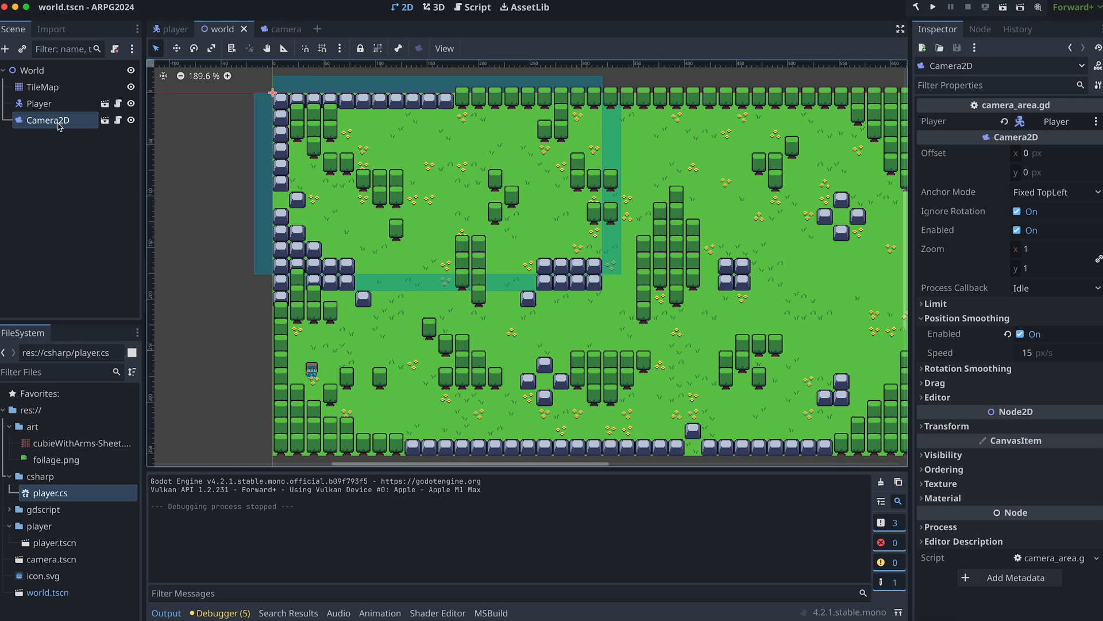
{"action": "left_click", "coordinate": [268, 28]}
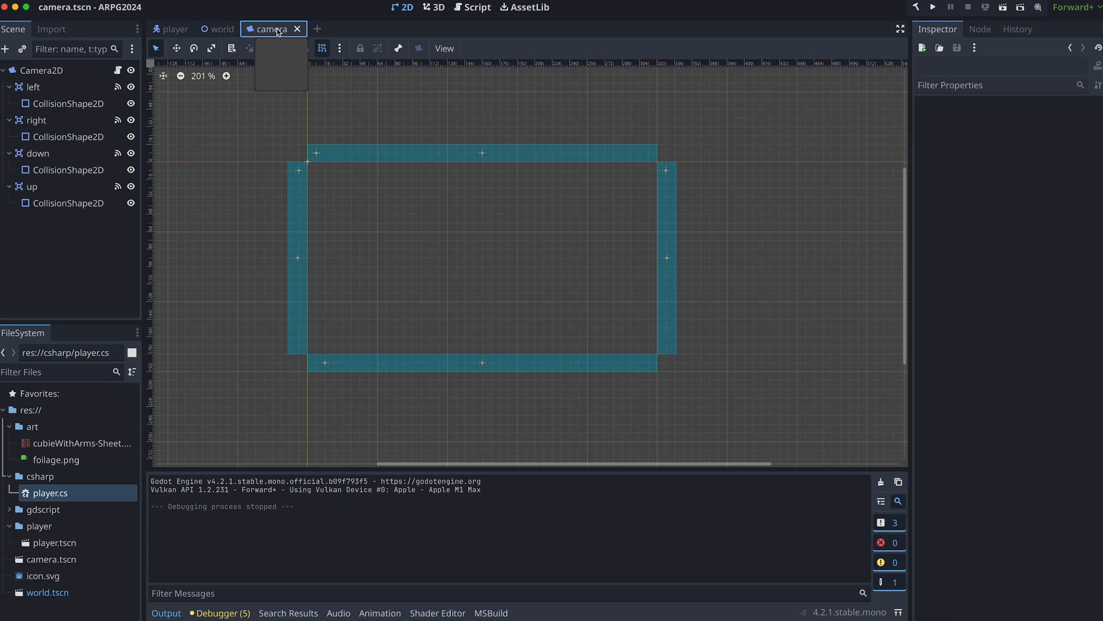
{"action": "left_click", "coordinate": [71, 202]}
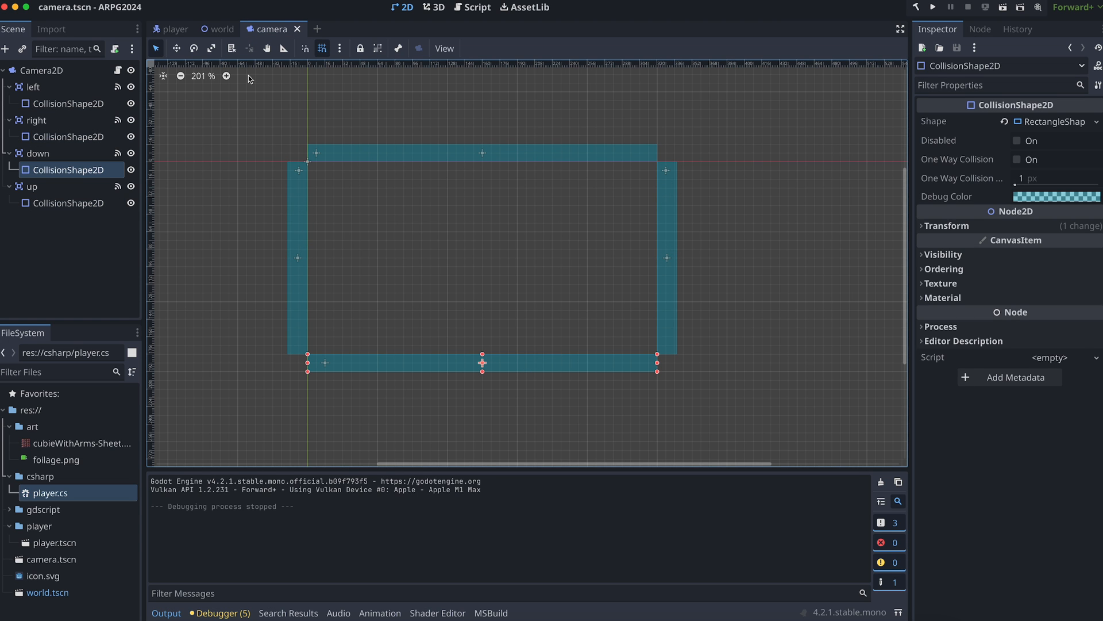
{"action": "left_click", "coordinate": [175, 29]}
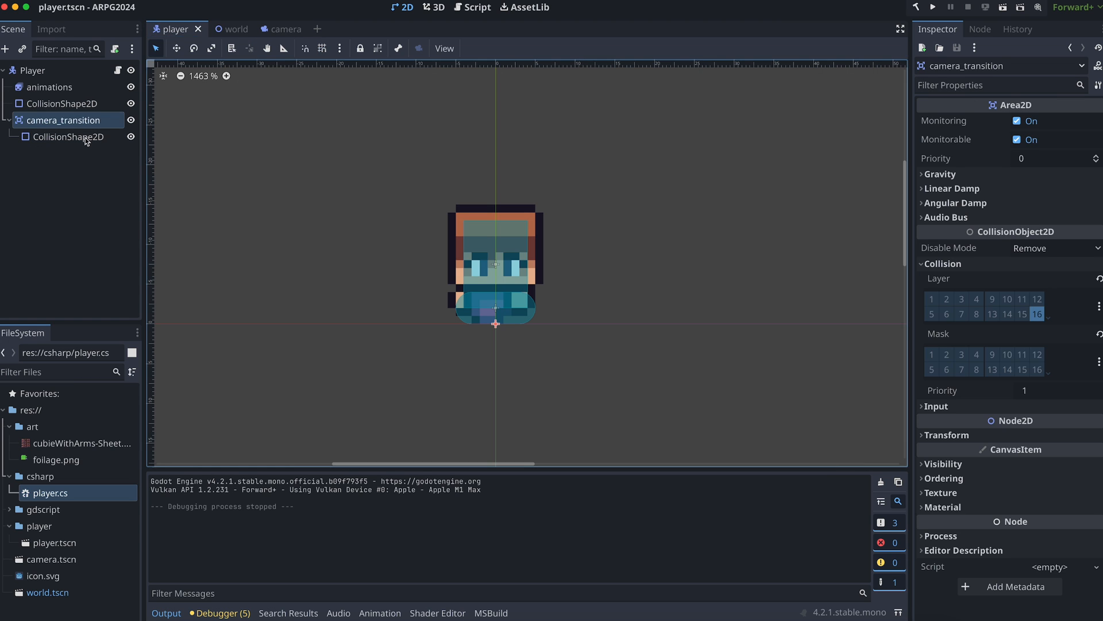
{"action": "left_click", "coordinate": [68, 137]}
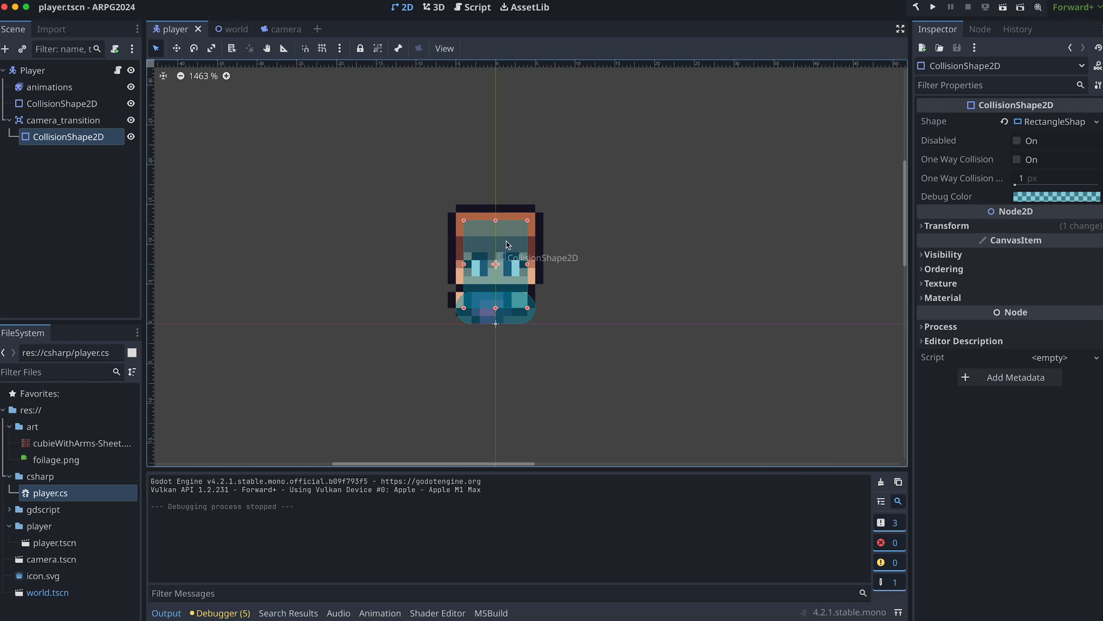
{"action": "mouse_move", "coordinate": [333, 126]}
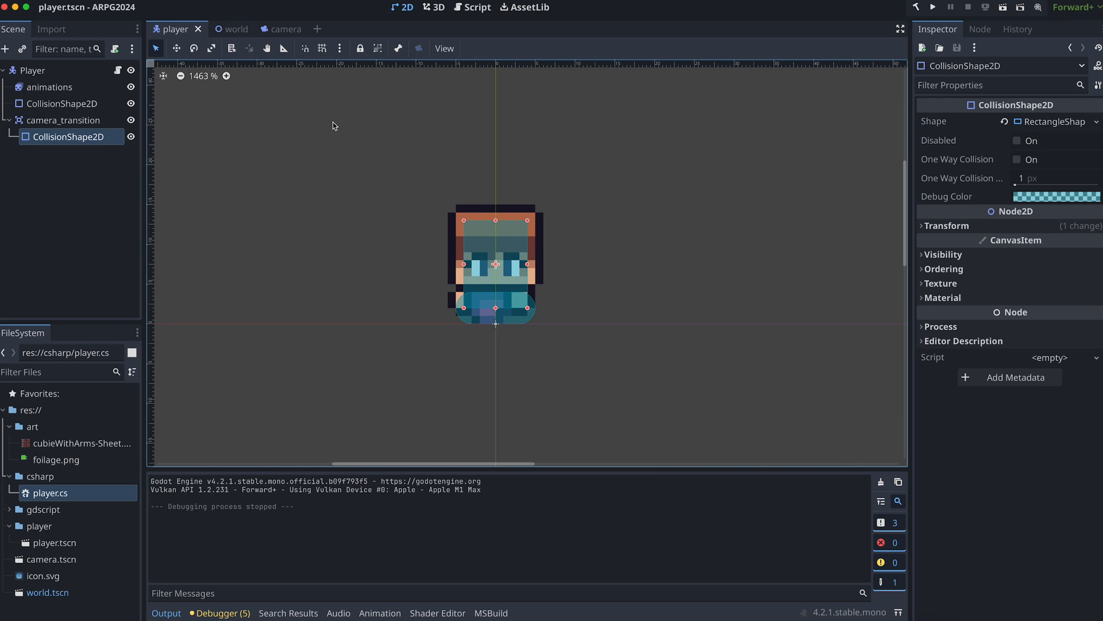
{"action": "mouse_move", "coordinate": [285, 29]}
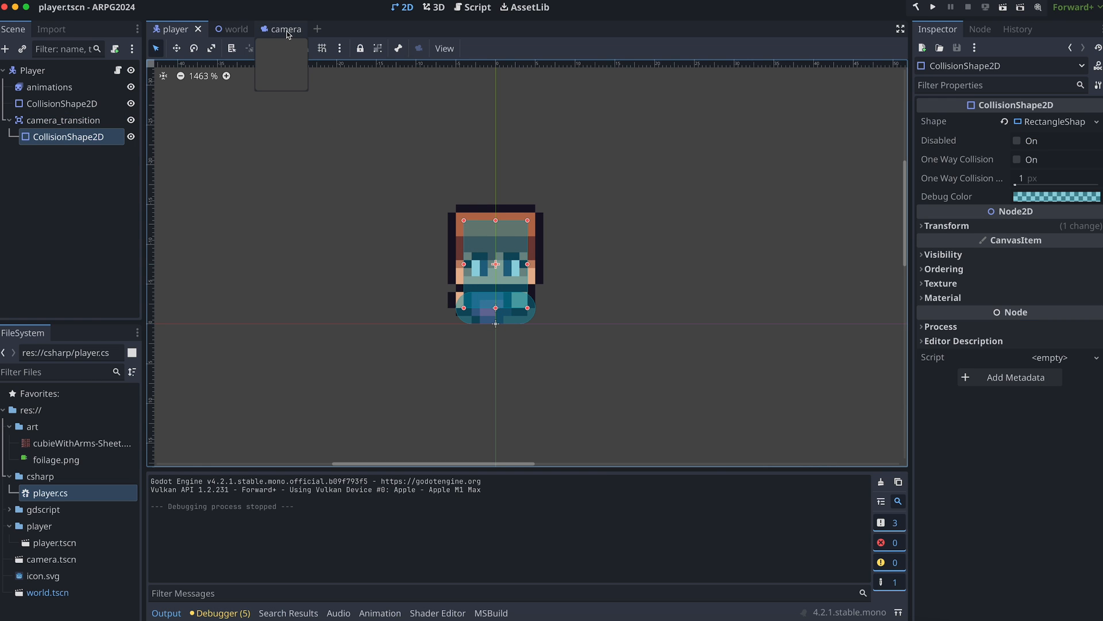
Return to the world scene and run the project with the area camera
{"action": "left_click", "coordinate": [221, 29]}
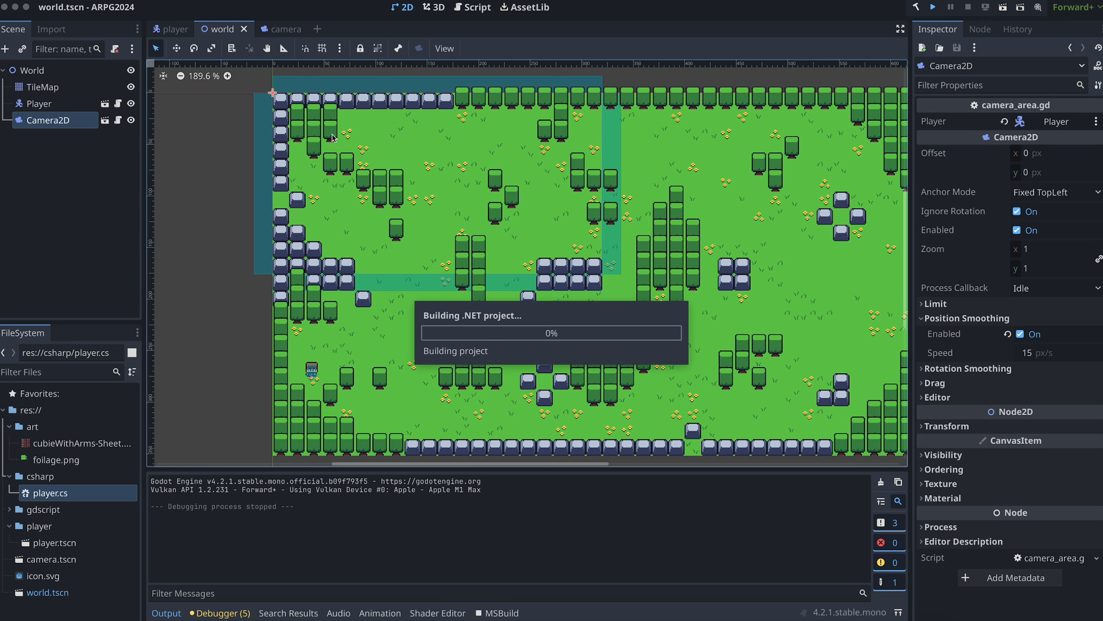
{"action": "left_click", "coordinate": [932, 7]}
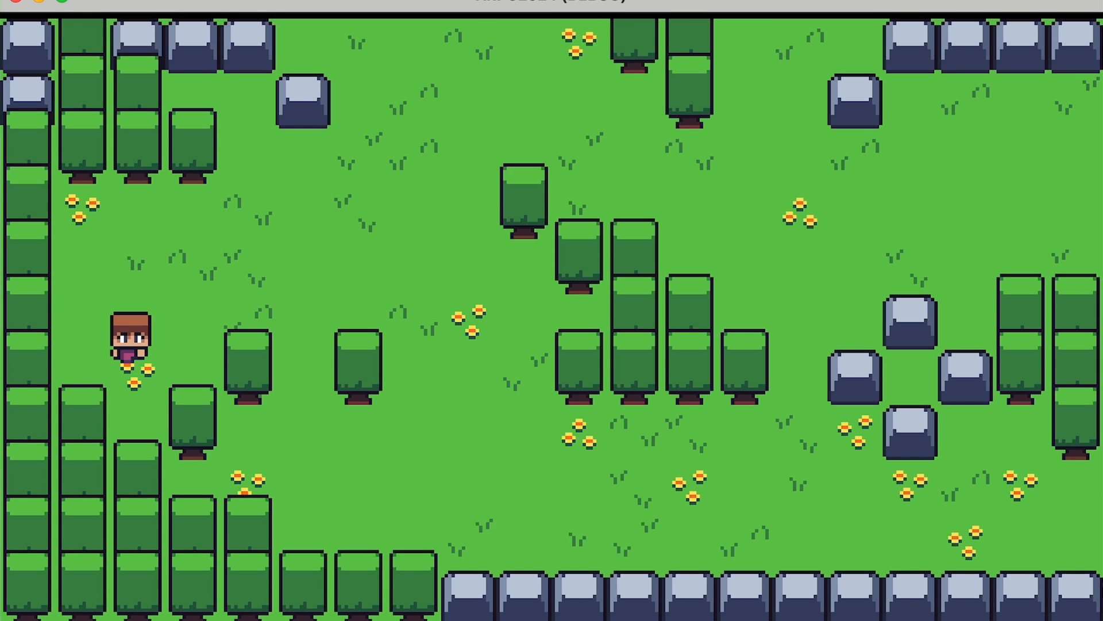